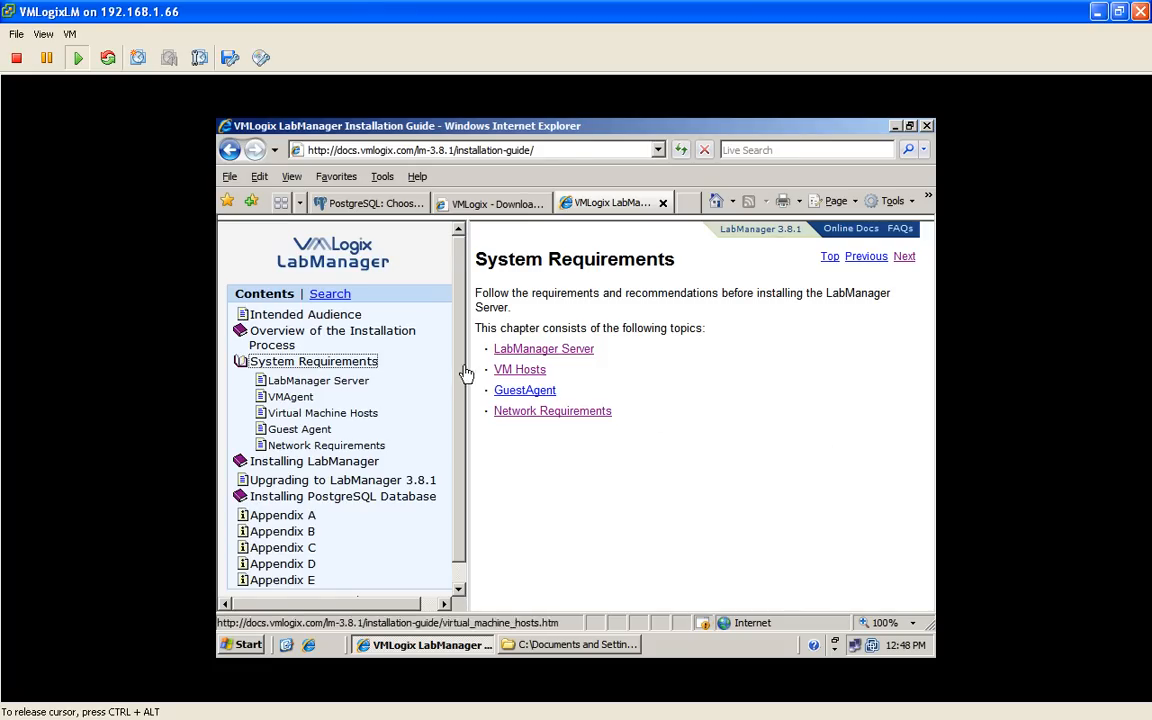
Review the LabManager Server OS requirements, then show the VMAgent system requirements
click(318, 380)
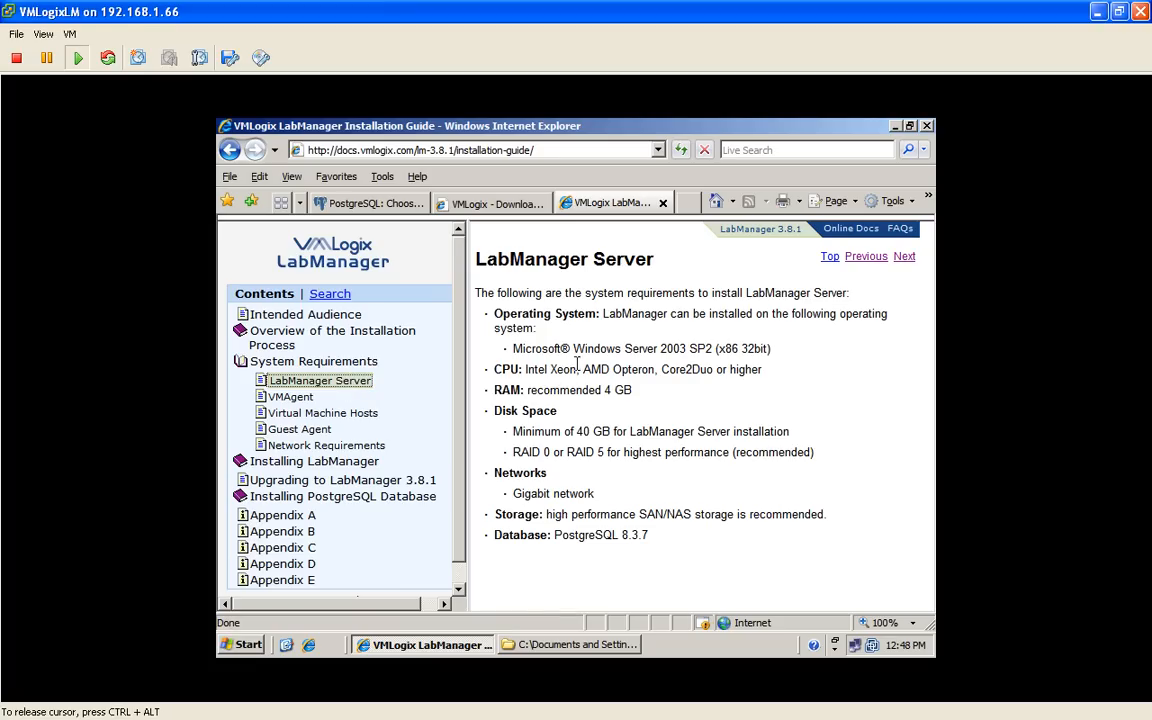
mouse_move(519, 351)
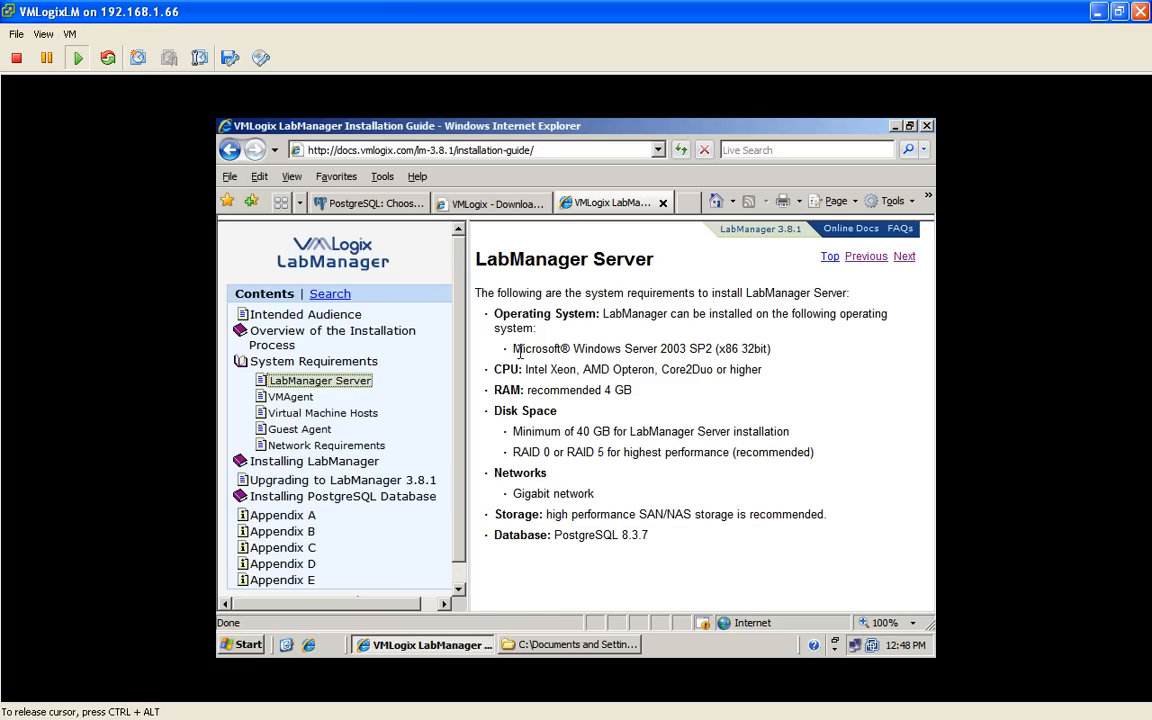
double_click(535, 348)
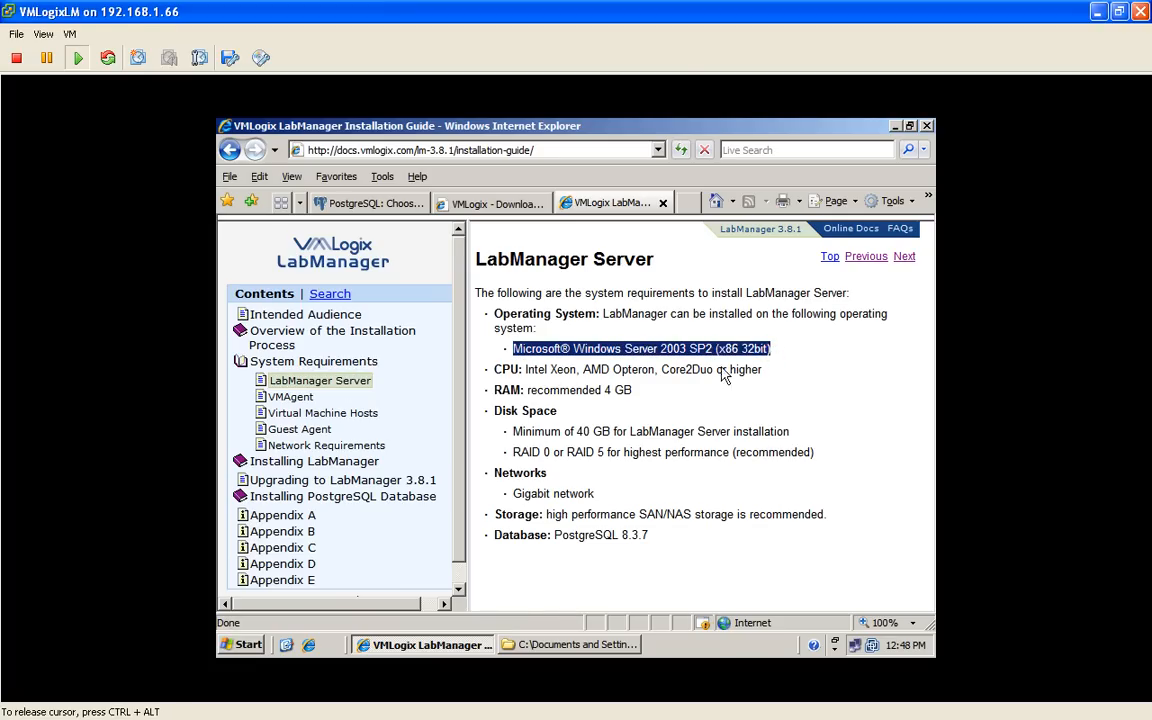
click(290, 397)
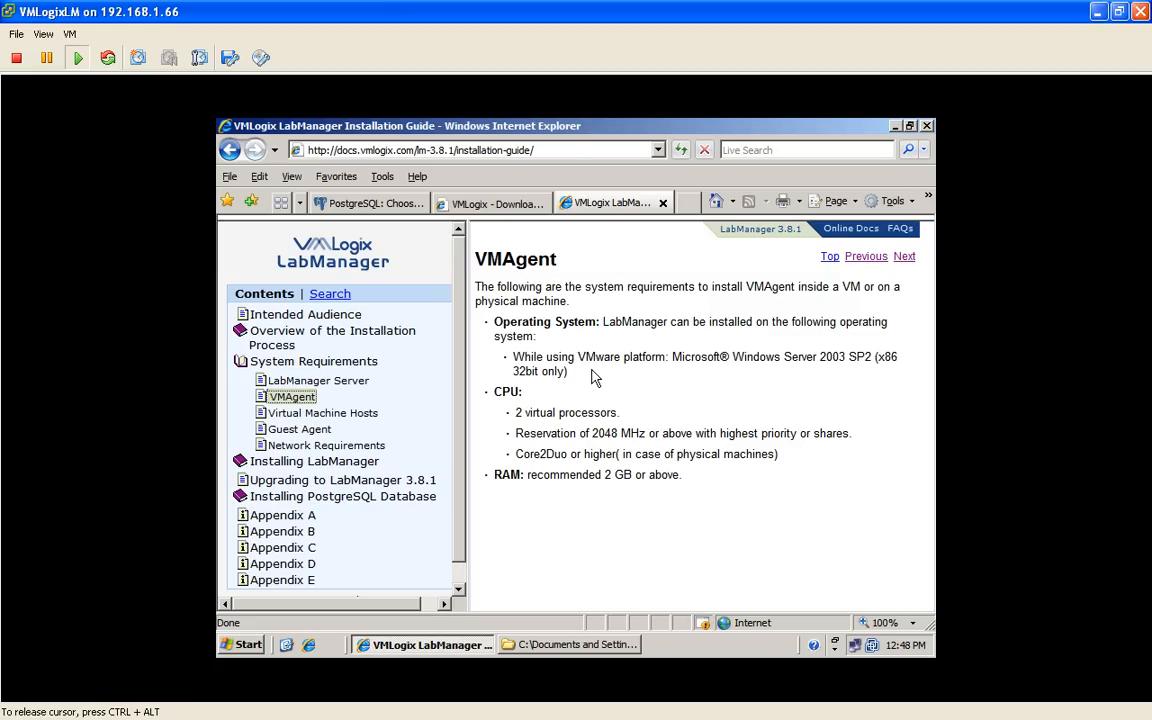
mouse_move(533, 413)
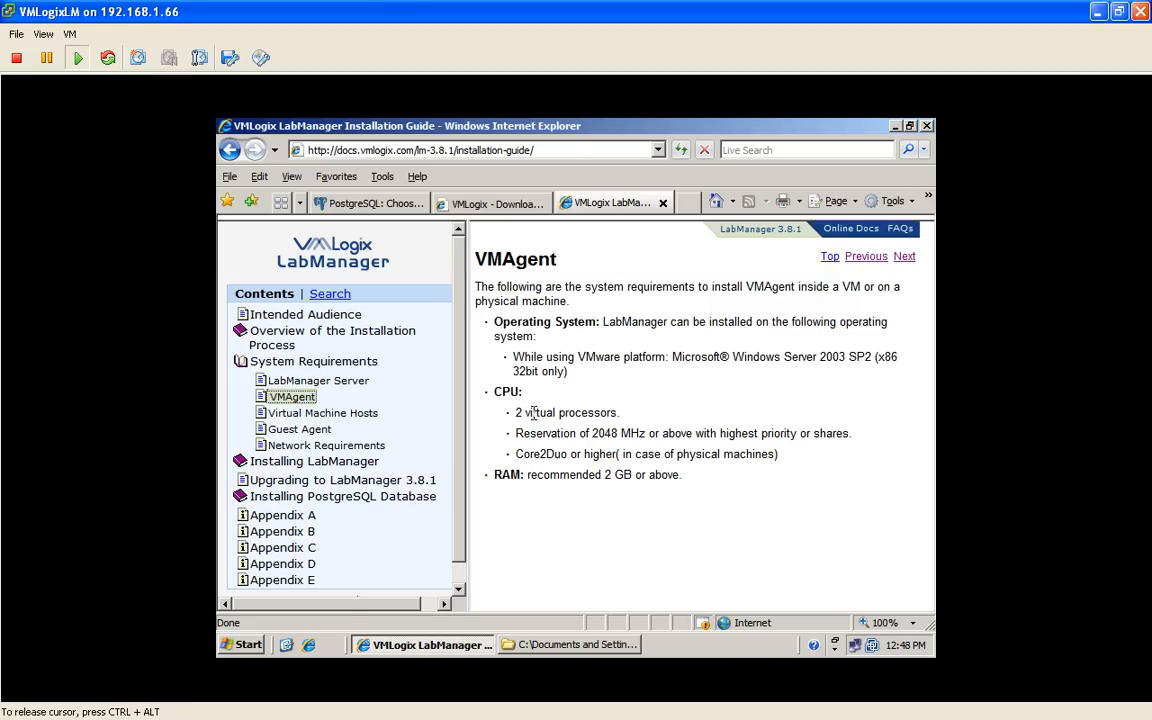
Show the Virtual Machine Hosts page at the VMware ESX Server with vCenter Server section
click(322, 413)
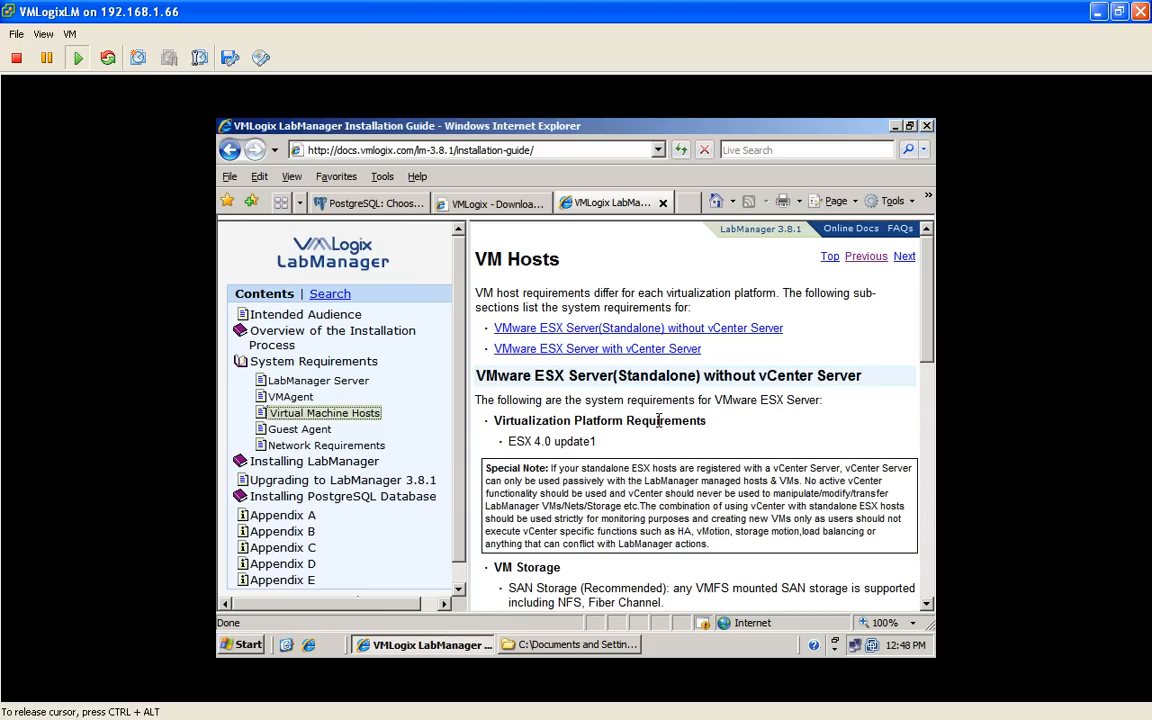
mouse_move(631, 359)
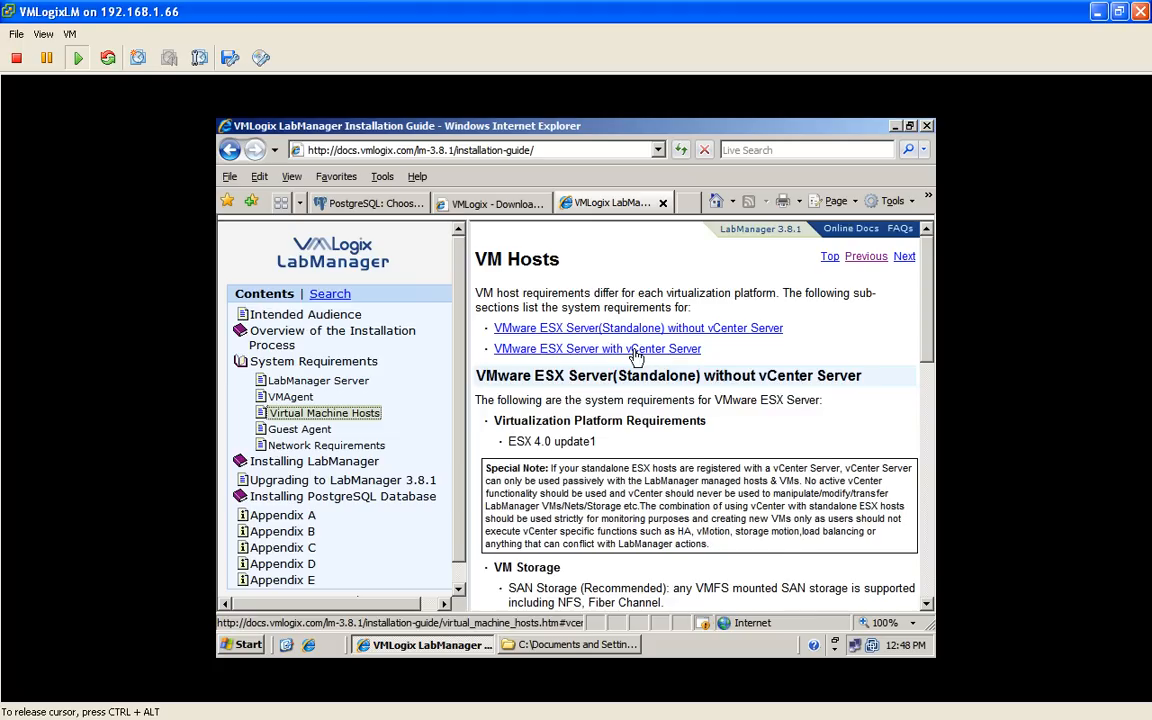
click(597, 348)
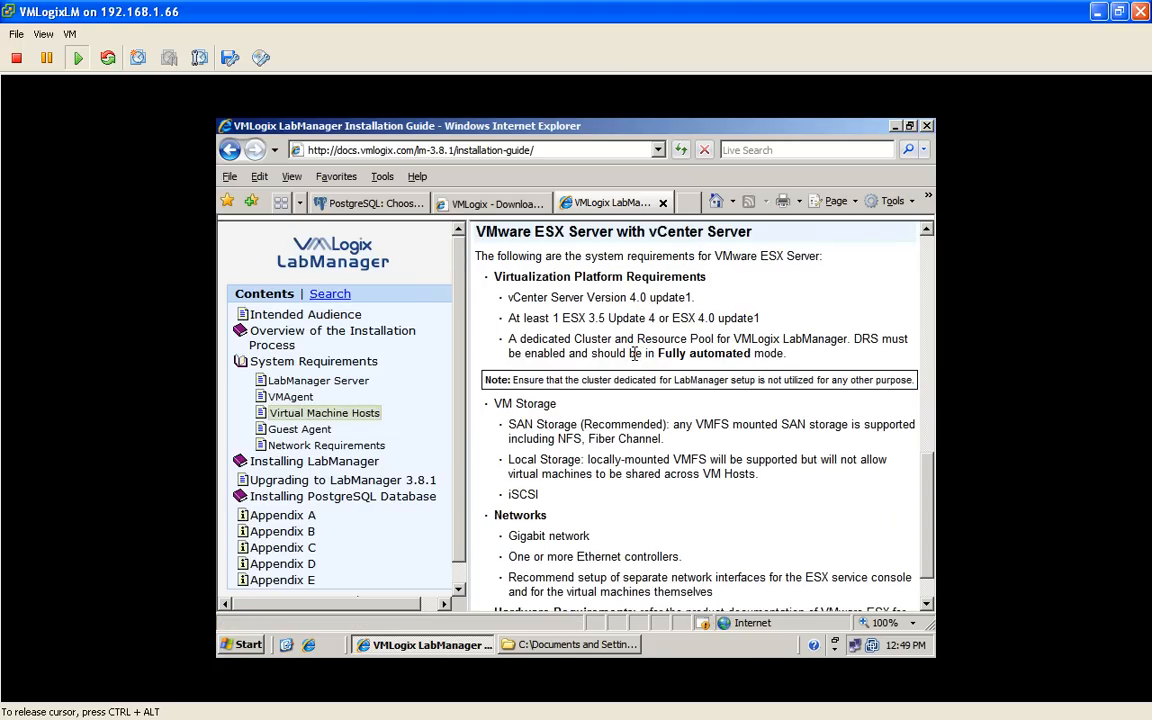
mouse_move(511, 290)
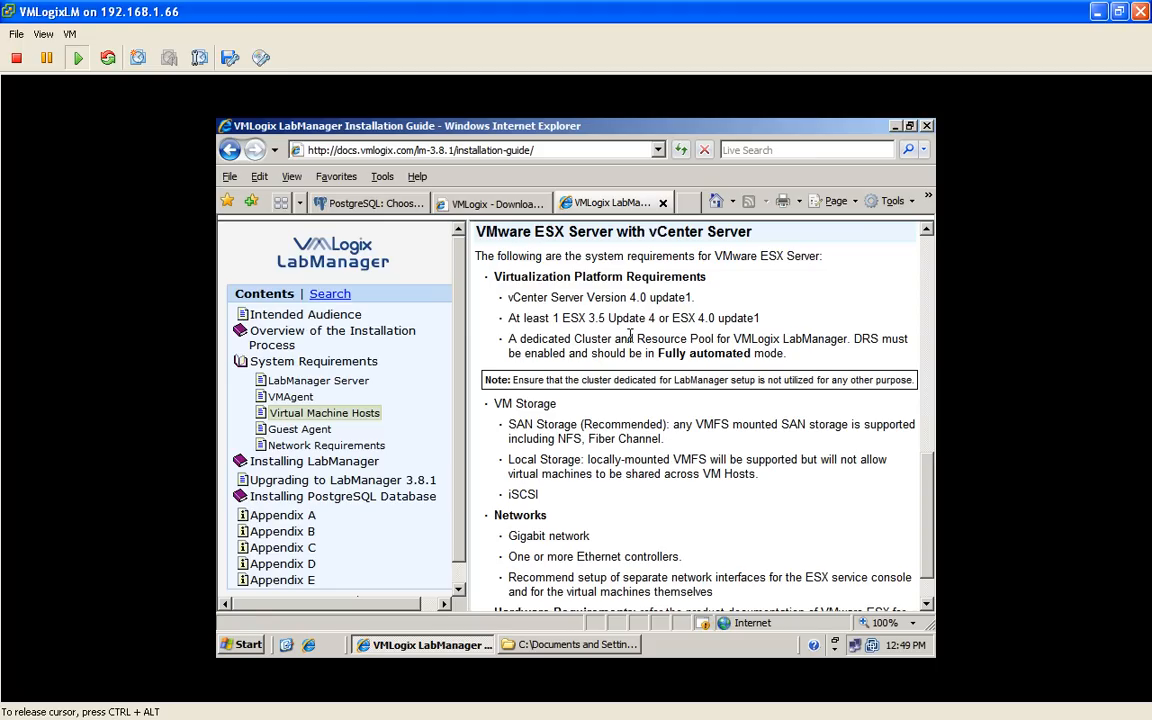
mouse_move(672, 401)
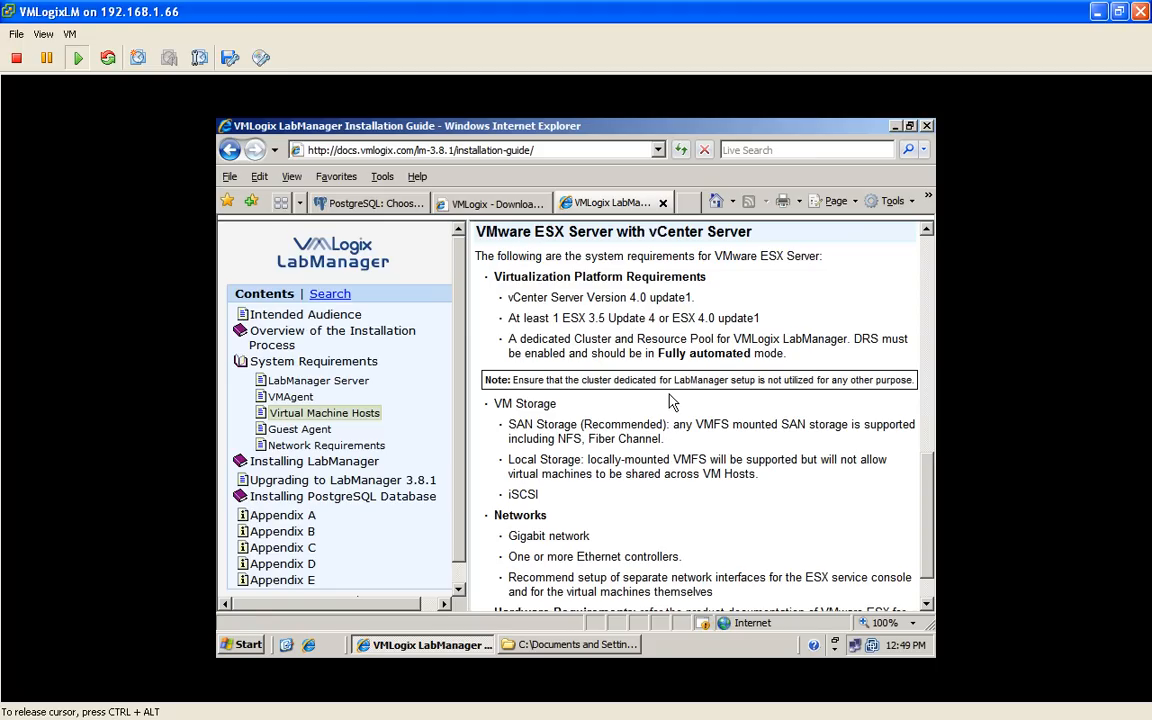
mouse_move(635, 426)
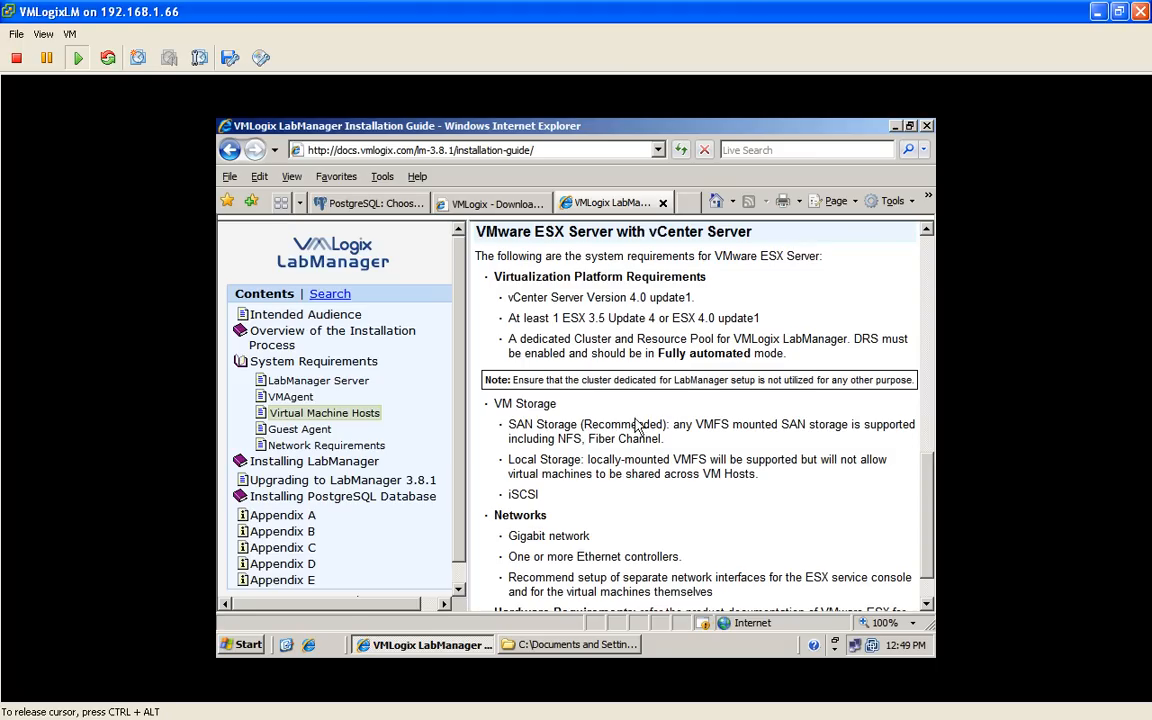
Read the Network Requirements list of IP address, routing and DHCP conditions
click(326, 445)
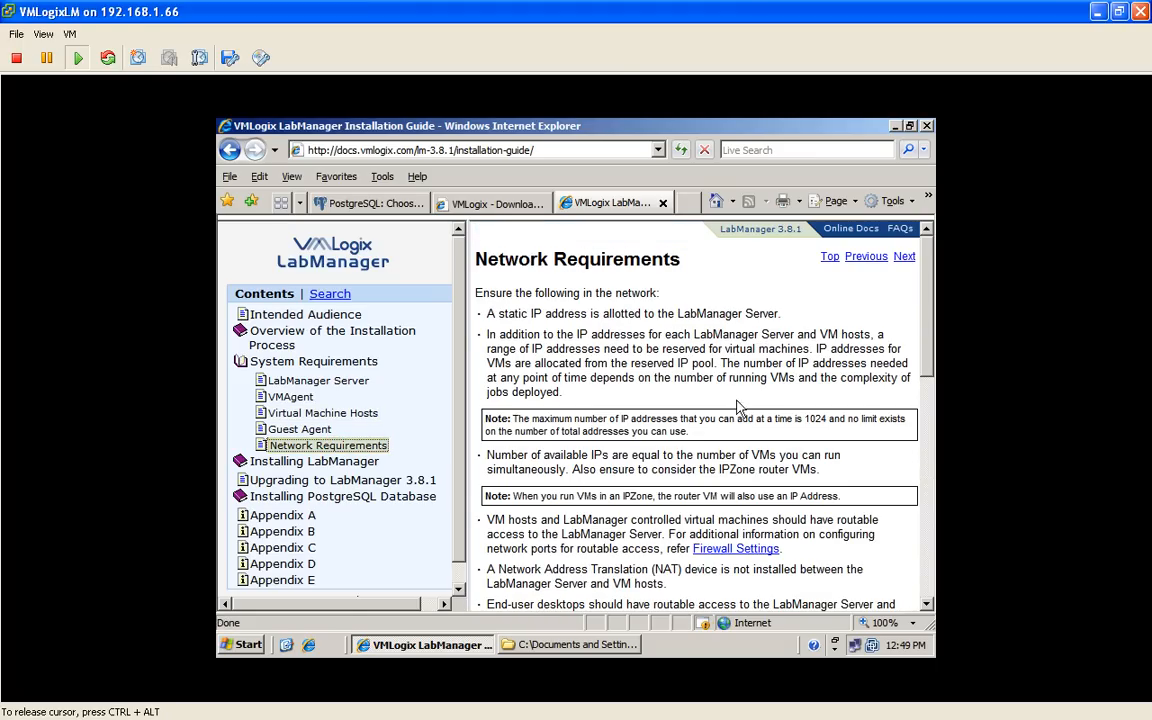
mouse_move(735, 398)
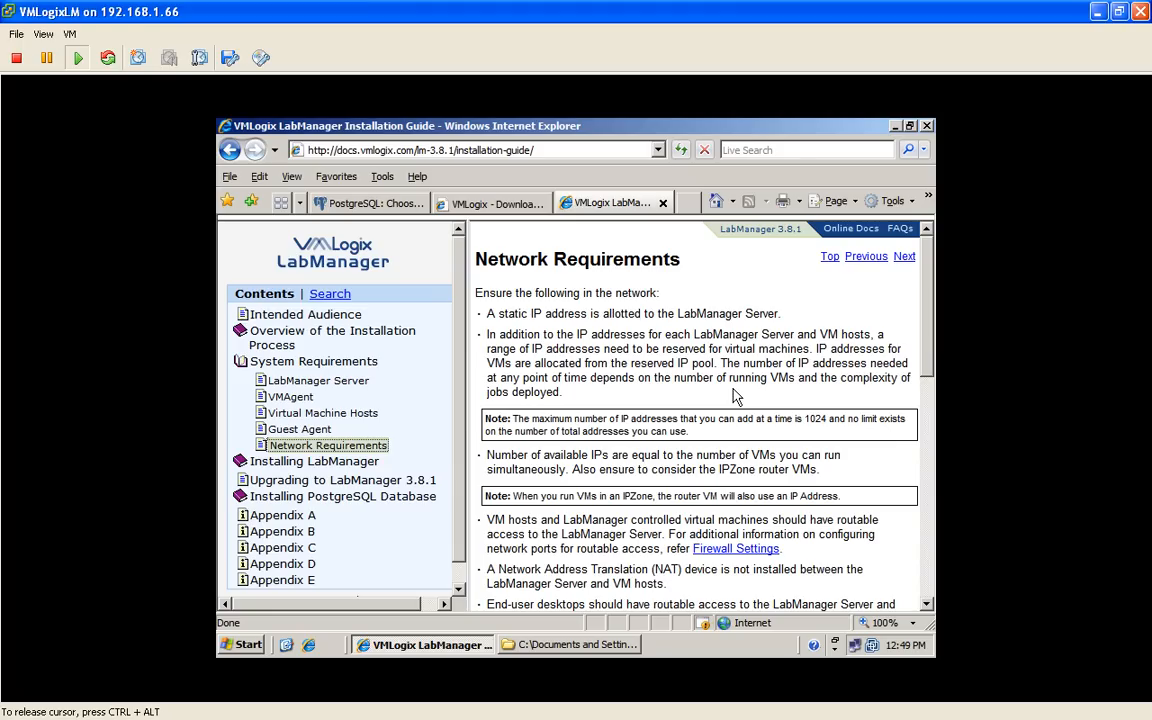
scroll(down, 3)
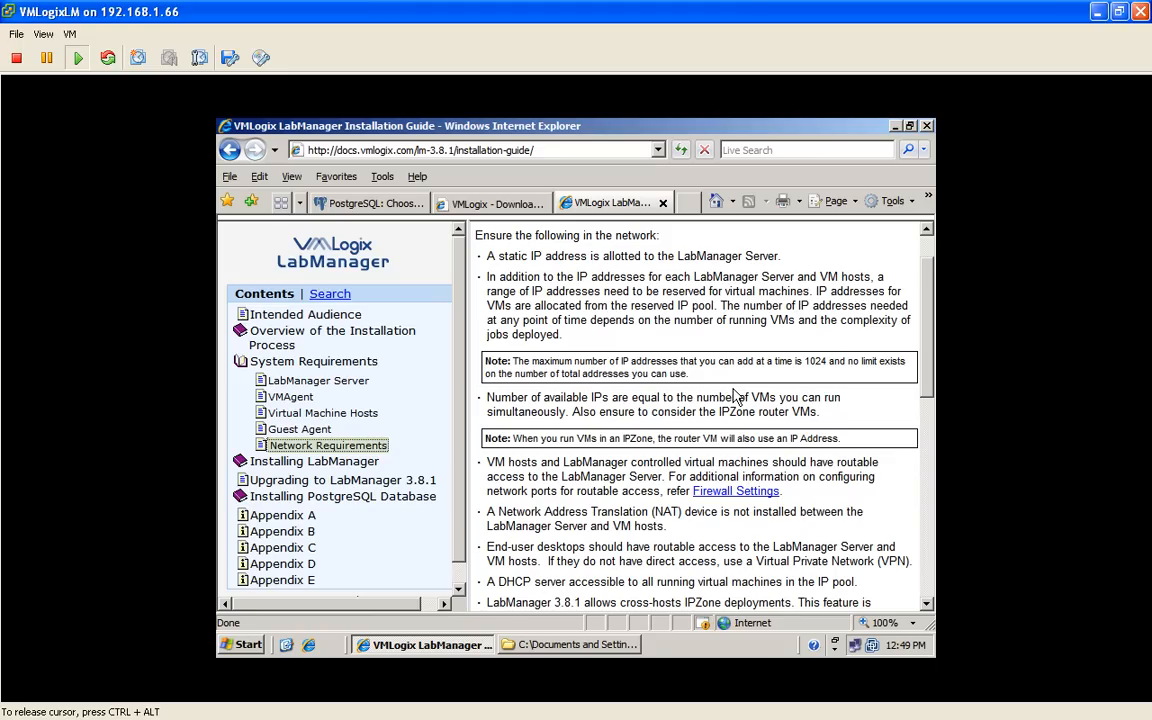
scroll(down, 3)
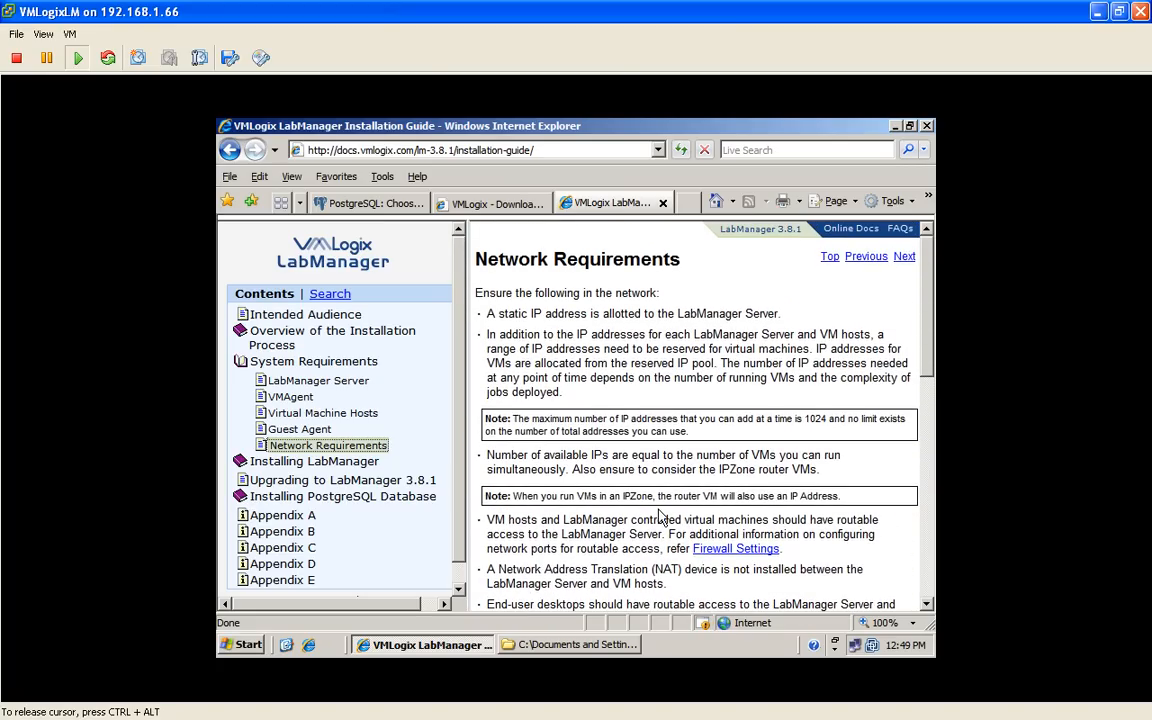
mouse_move(510, 213)
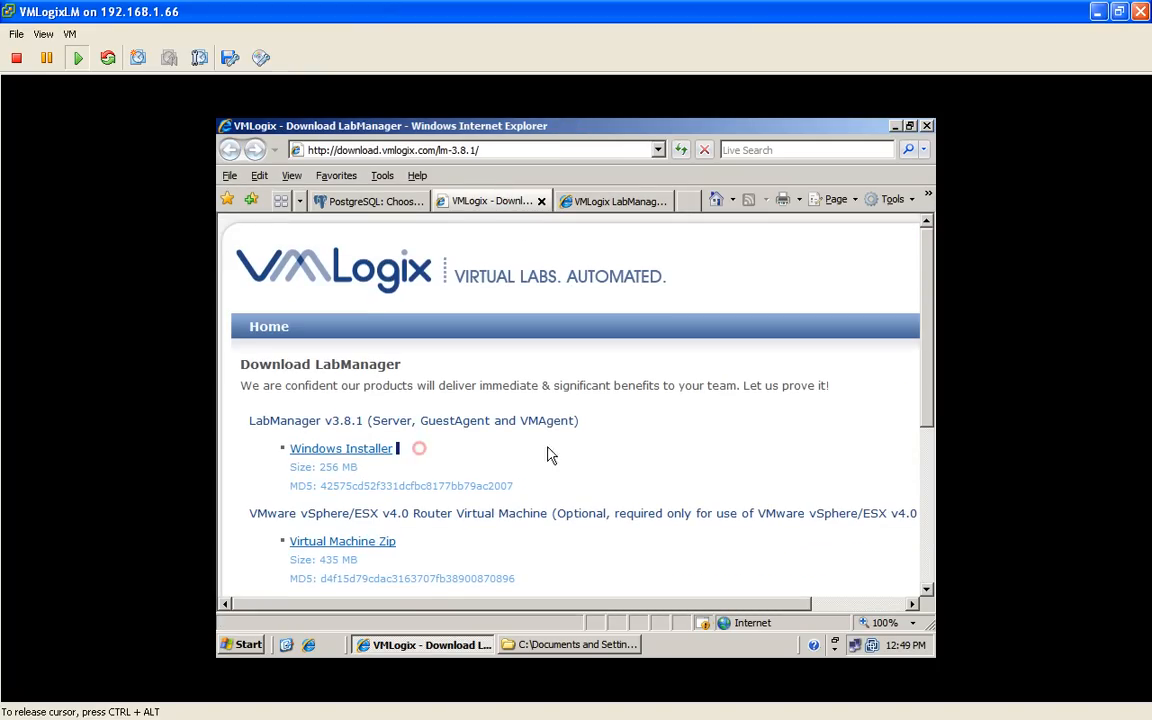
scroll(down, 3)
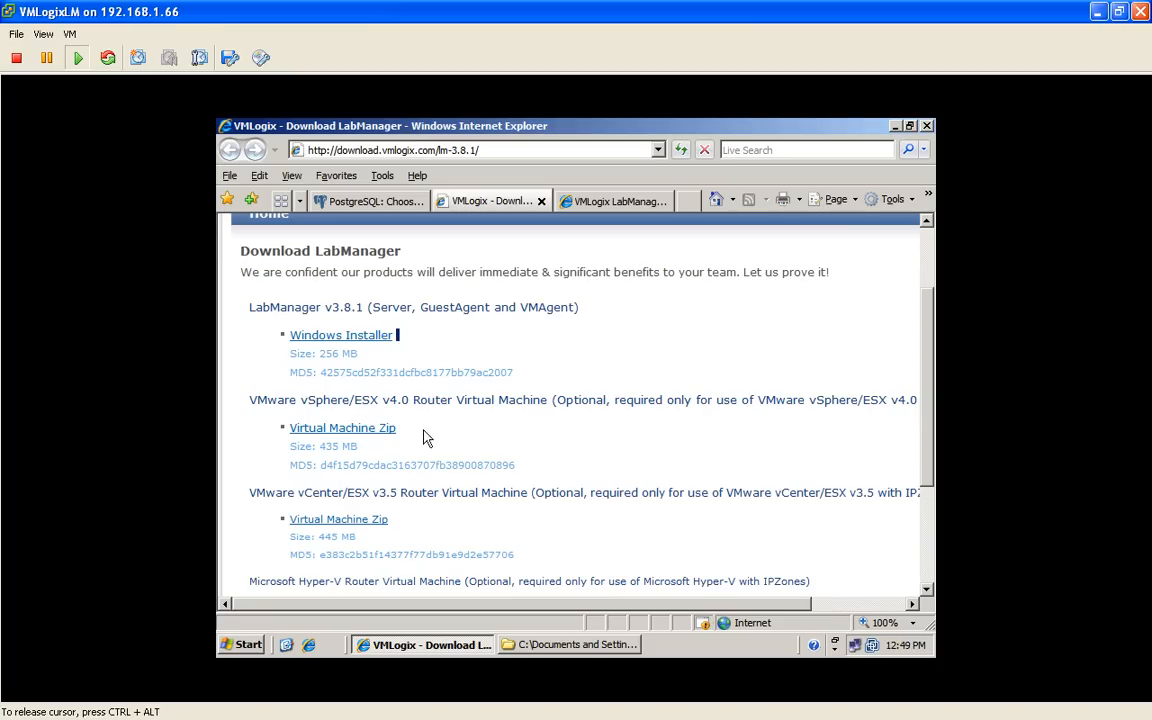
mouse_move(580, 435)
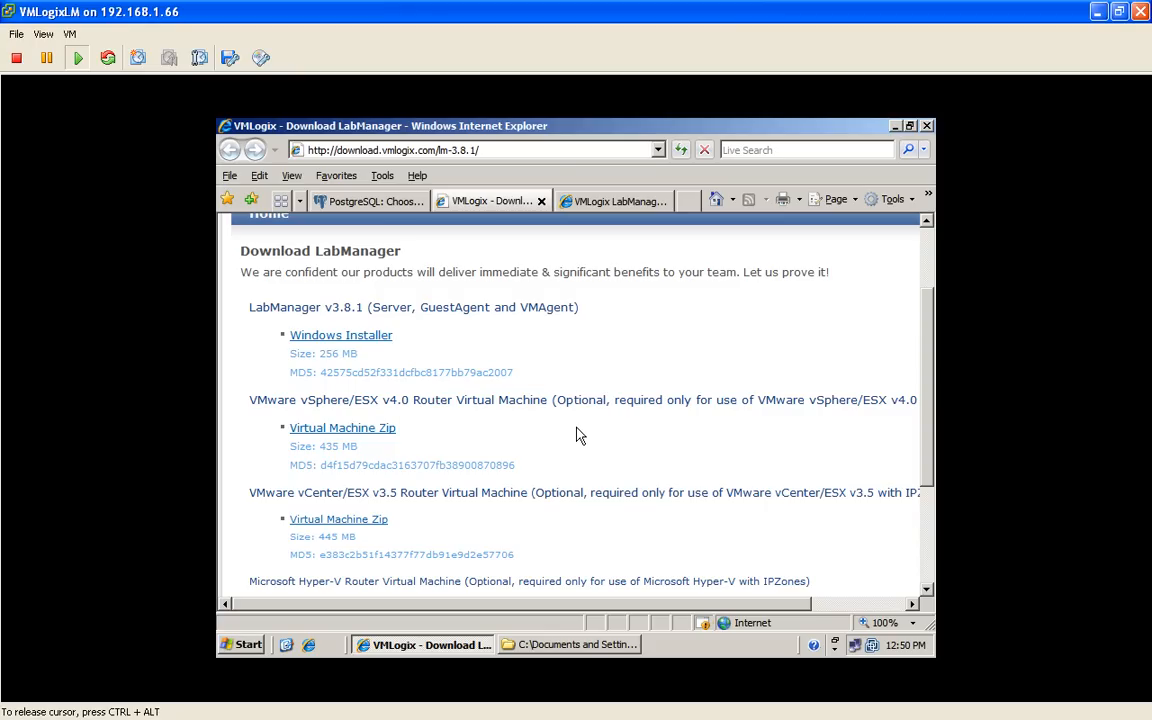
mouse_move(525, 393)
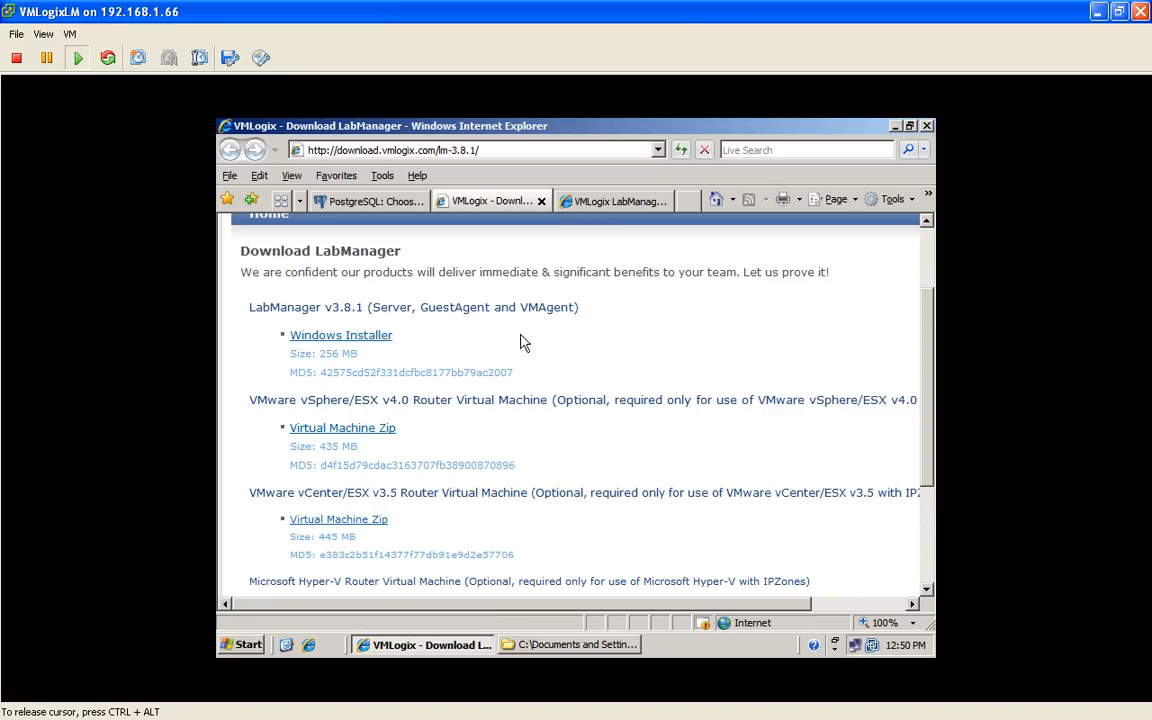
scroll(down, 3)
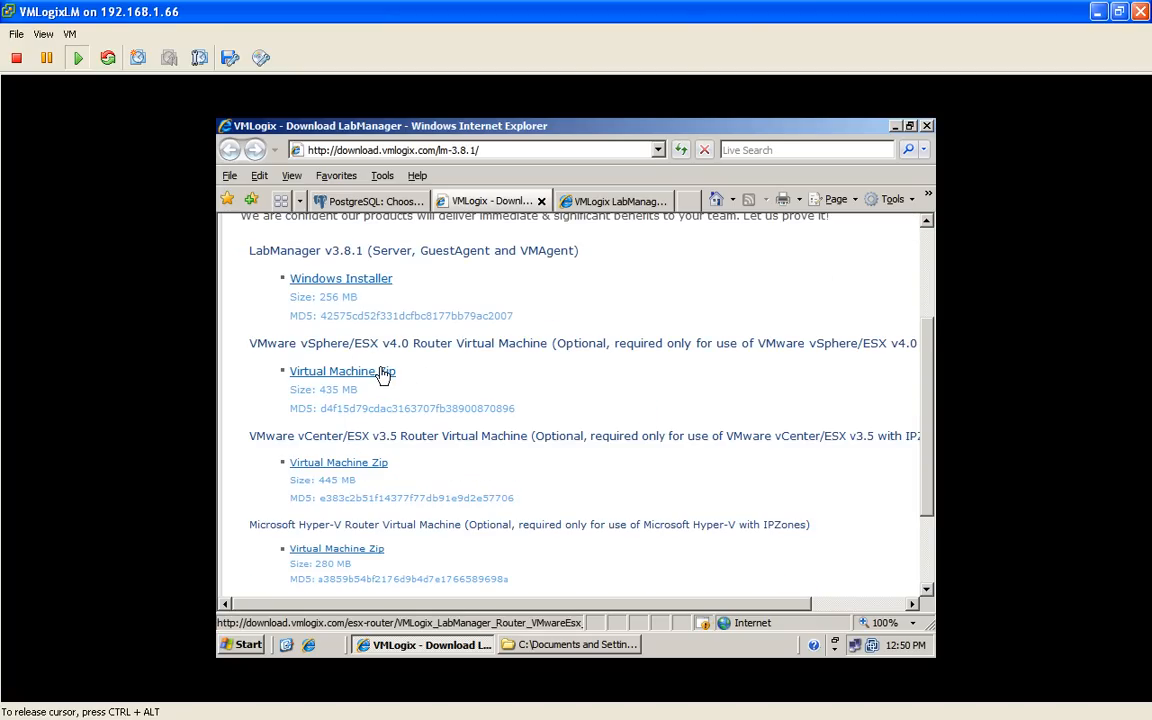
mouse_move(378, 343)
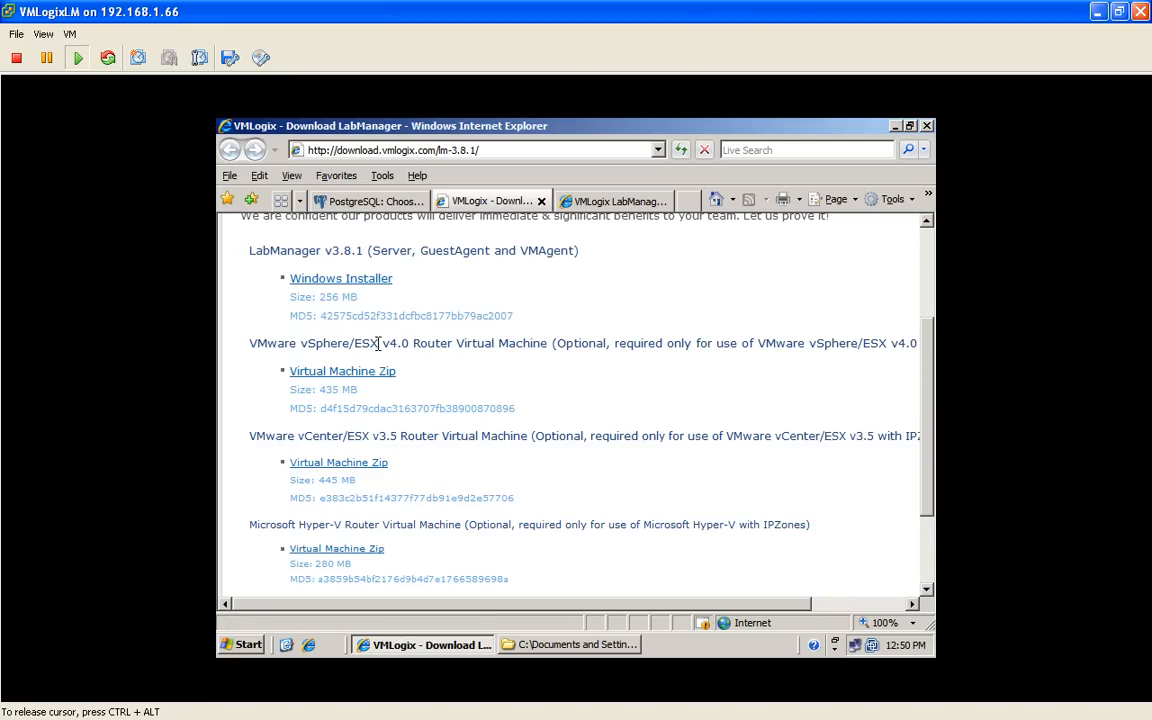
drag(400, 343, 495, 343)
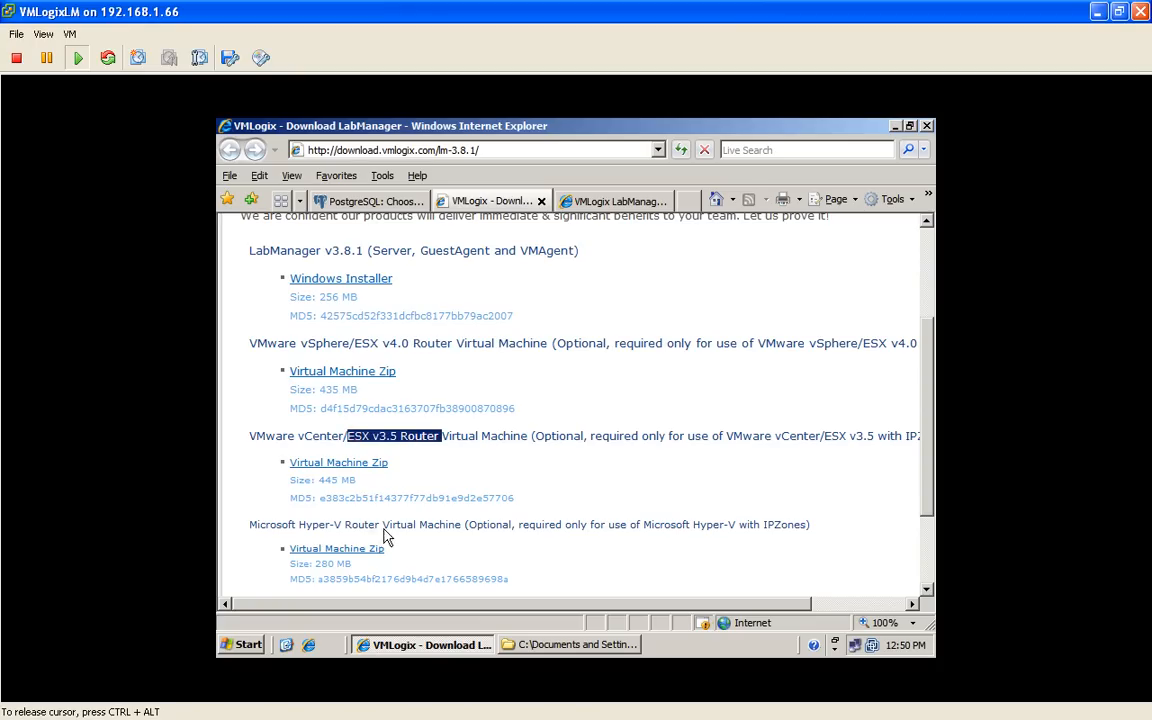
click(650, 492)
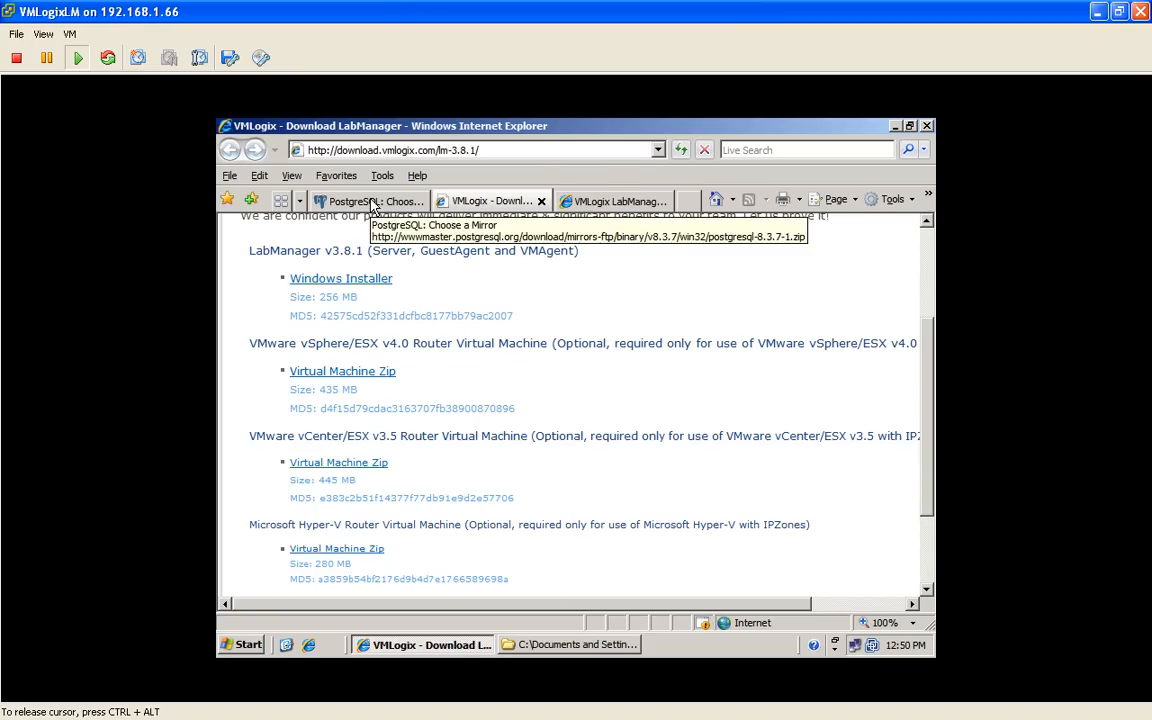
Switch to the 'PostgreSQL: Choose a Mirror' page for postgresql-8.3.7-1.zip
click(360, 201)
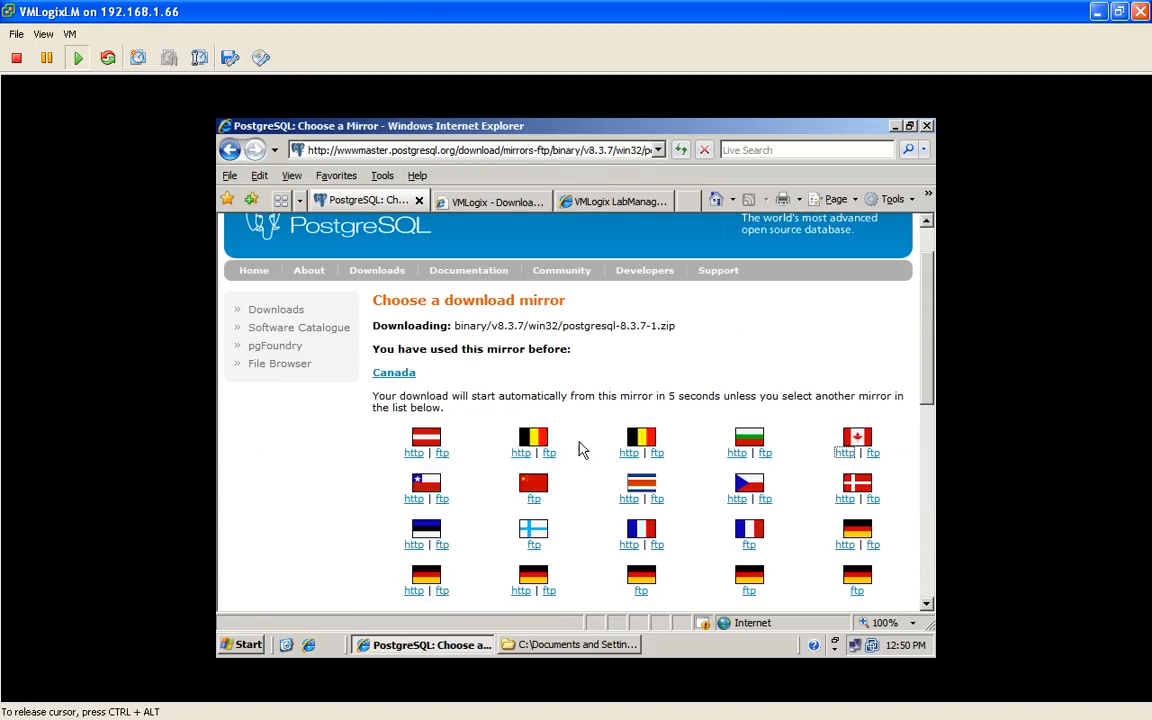
mouse_move(571, 388)
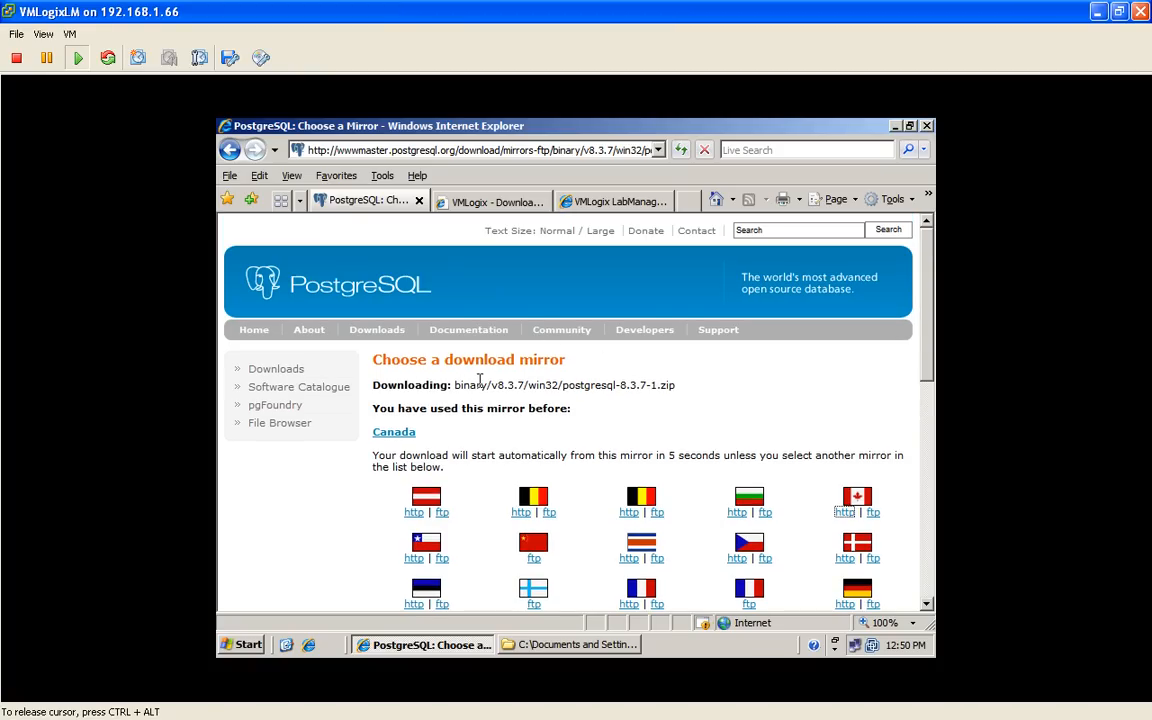
mouse_move(507, 385)
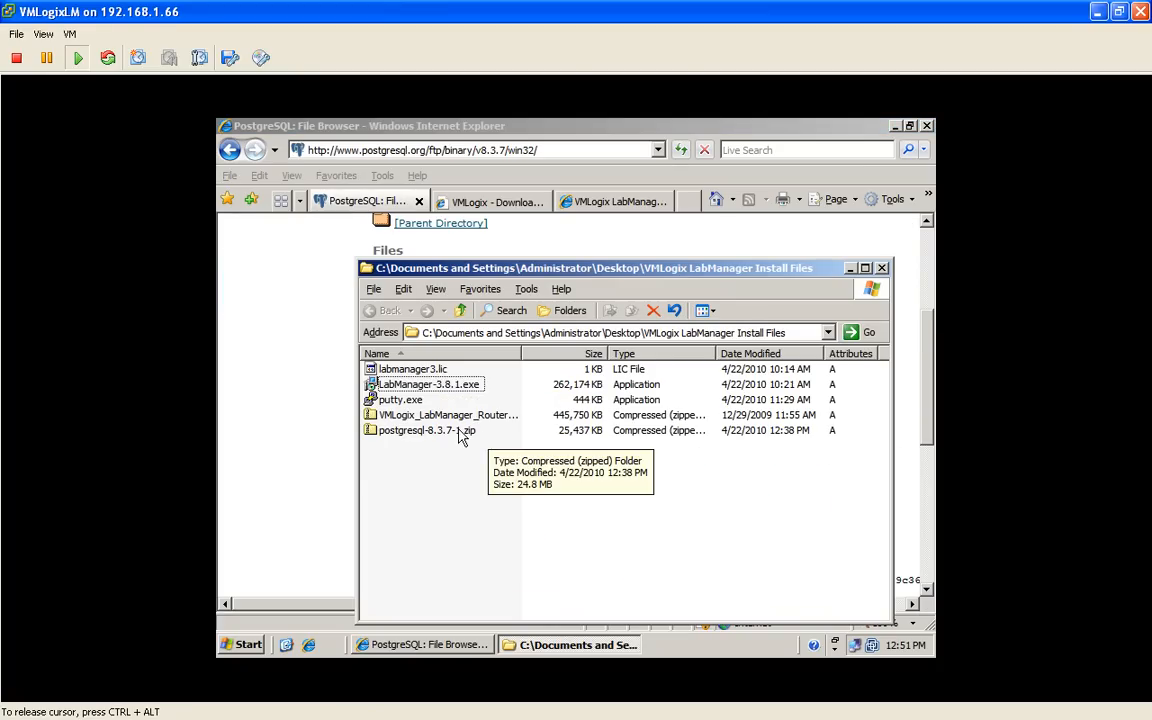
Extract postgresql-8.3.7-1.zip and run postgresql-8.3.msi, approving the unverified publisher warning
double_click(426, 430)
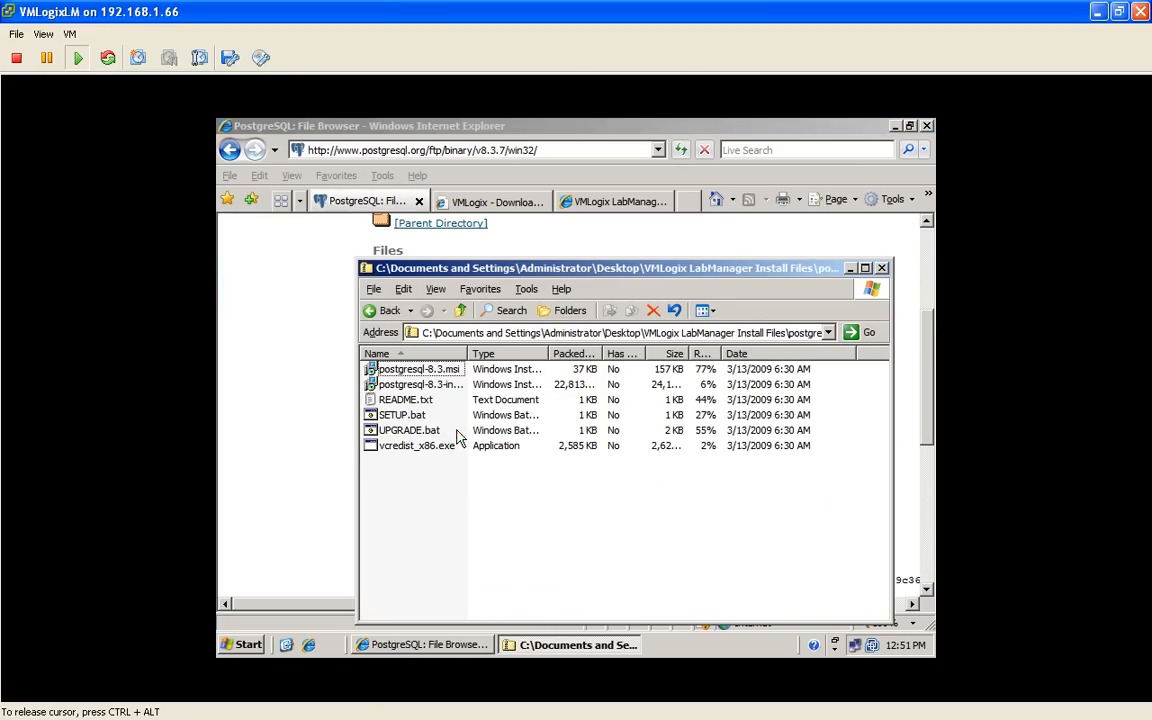
click(404, 289)
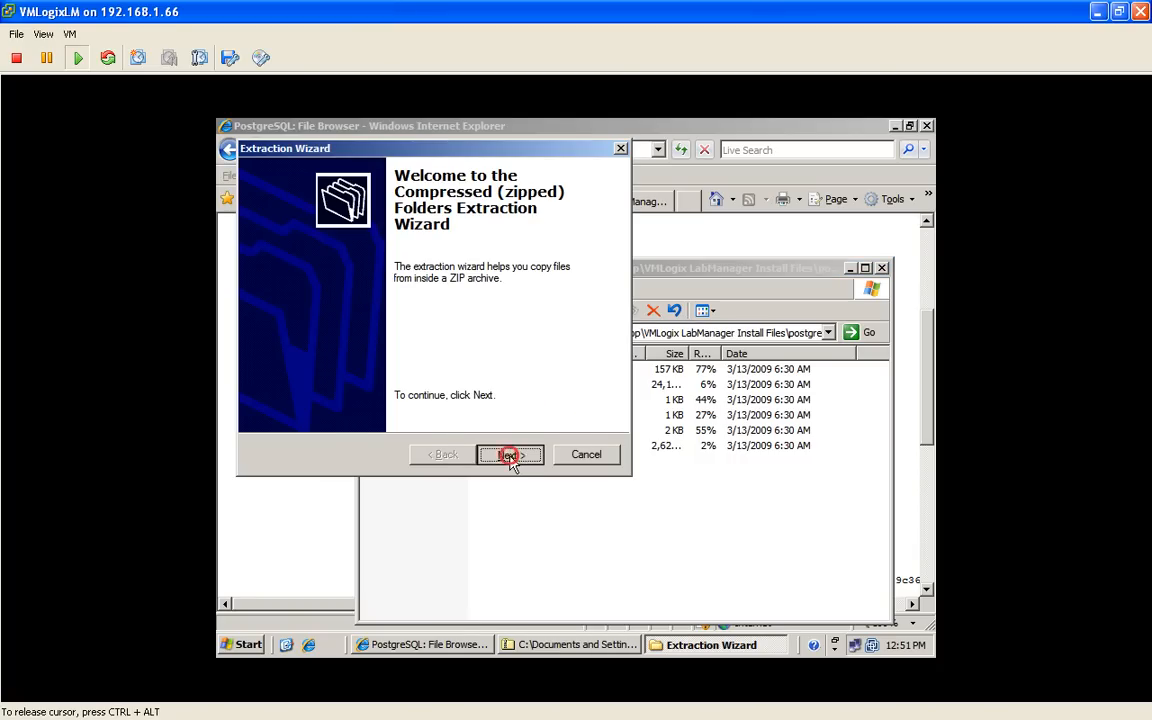
click(510, 455)
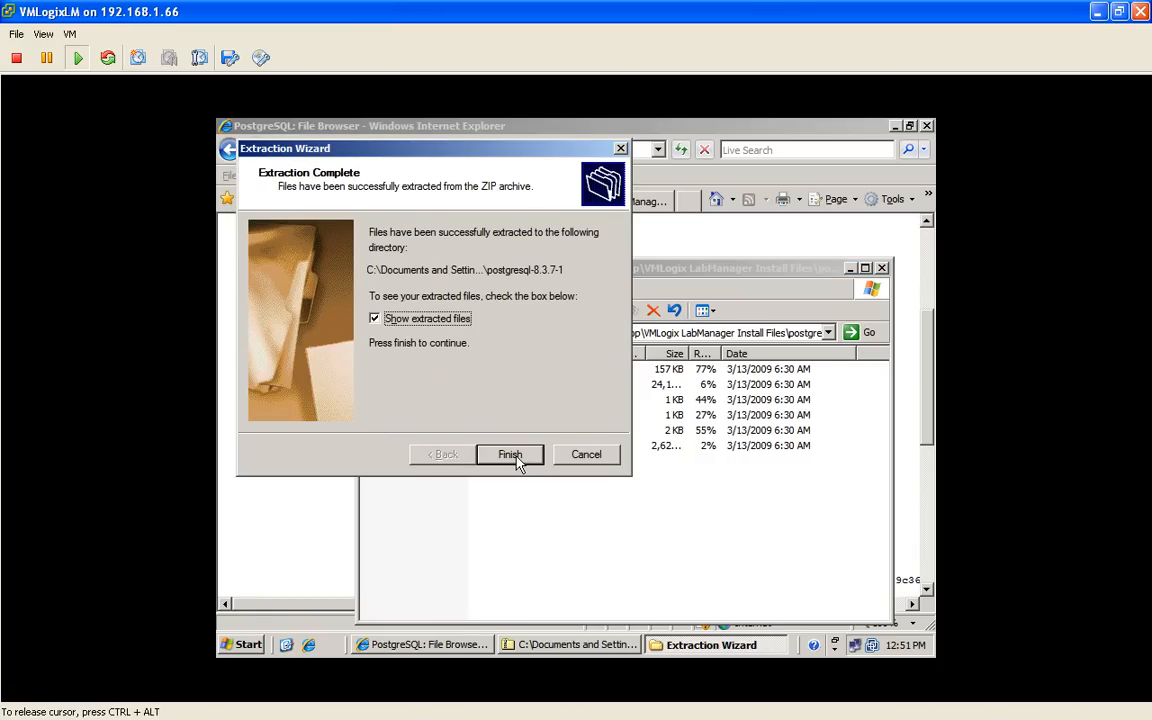
click(509, 454)
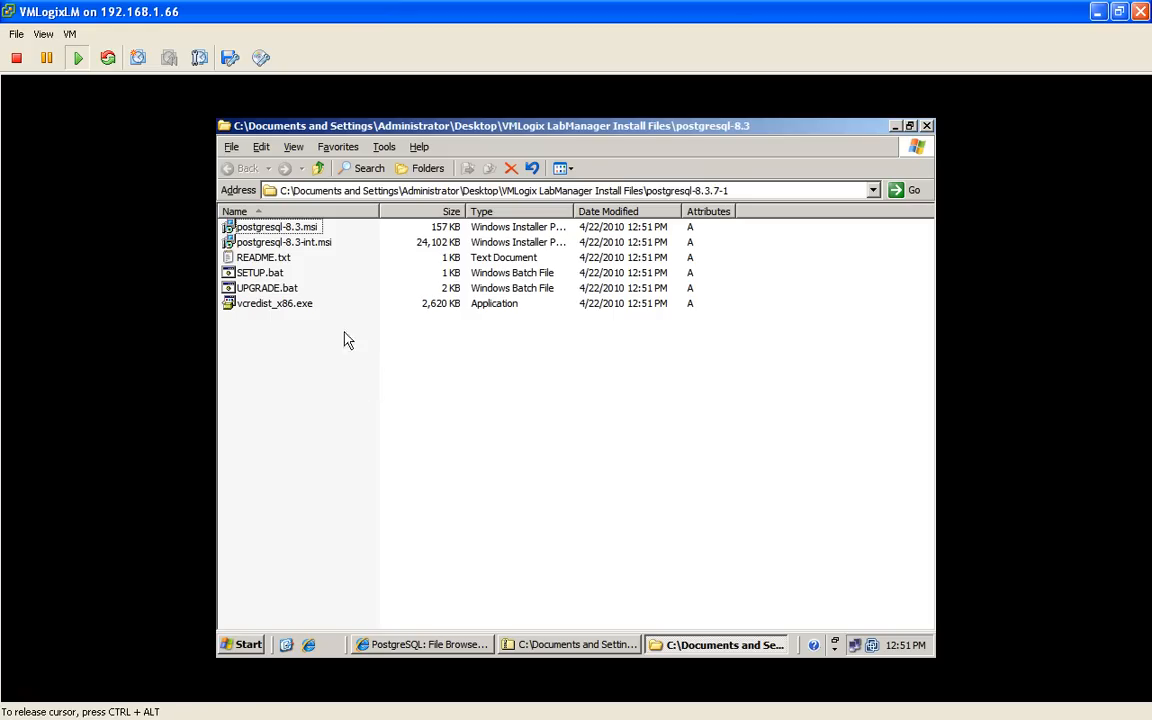
double_click(277, 226)
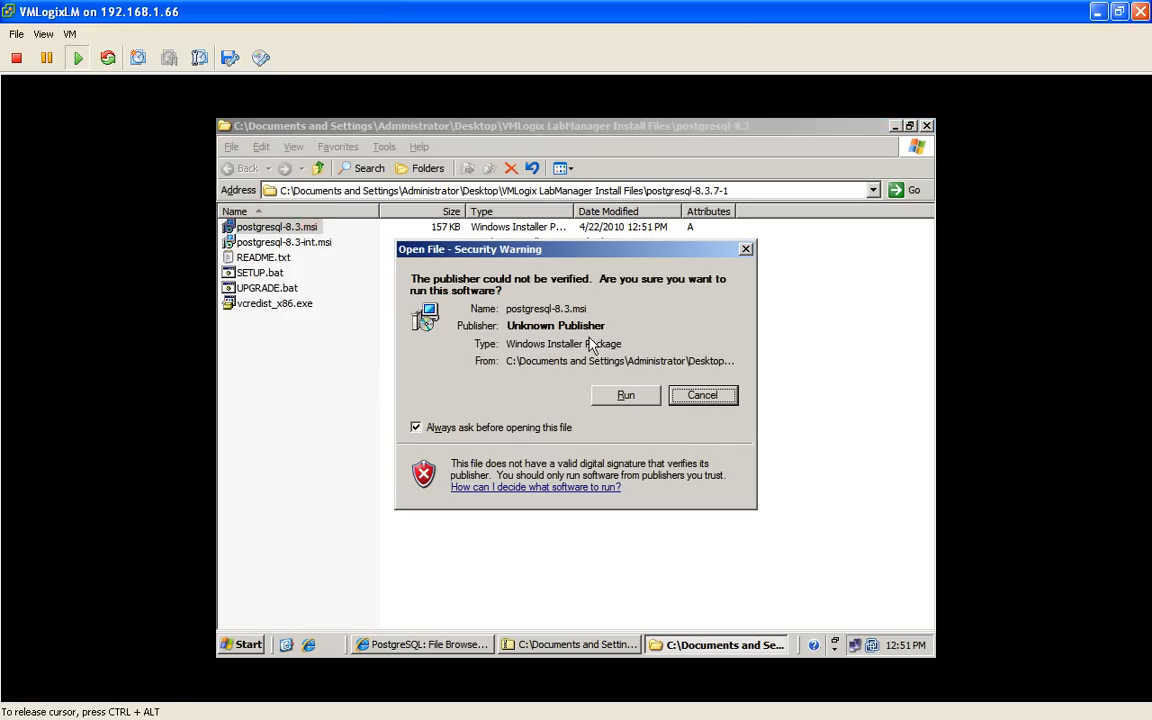
click(624, 395)
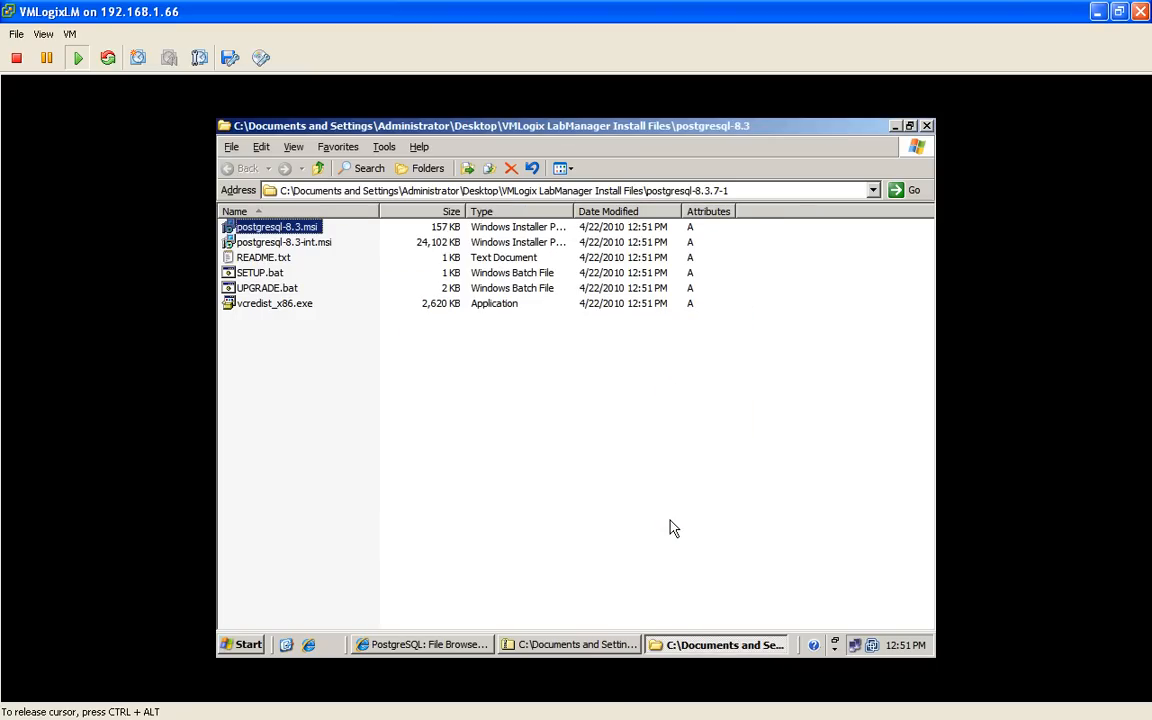
Start the PostgreSQL 8.3 wizard with default options and enter the service account password
double_click(273, 226)
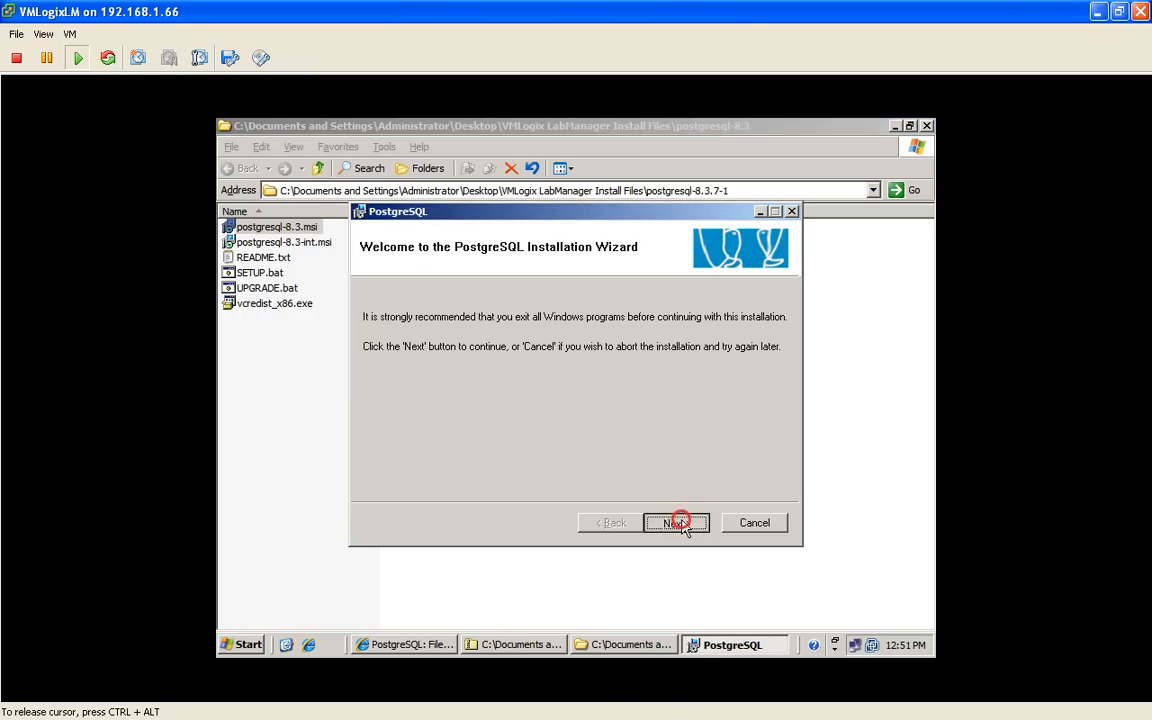
click(677, 522)
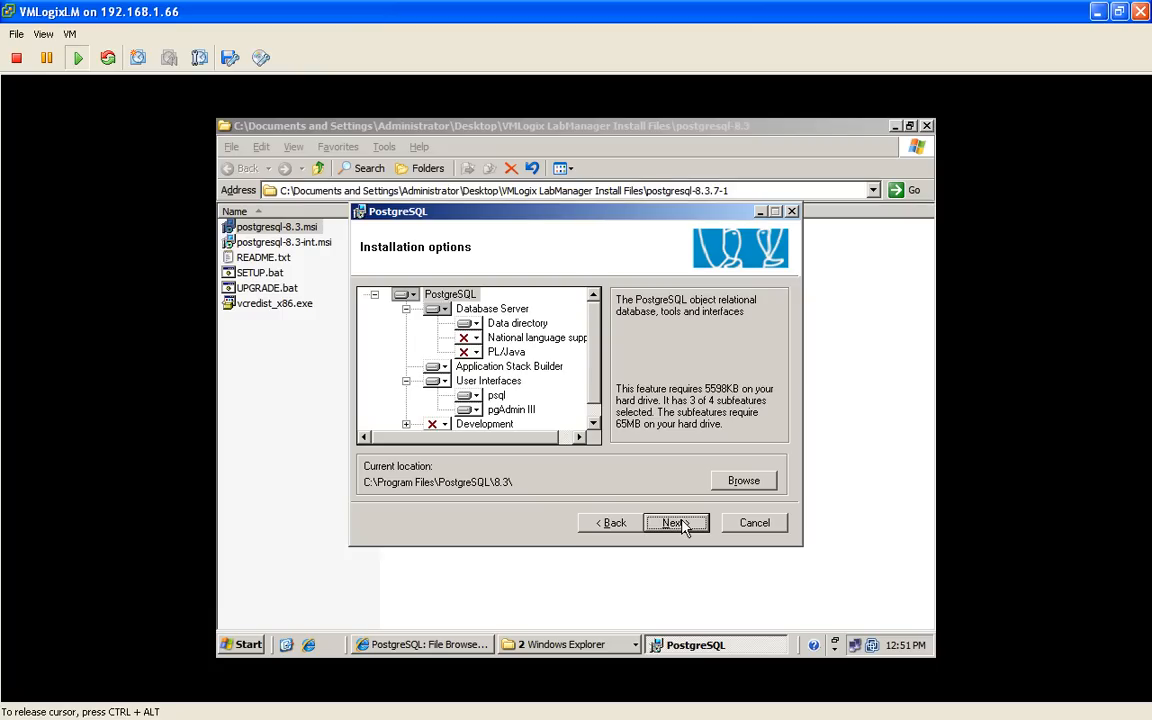
click(675, 522)
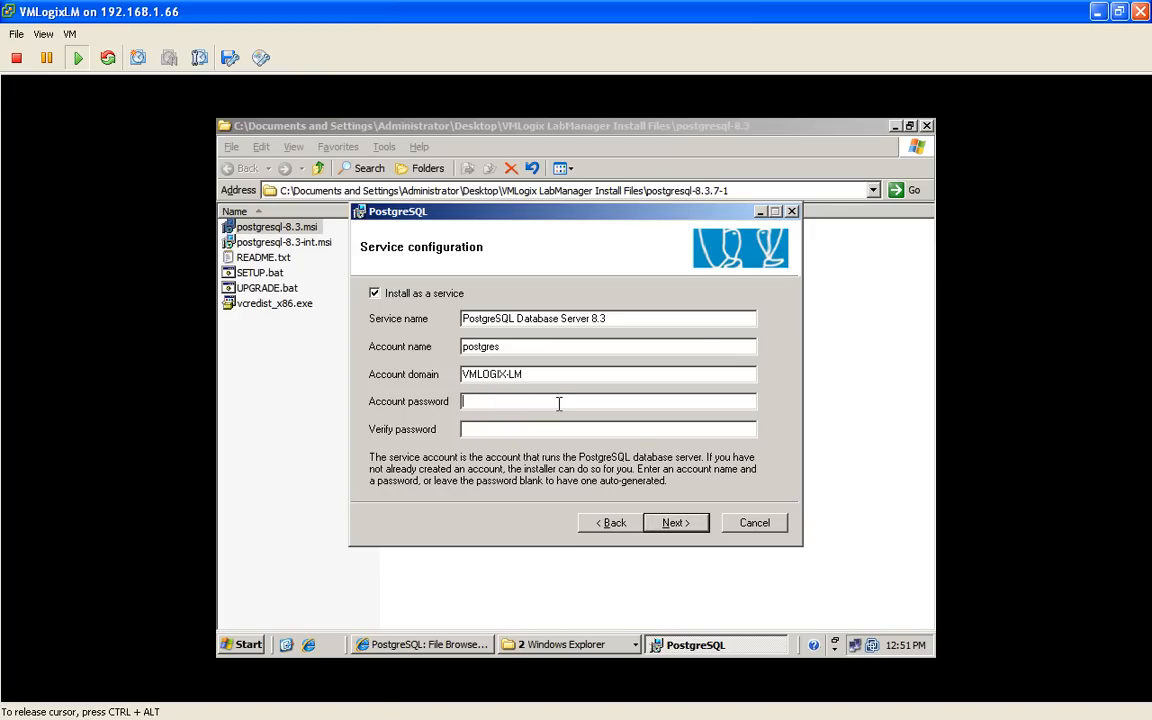
text(*)
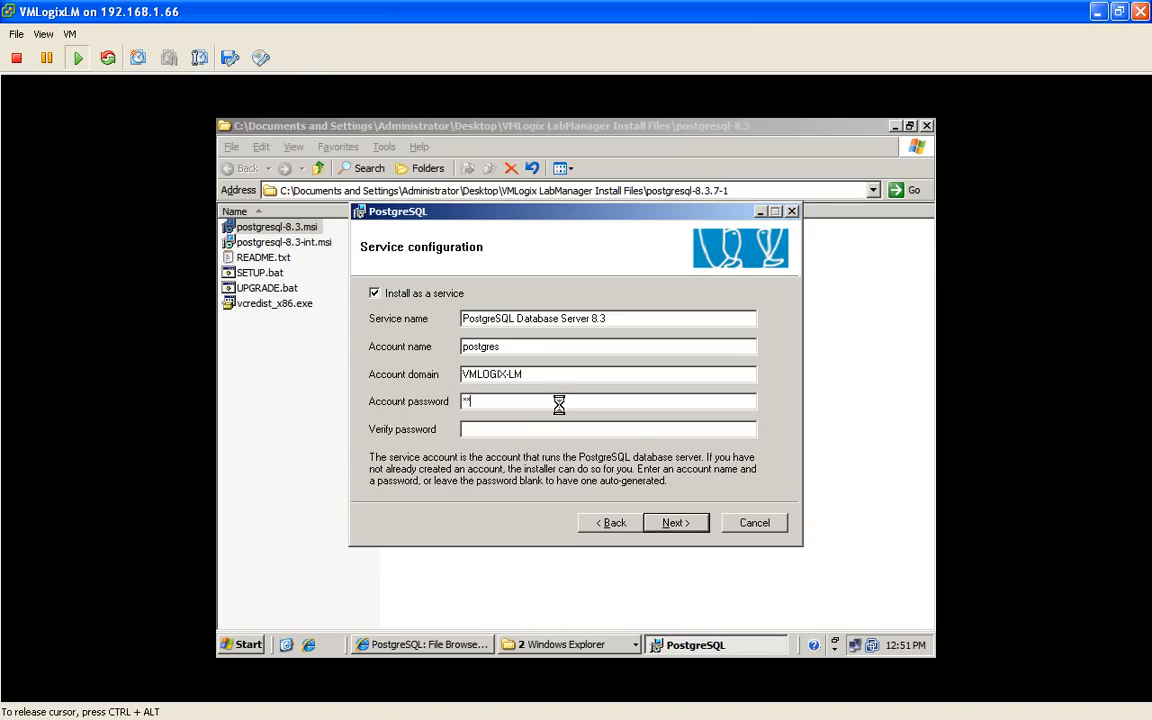
text(****)
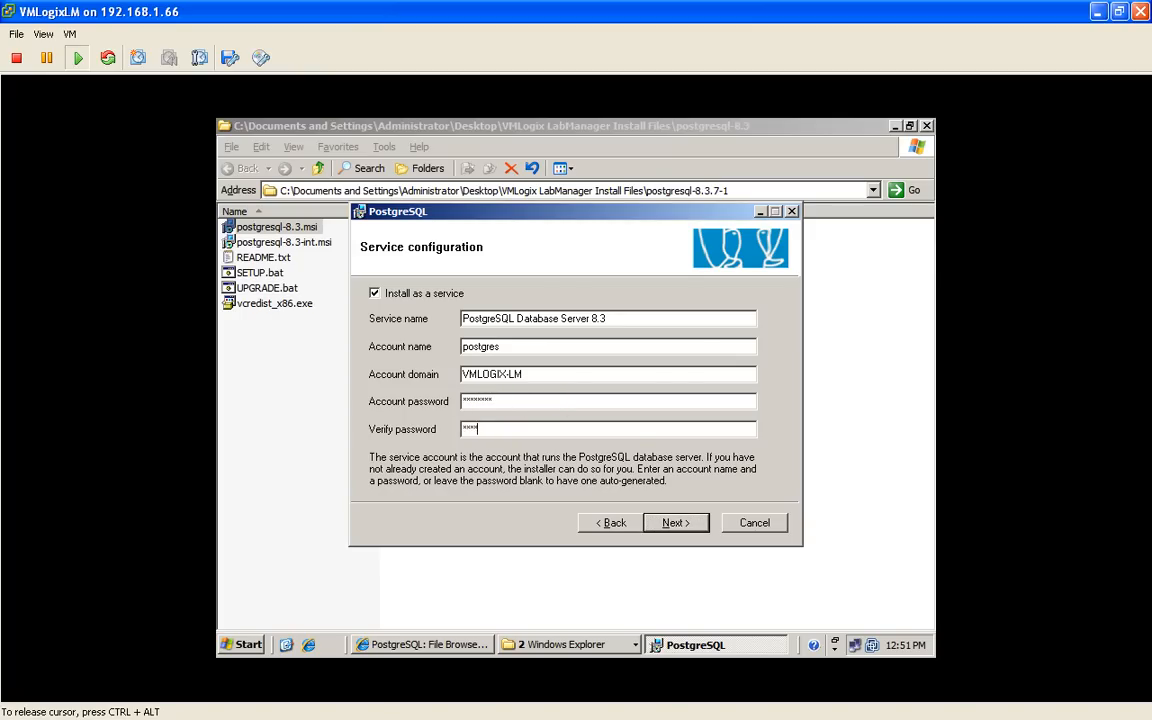
text(****)
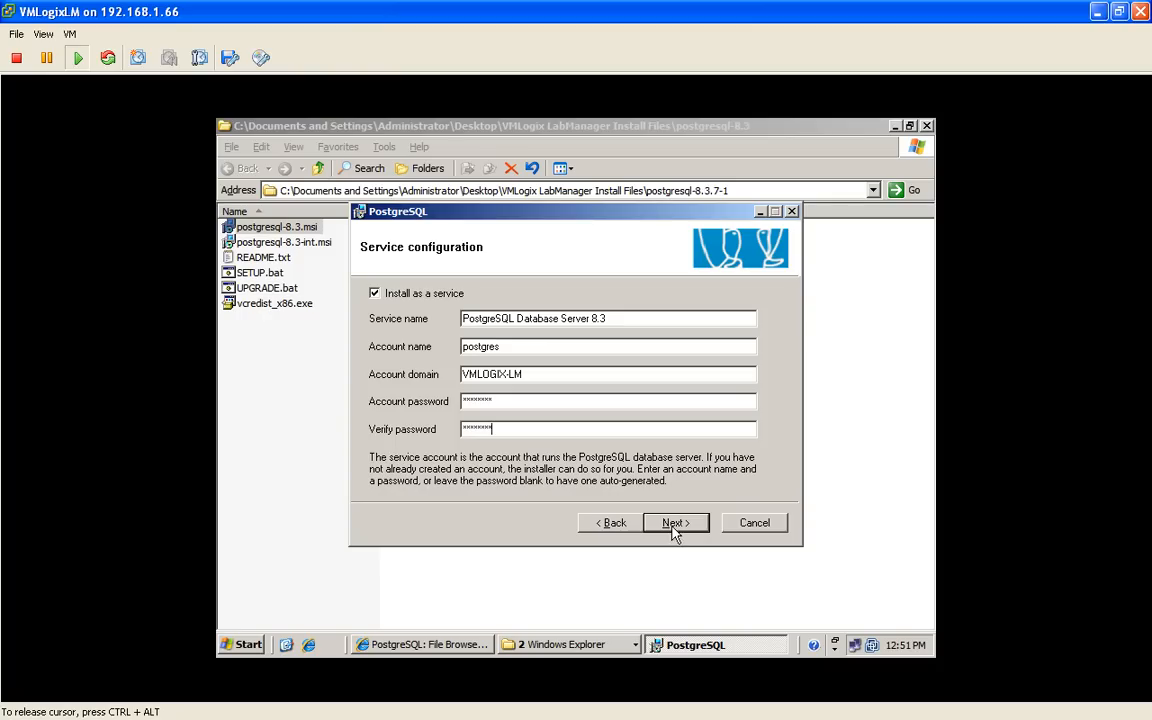
click(675, 522)
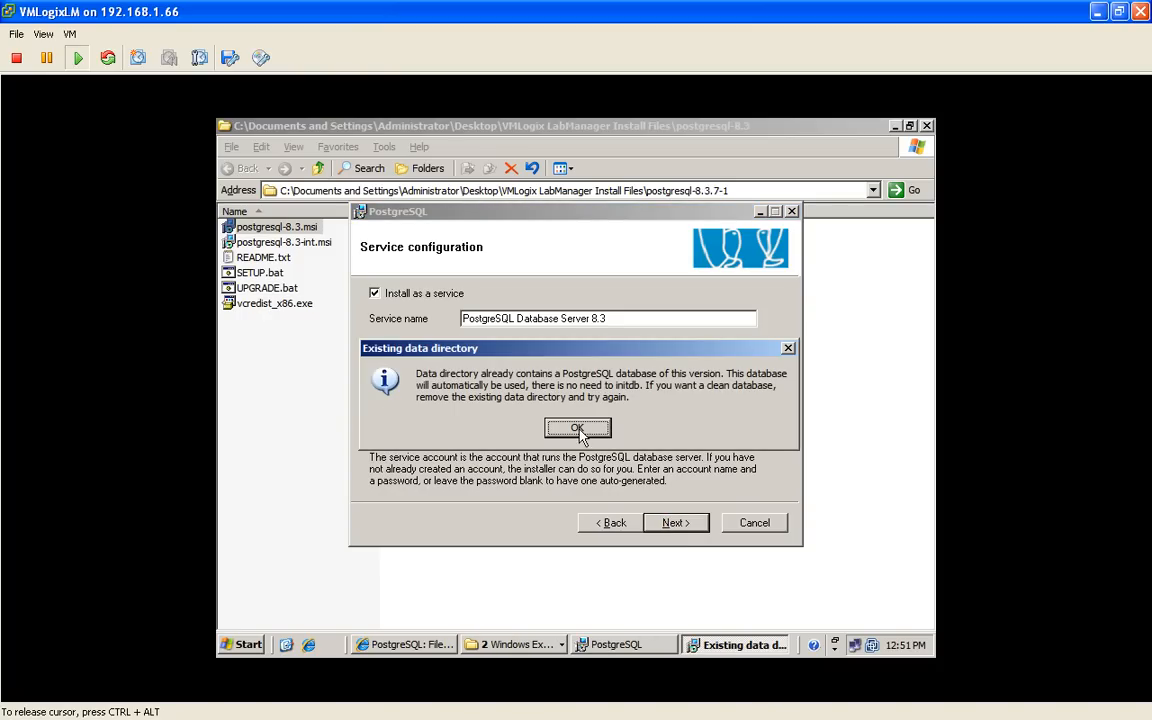
Acknowledge the data directory notice, set superuser passwords on port 5432, keep PL/pgsql, and install
click(578, 428)
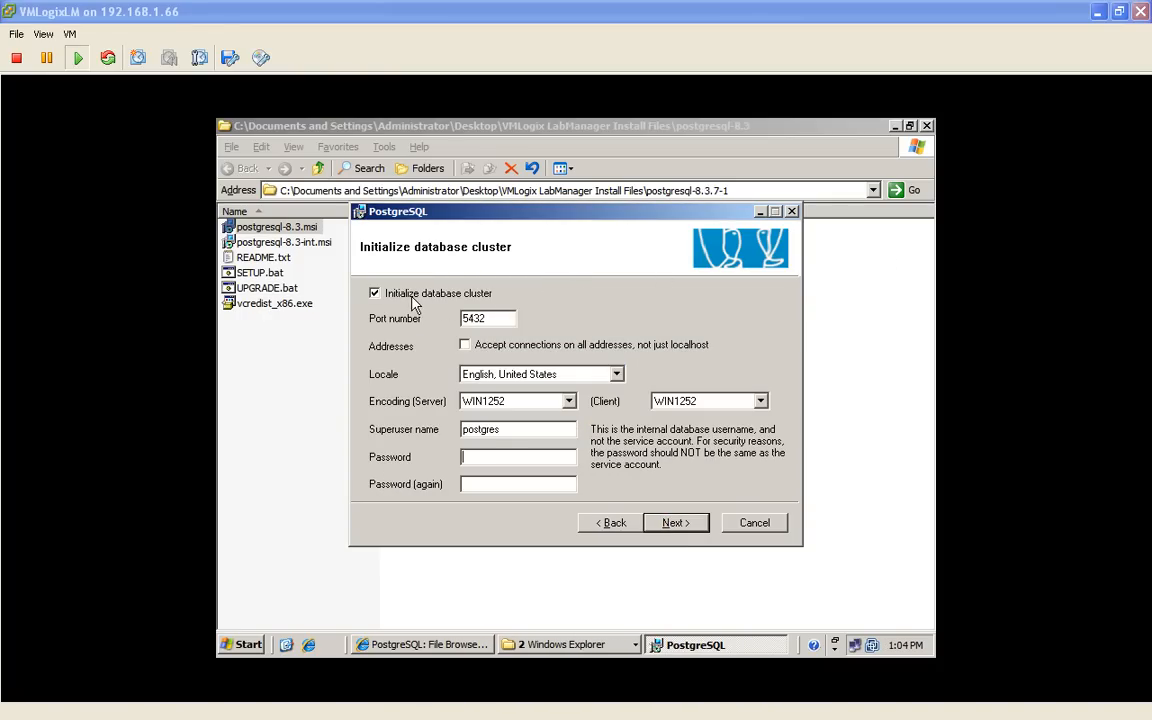
mouse_move(563, 497)
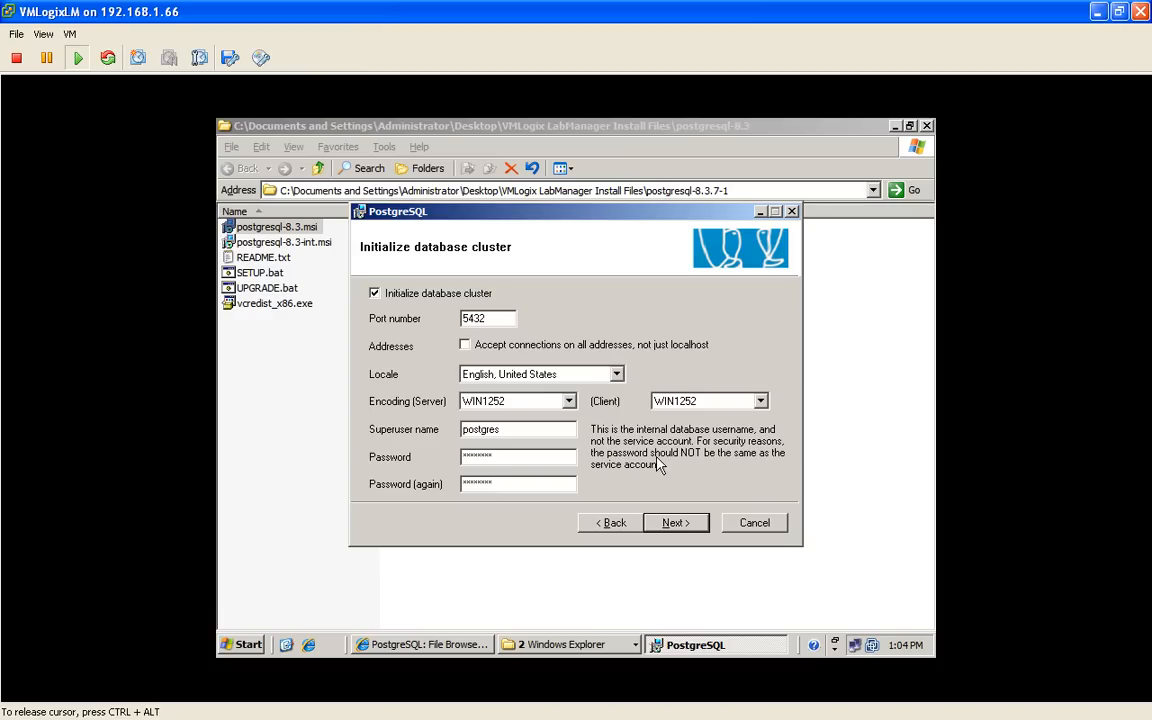
click(674, 522)
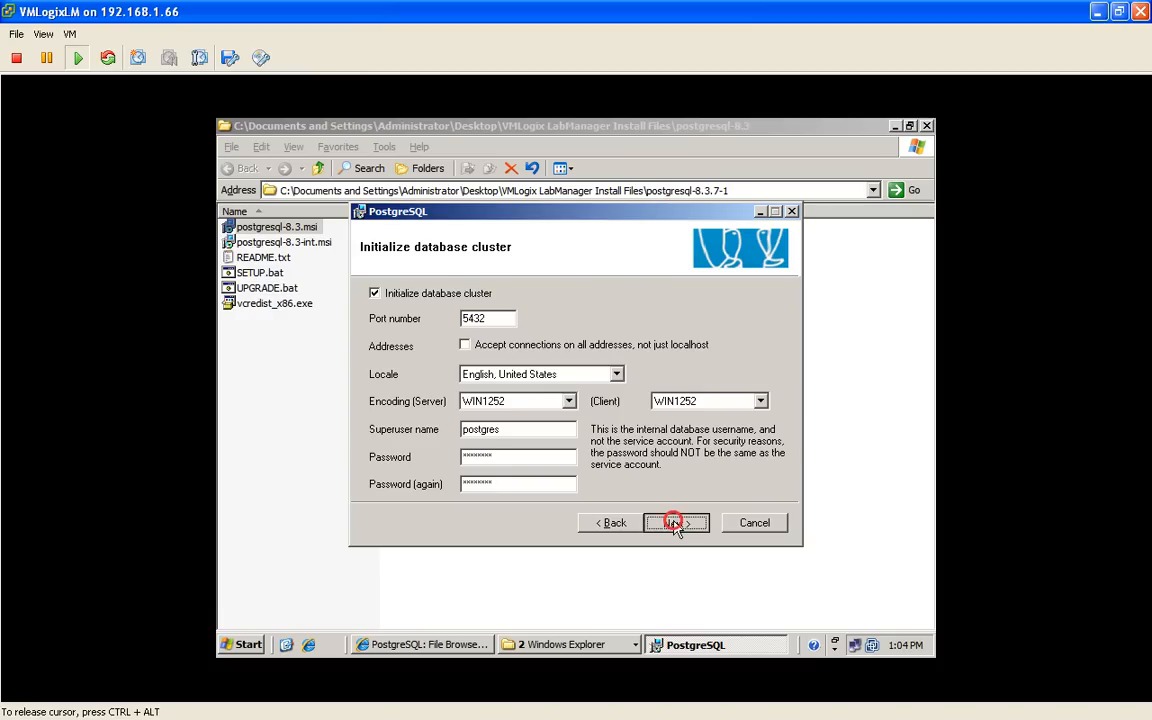
click(675, 522)
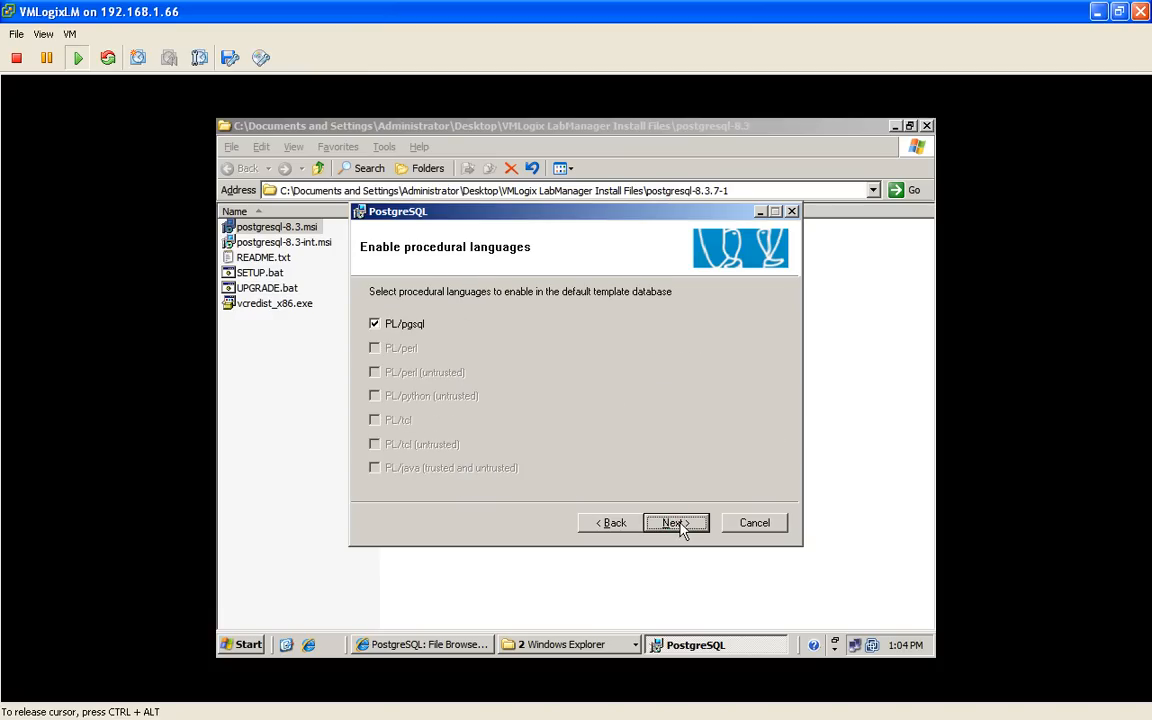
click(675, 522)
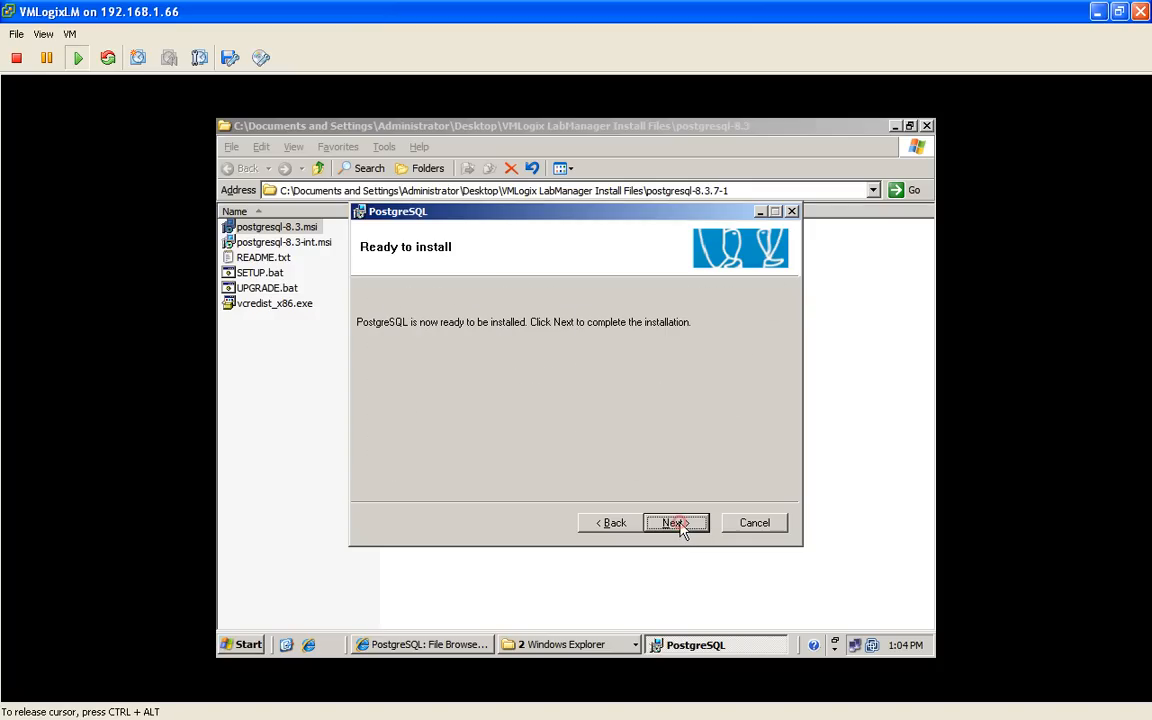
click(676, 522)
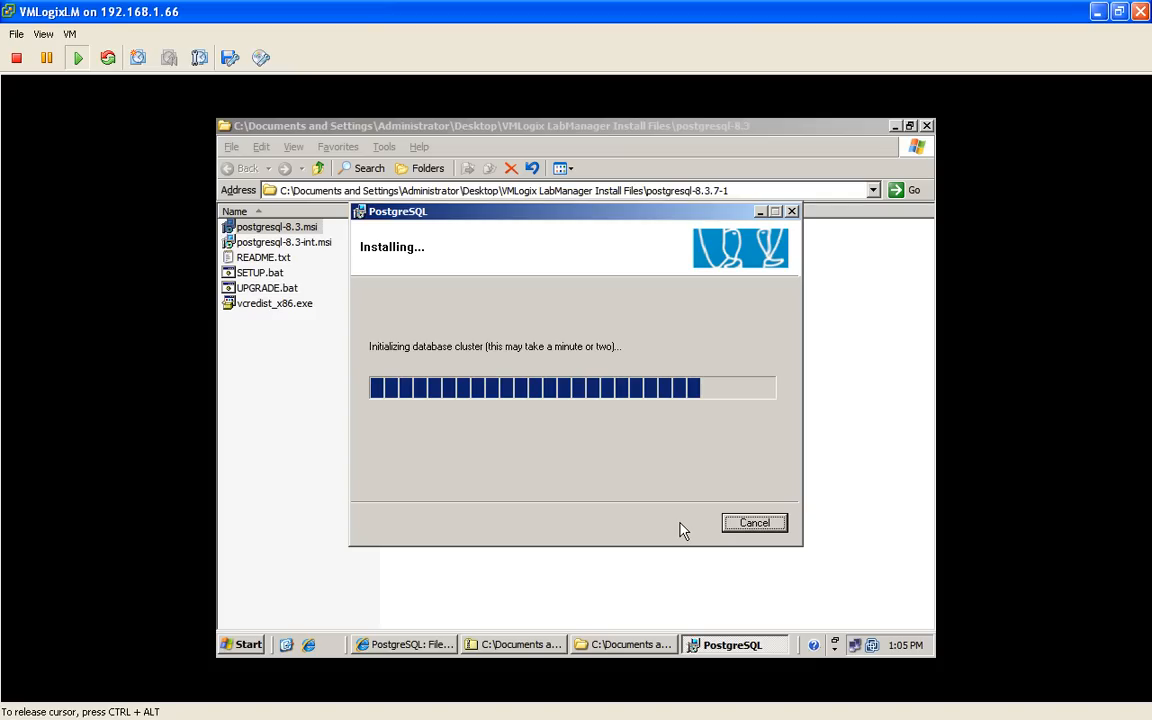
mouse_move(438, 648)
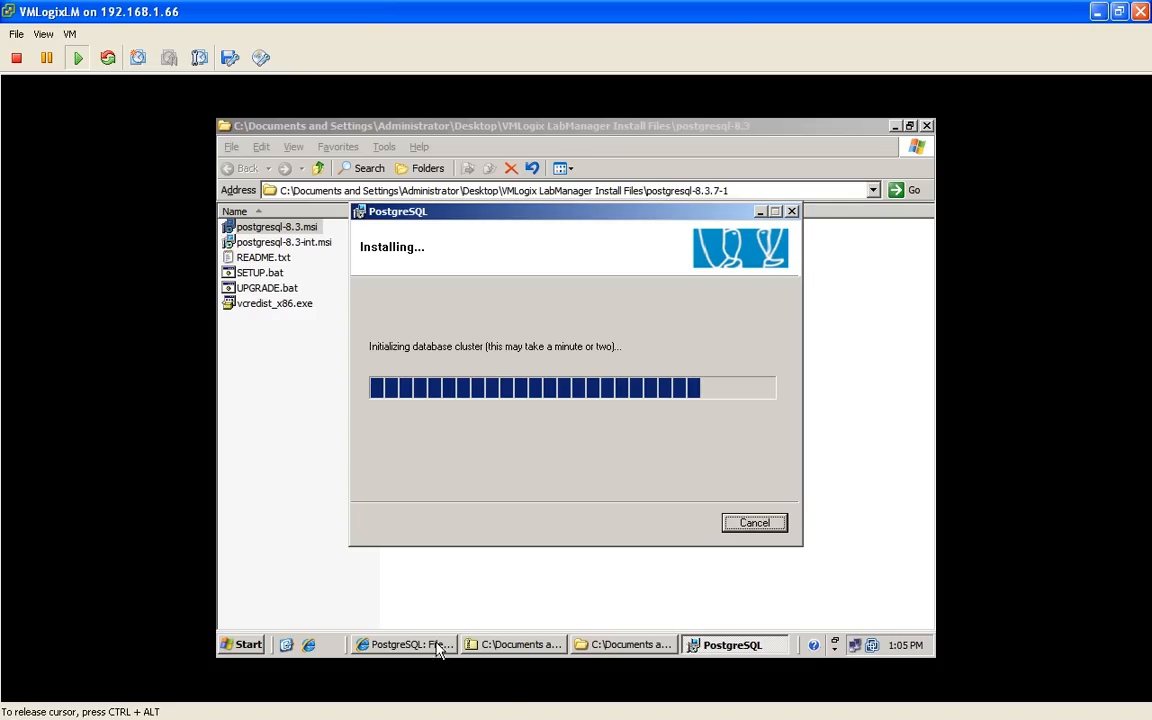
Show the guide's 'Configuring LabManager to use PostgreSQL Database' section
click(403, 644)
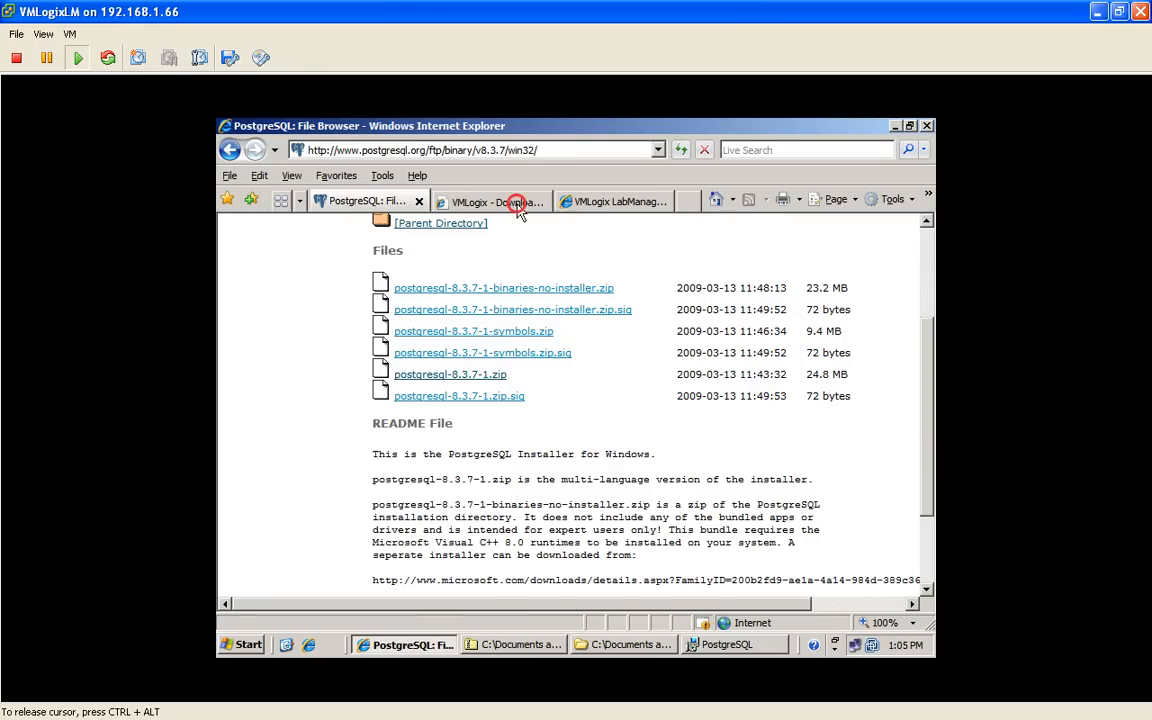
click(614, 201)
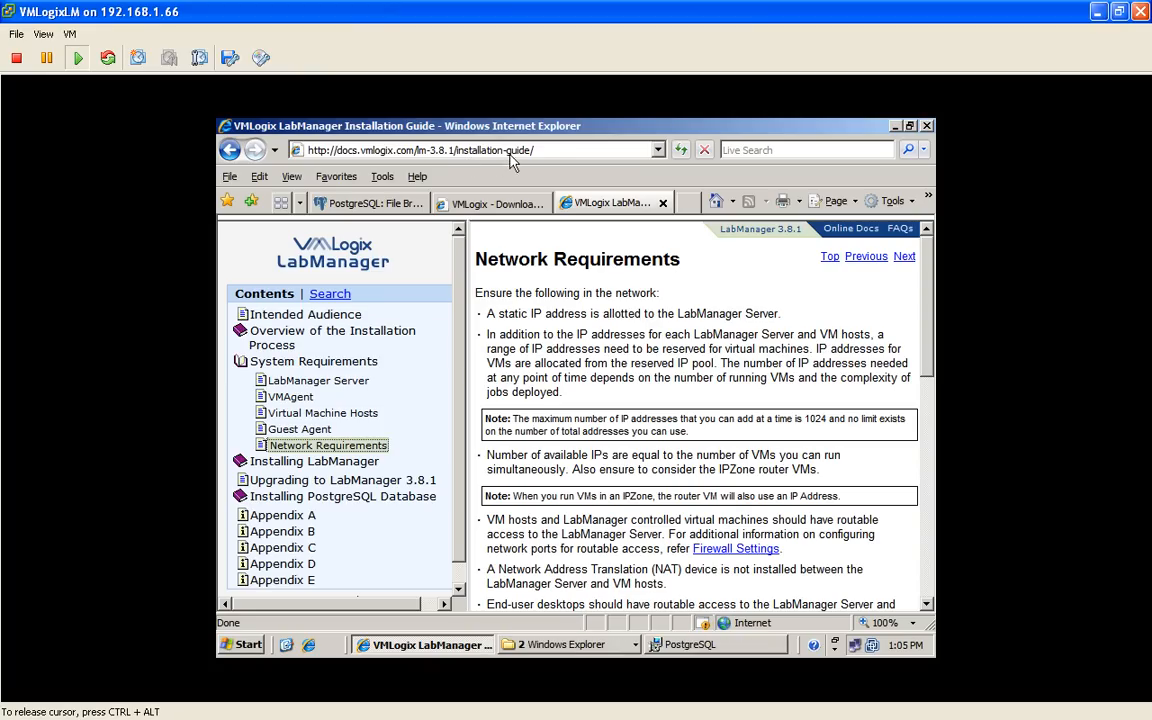
scroll(down, 3)
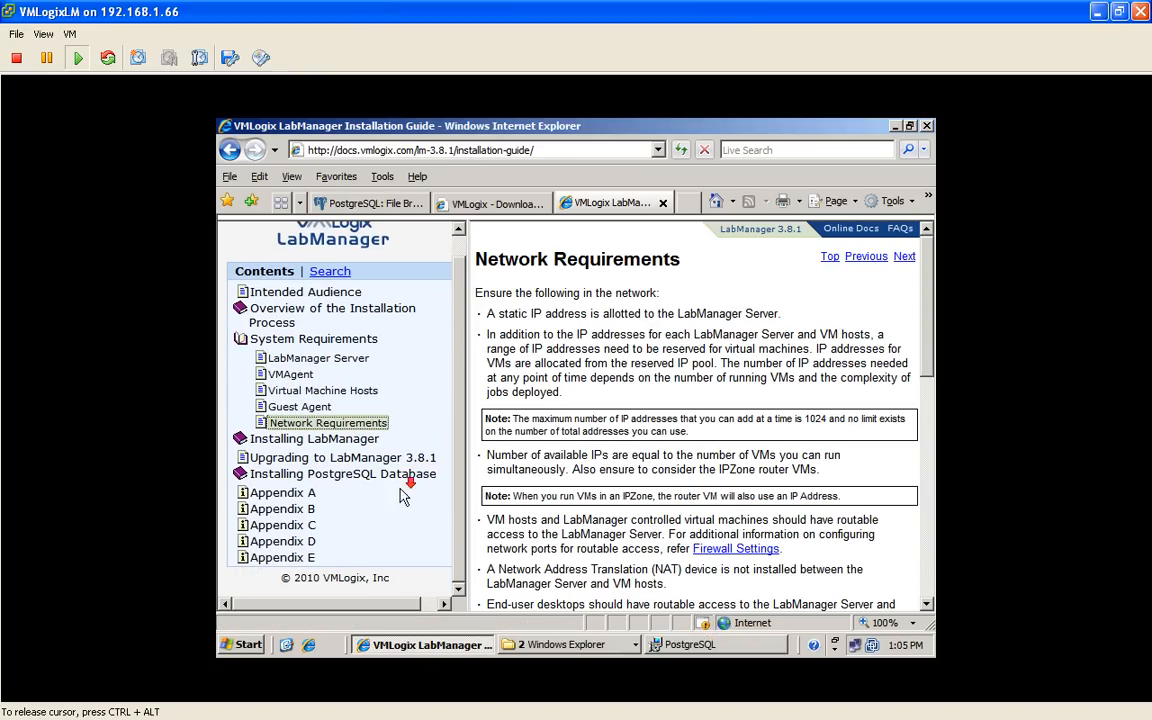
click(342, 473)
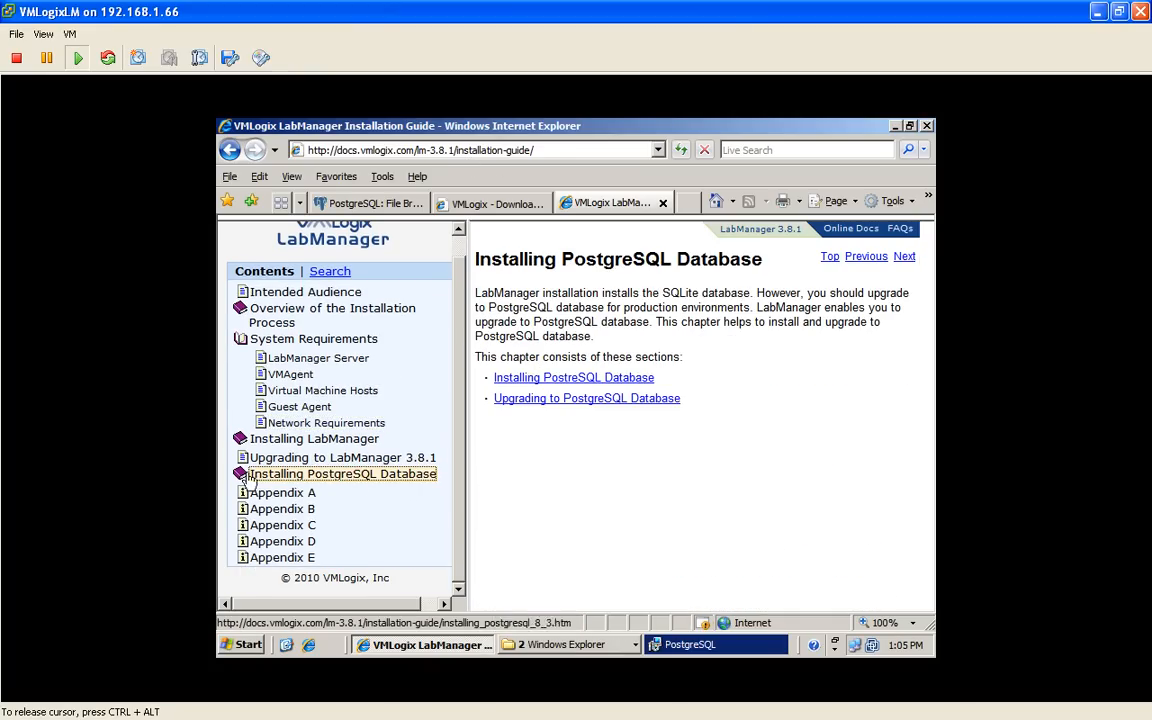
click(240, 473)
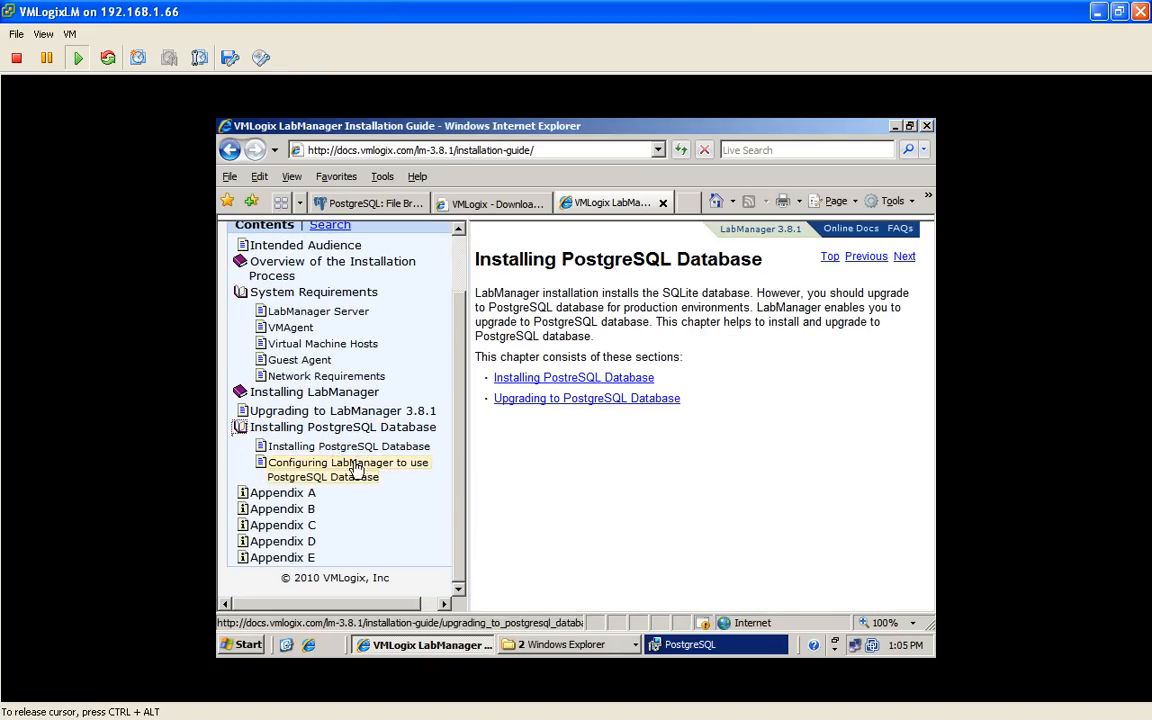
click(347, 462)
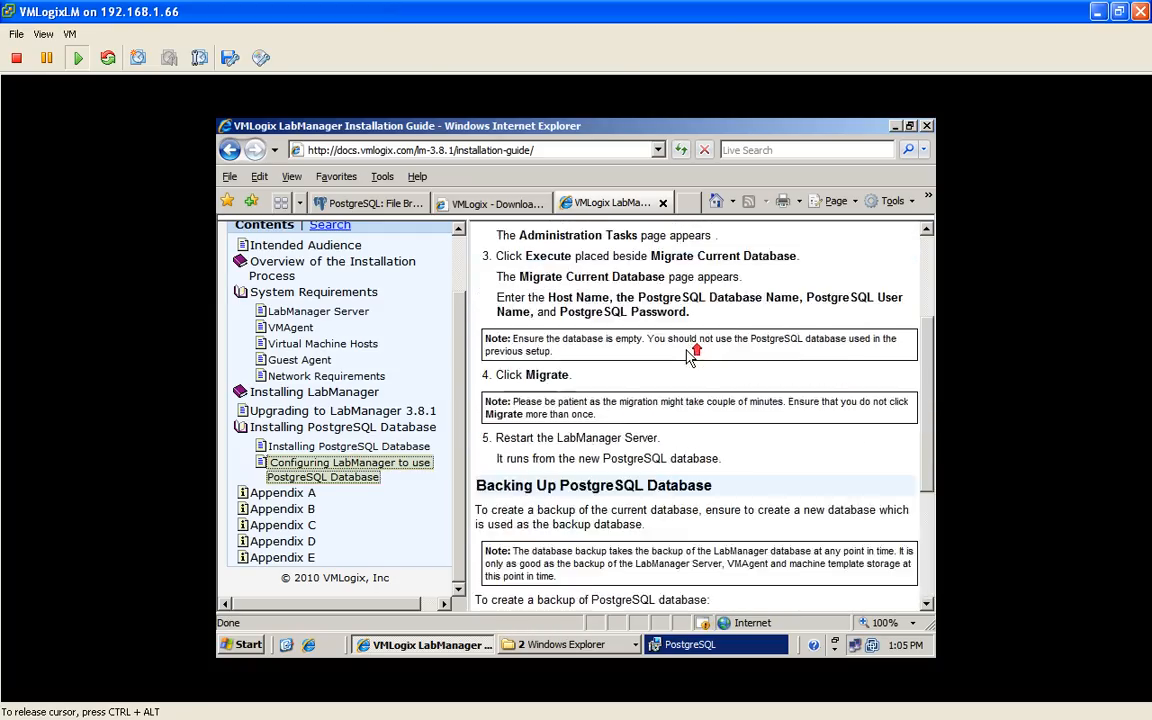
Close the finished PostgreSQL installer without launching Stack Builder
click(545, 201)
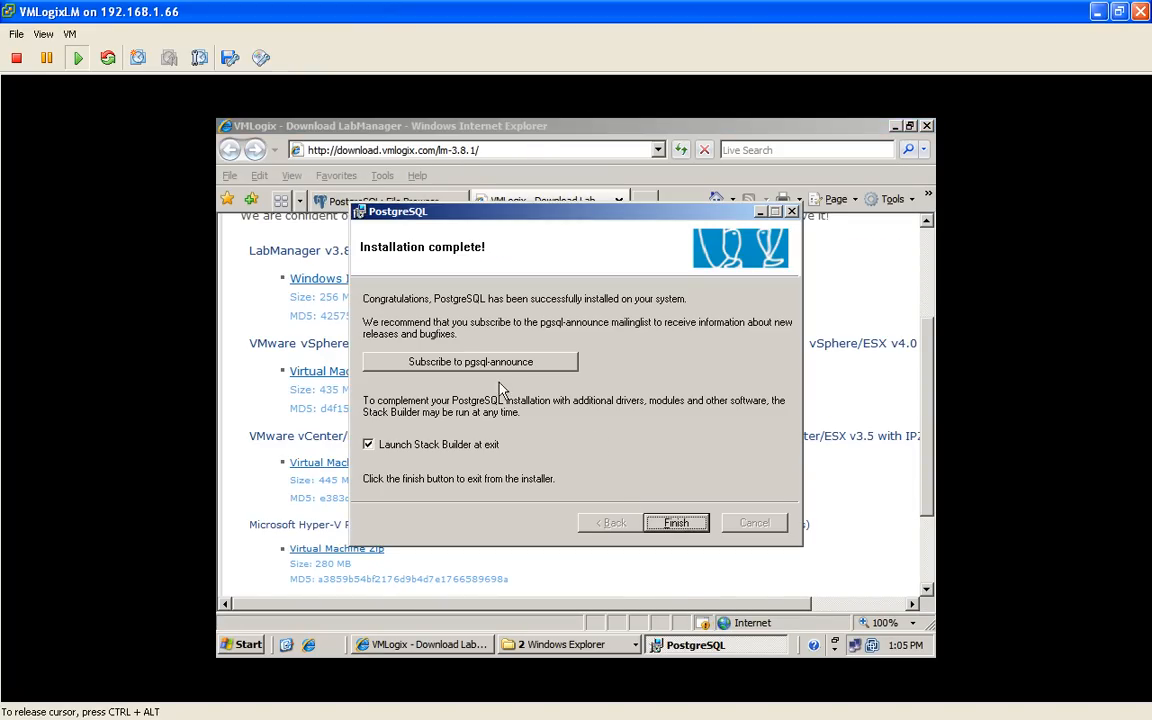
click(368, 444)
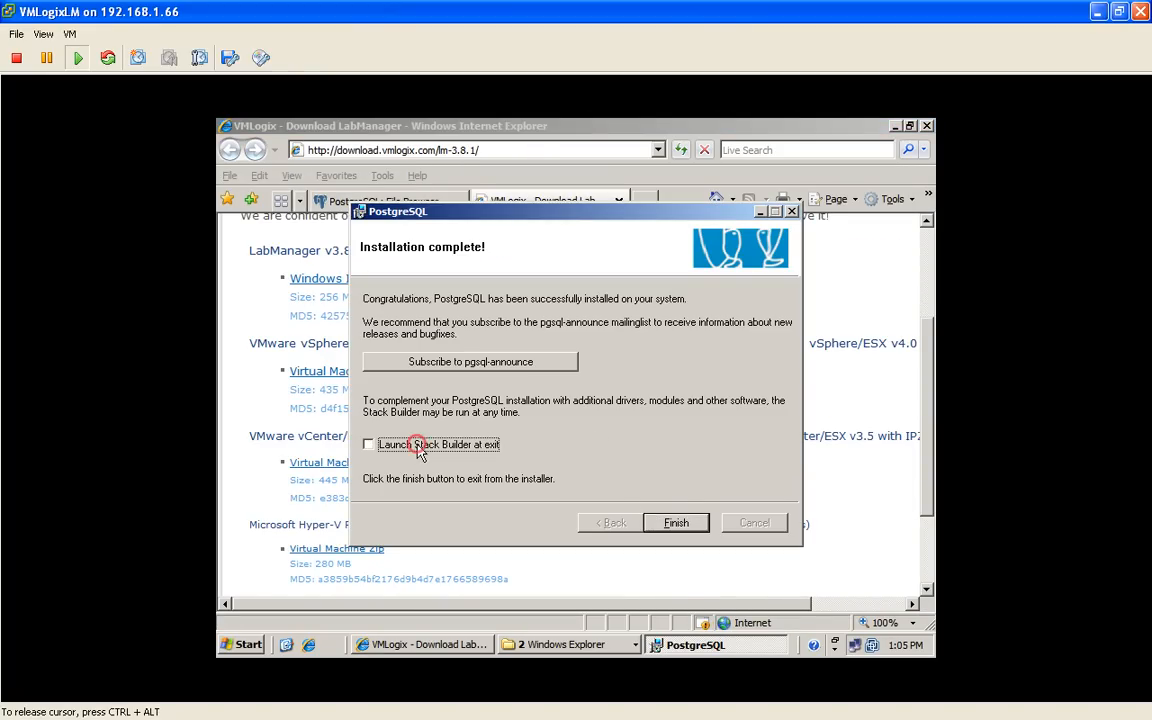
click(675, 522)
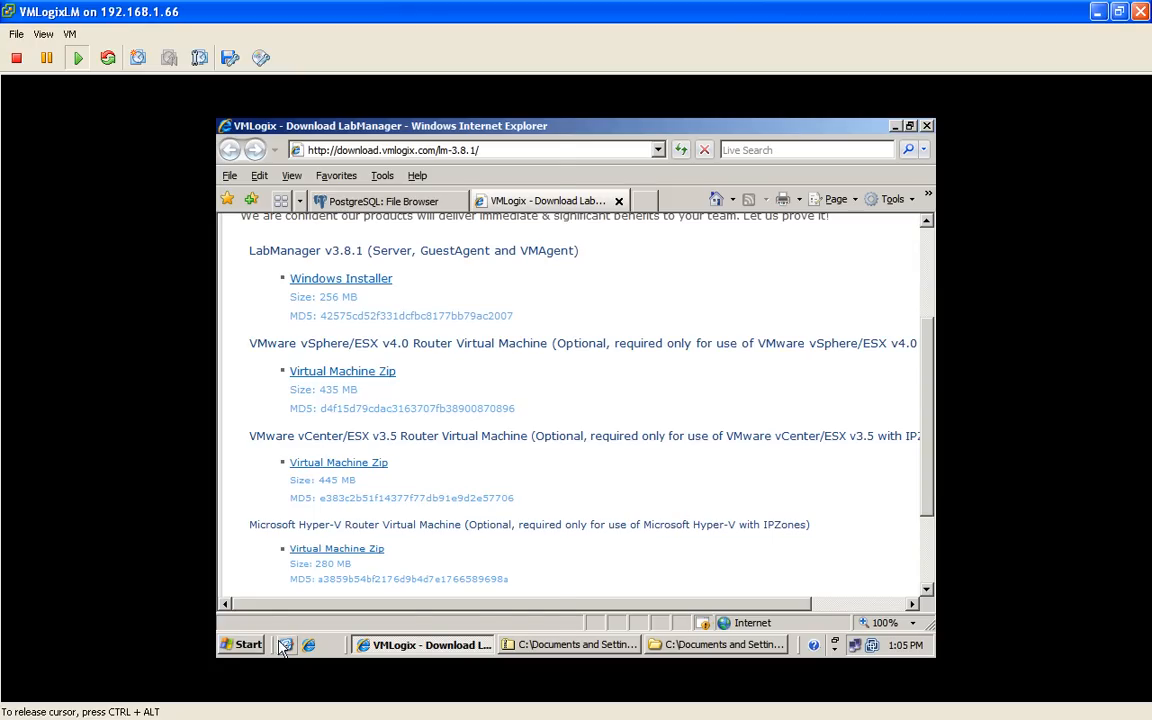
click(241, 644)
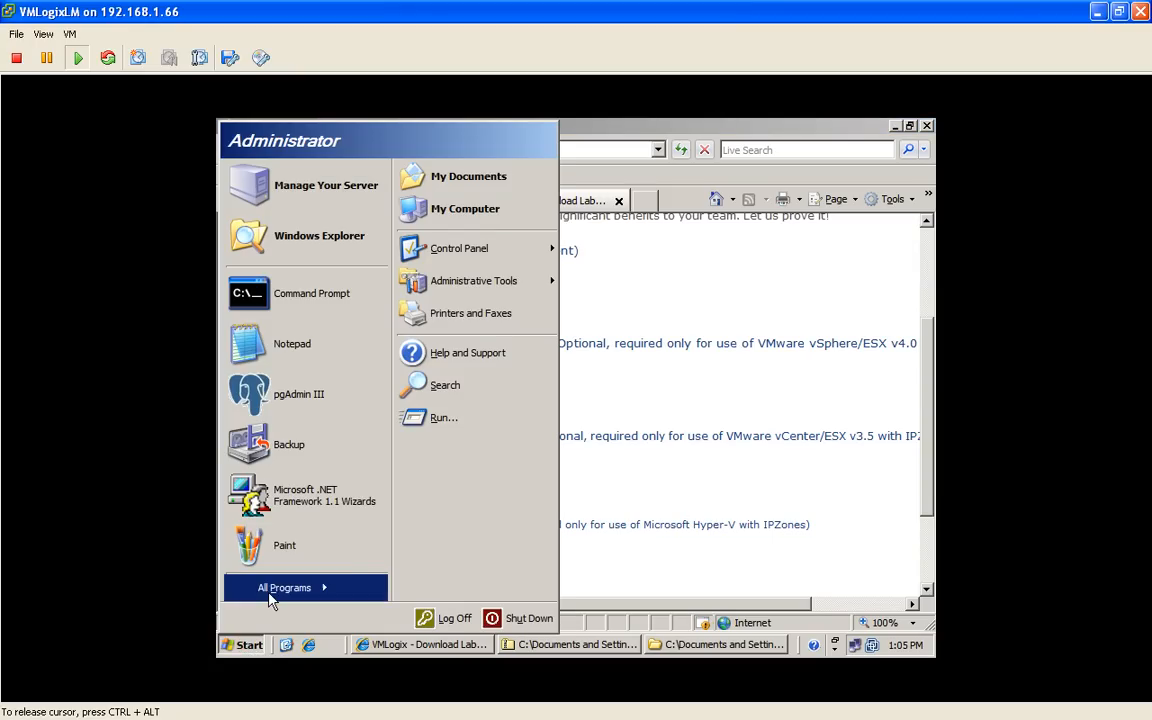
Open pgAdmin III and expand PostgreSQL Database Server 8.3 (localhost:5432) and its Databases
click(285, 587)
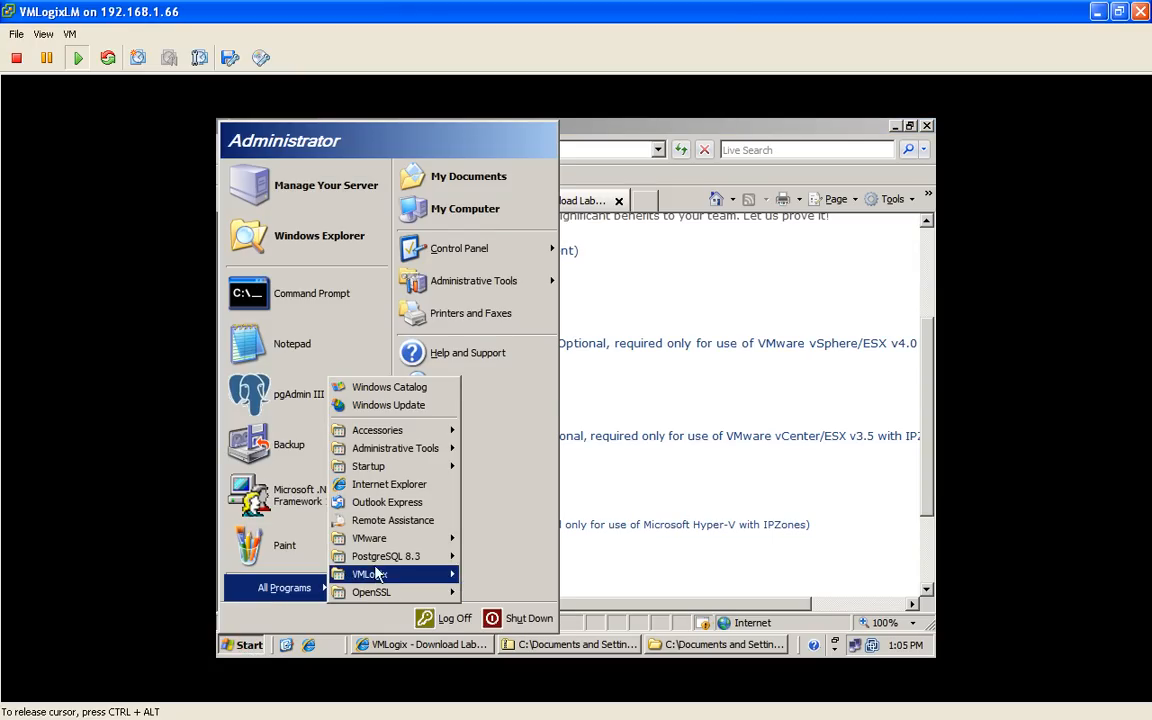
mouse_move(385, 556)
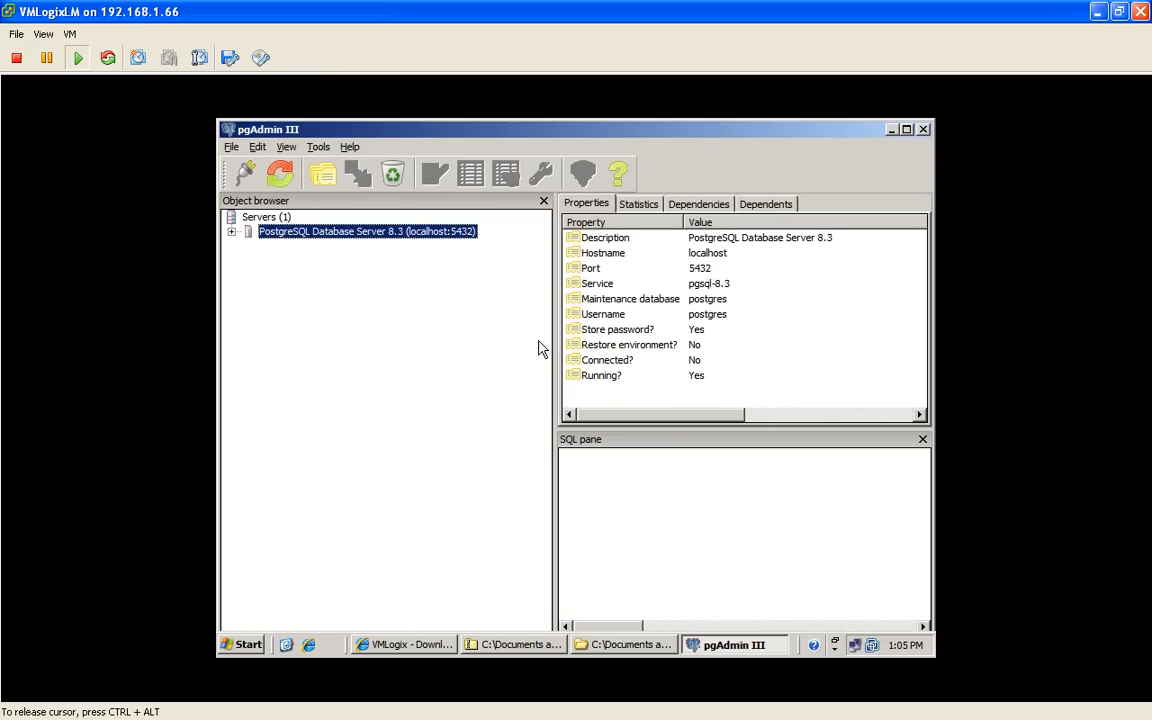
click(232, 231)
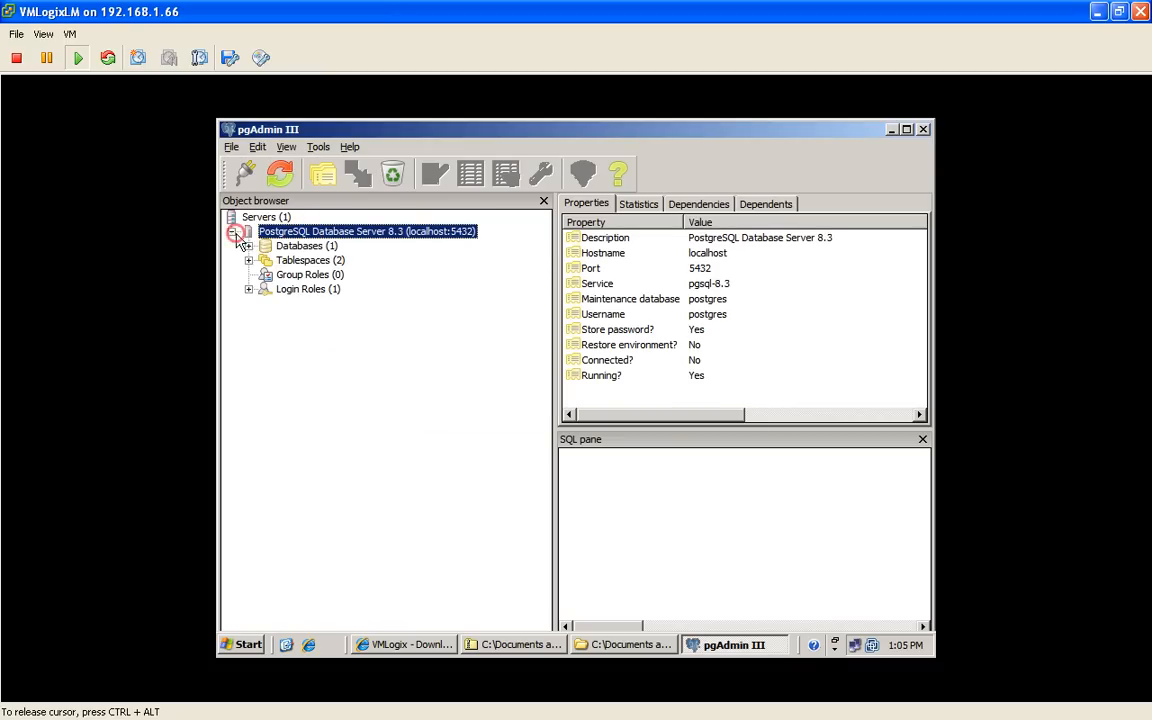
click(248, 245)
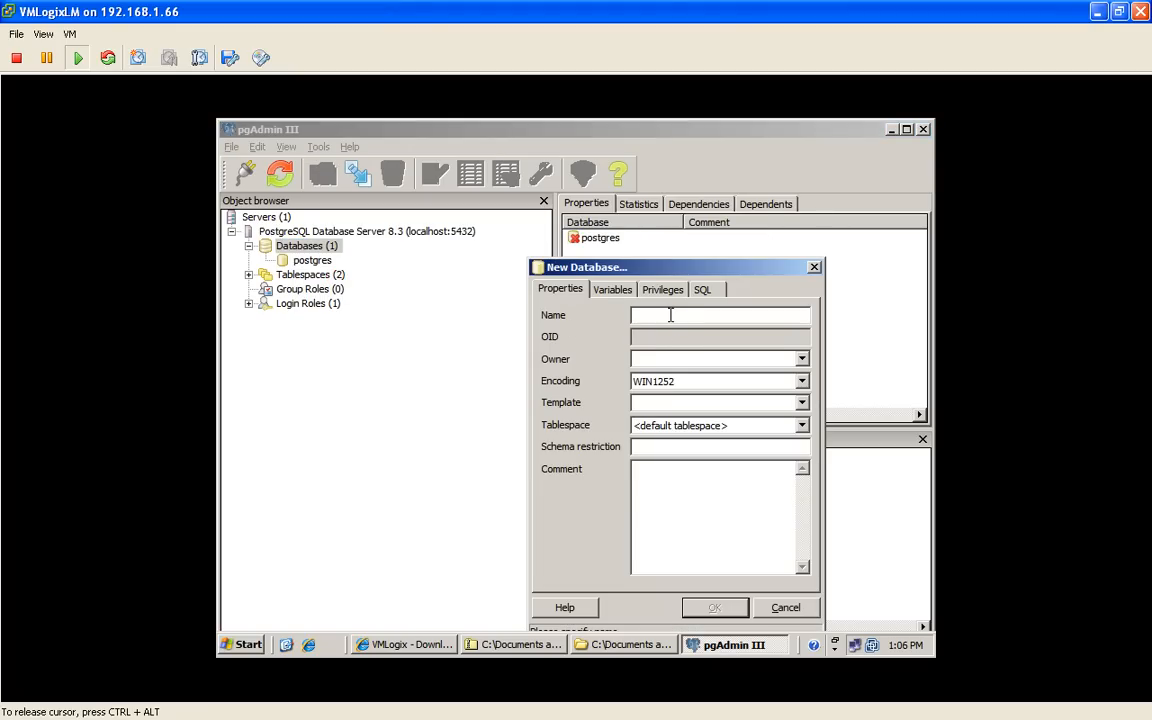
Create database 'labmanager' with UTF8 encoding and view its properties
text(labmanager)
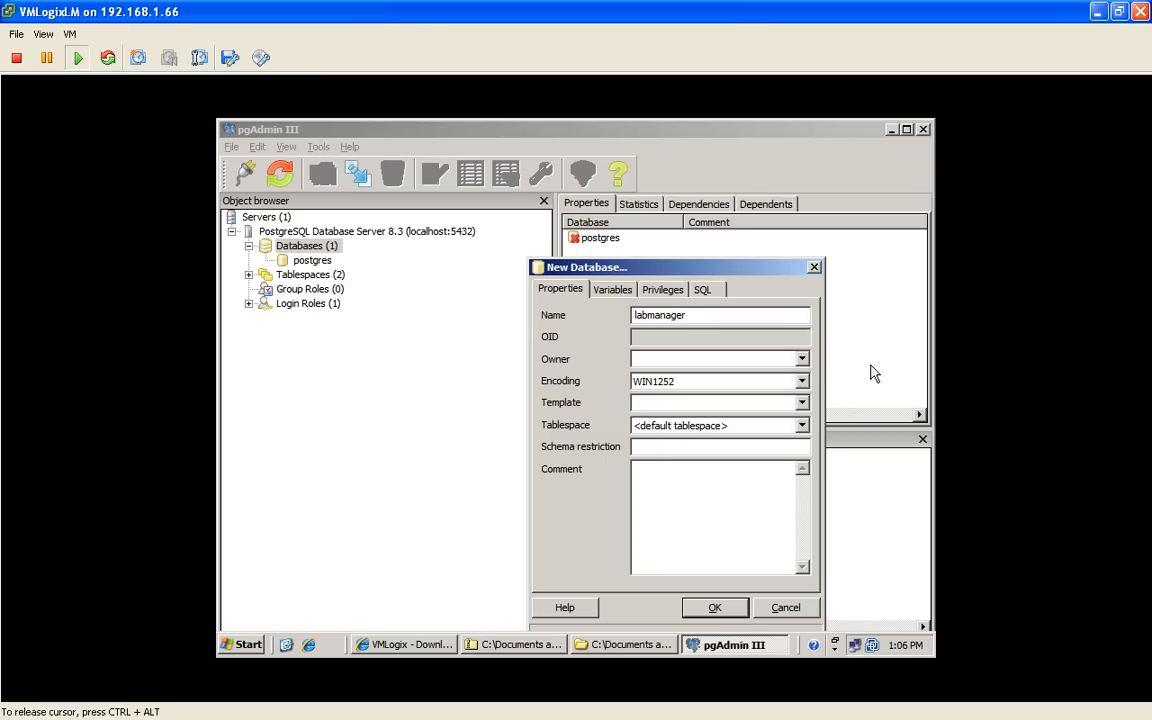
click(801, 381)
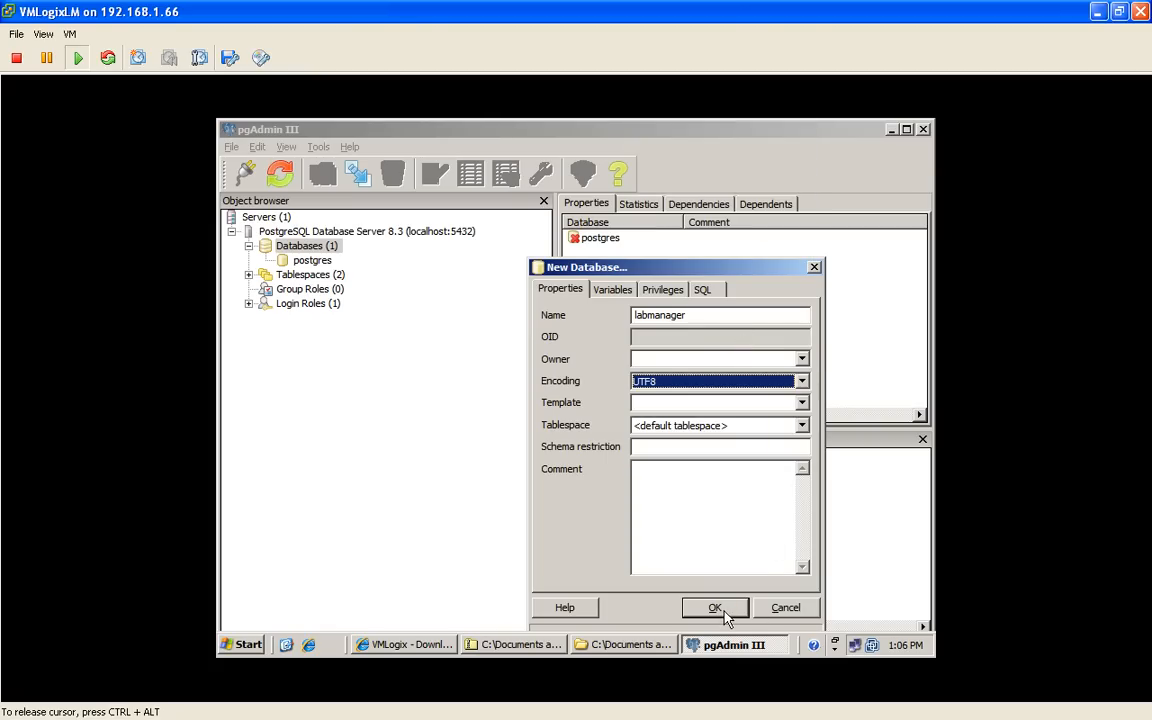
click(715, 607)
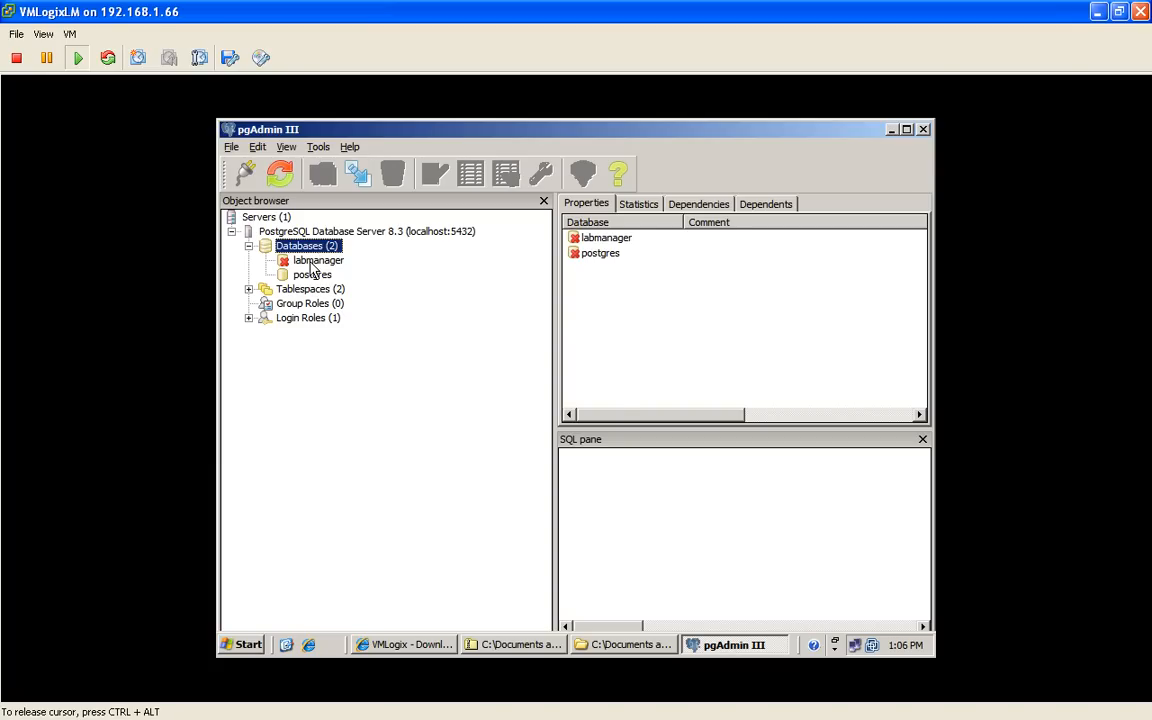
click(318, 260)
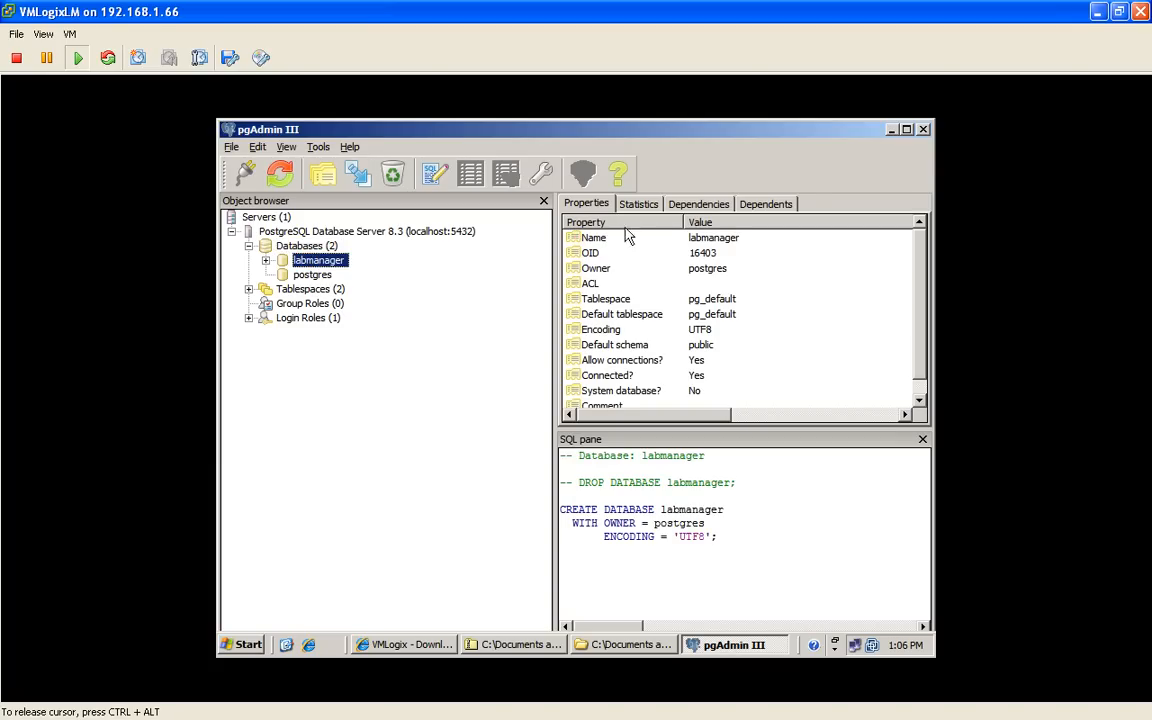
mouse_move(924, 130)
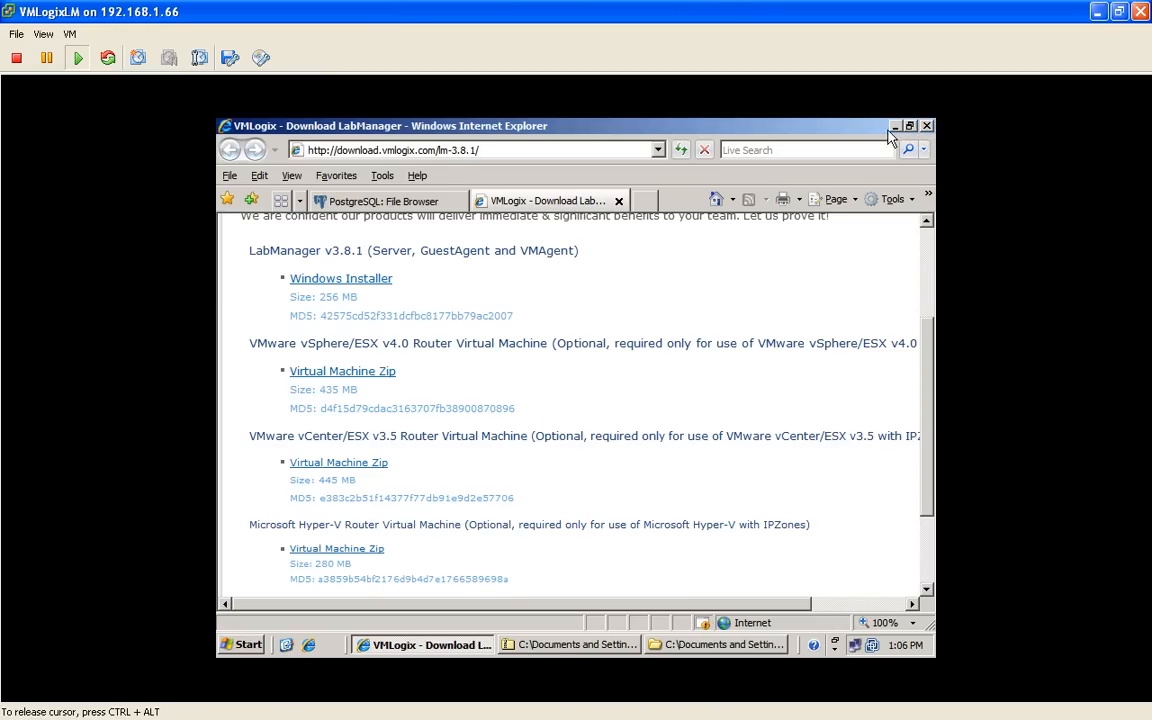
Run LabManager-3.8.1.exe, accept the license, and keep the default install and Start Menu folders
click(718, 643)
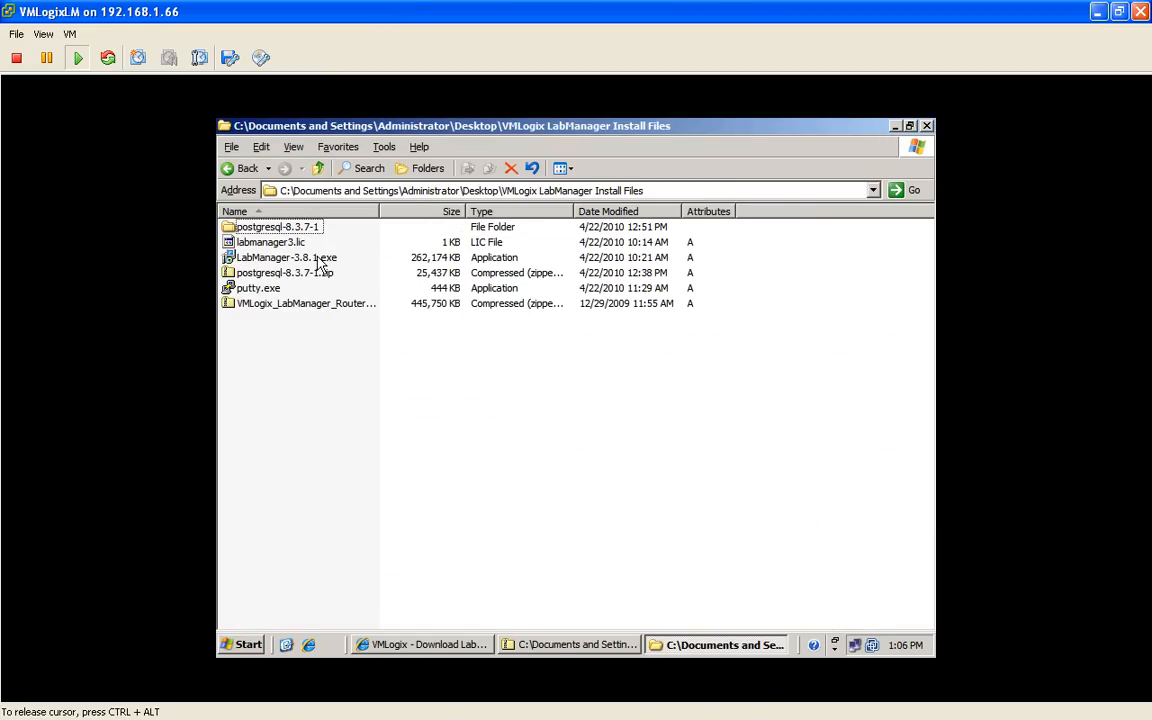
double_click(287, 257)
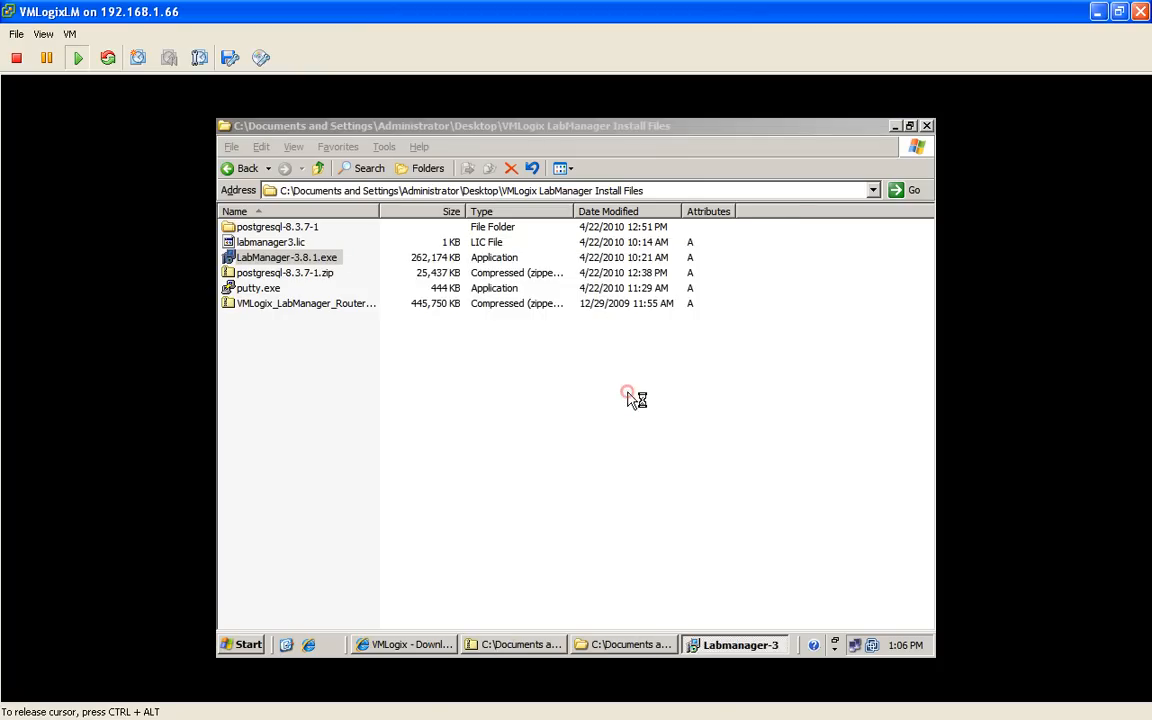
double_click(287, 257)
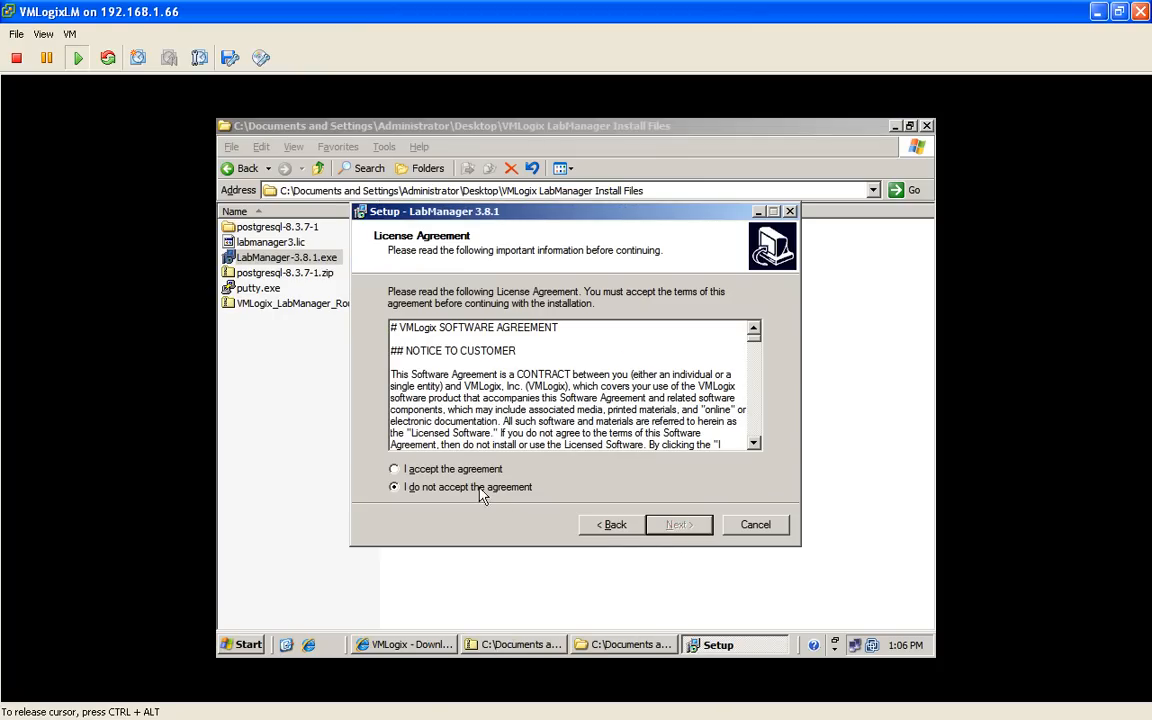
click(678, 524)
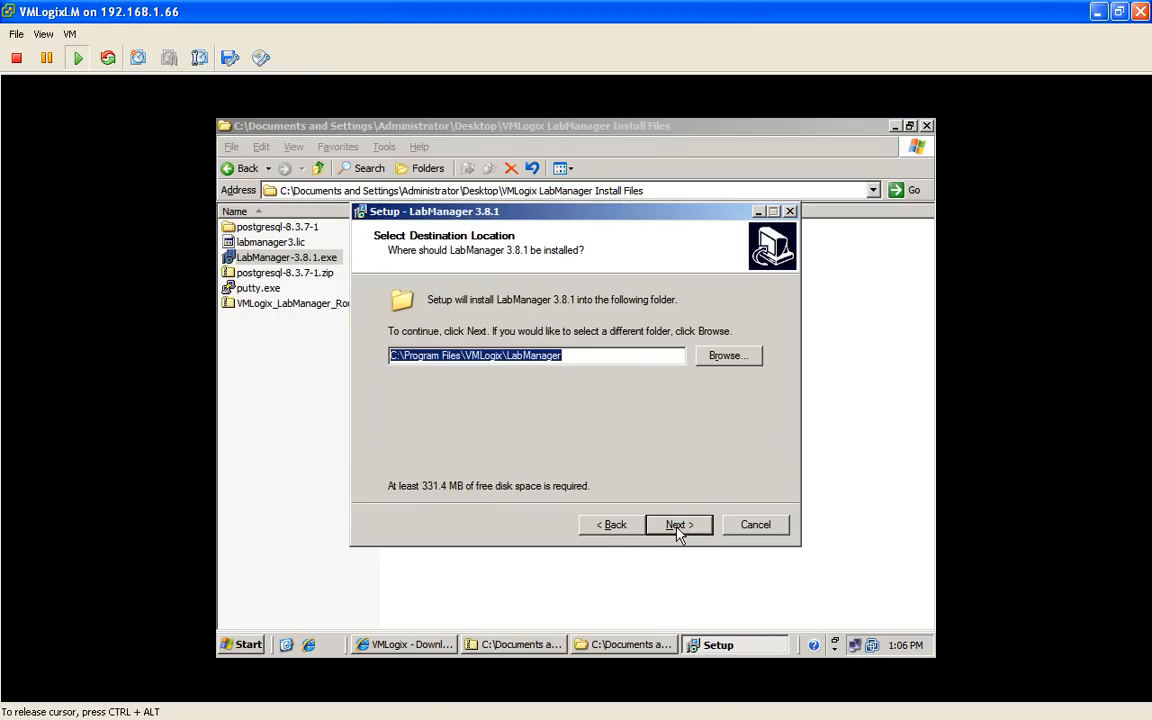
click(678, 524)
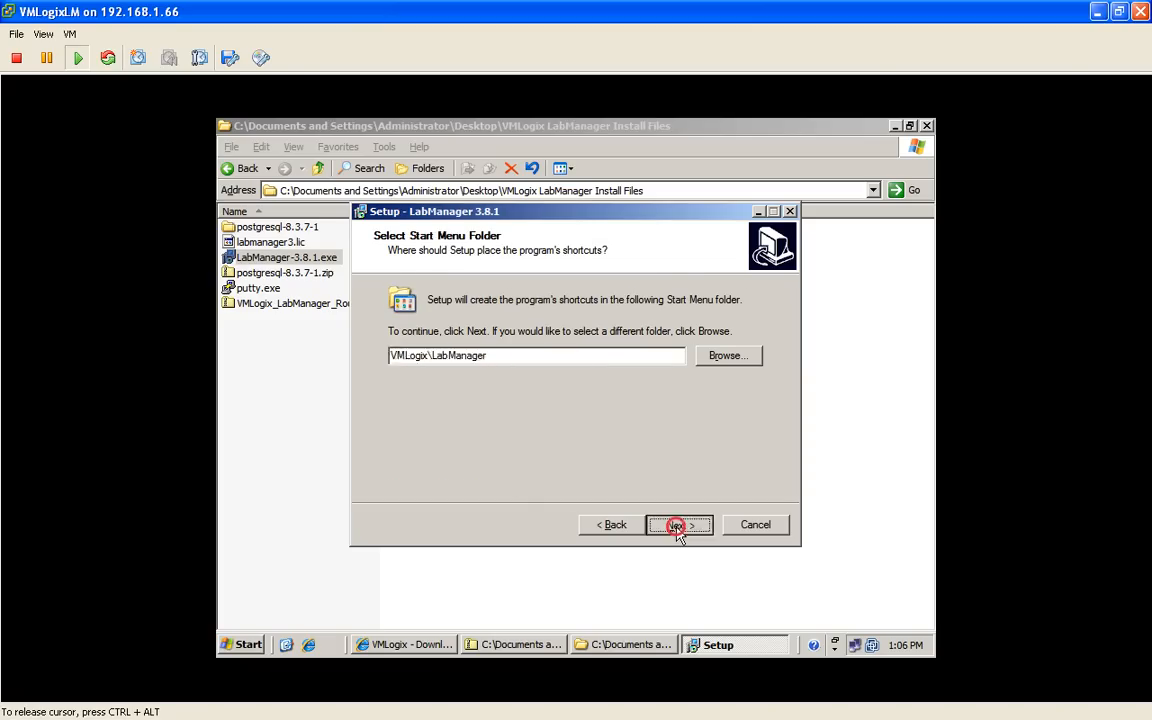
click(679, 524)
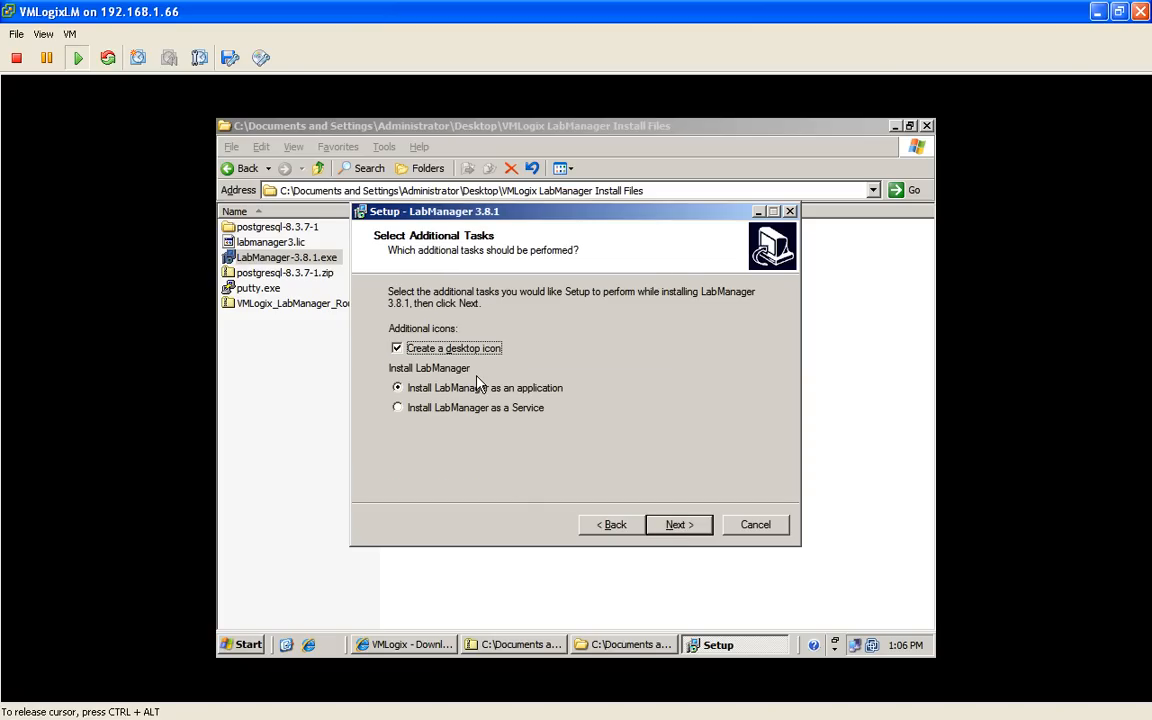
mouse_move(547, 398)
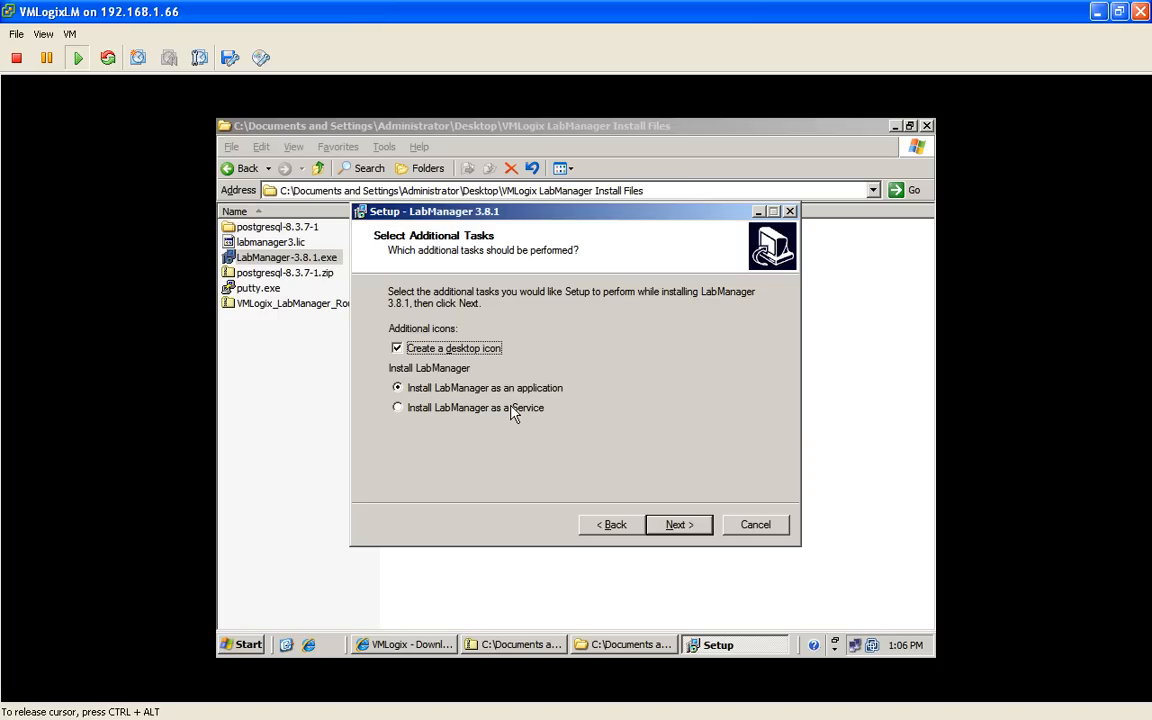
mouse_move(530, 395)
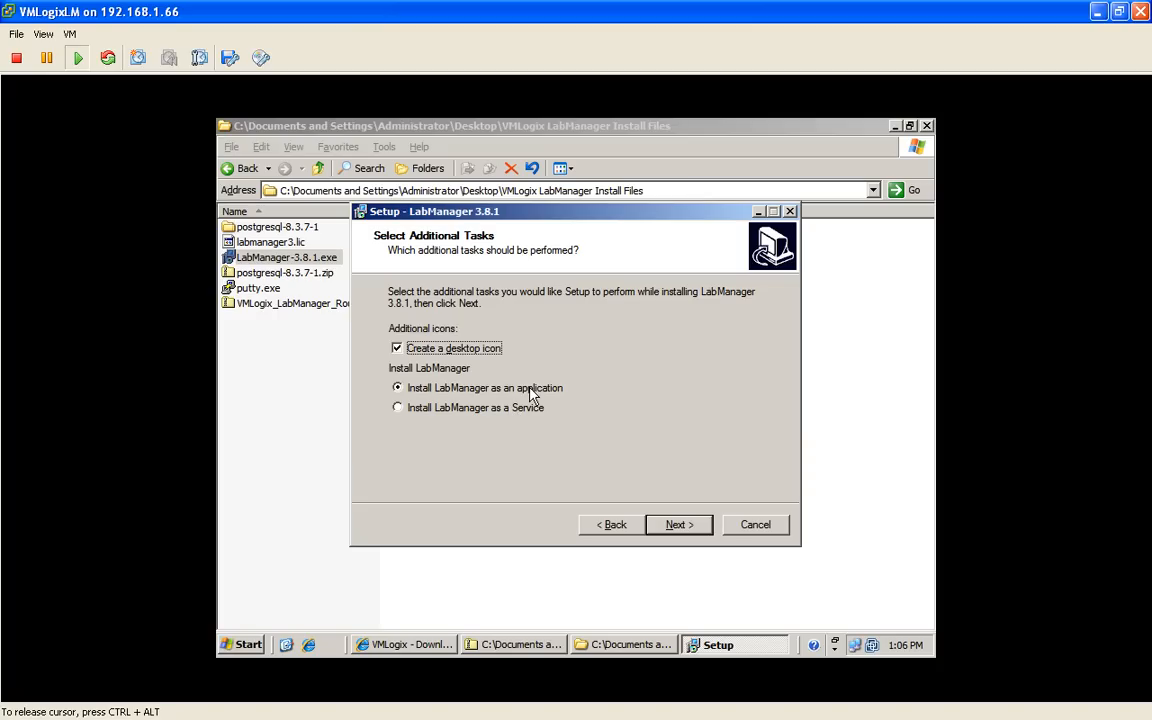
mouse_move(505, 418)
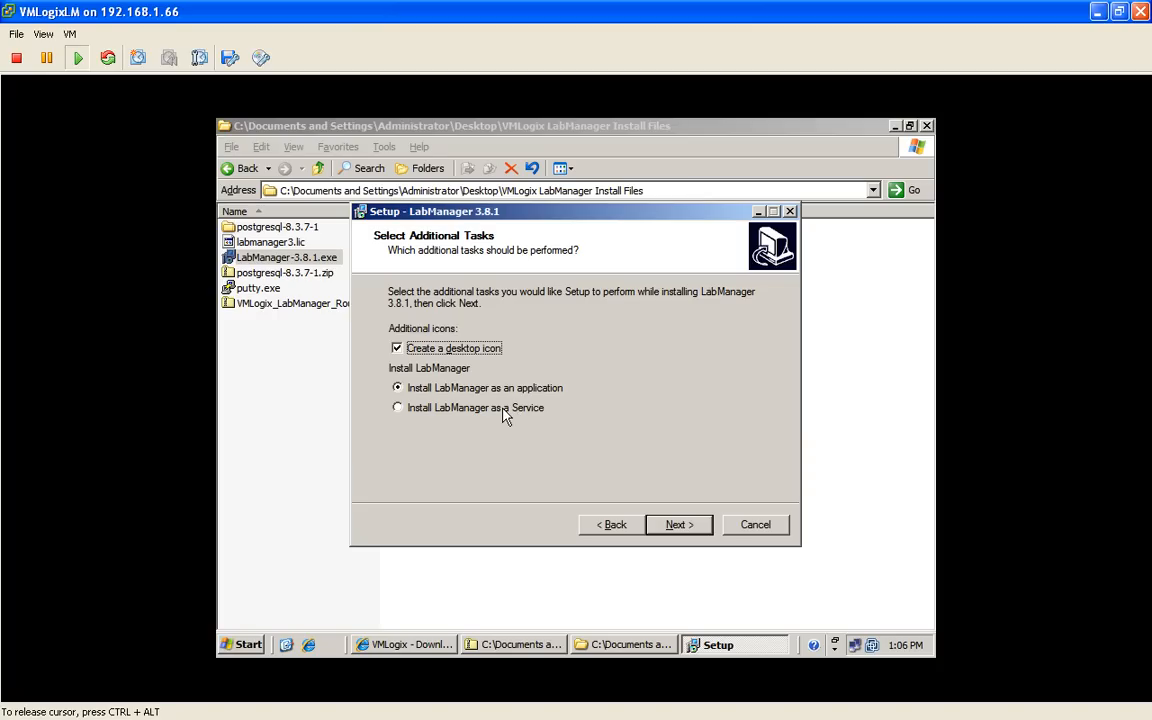
mouse_move(520, 417)
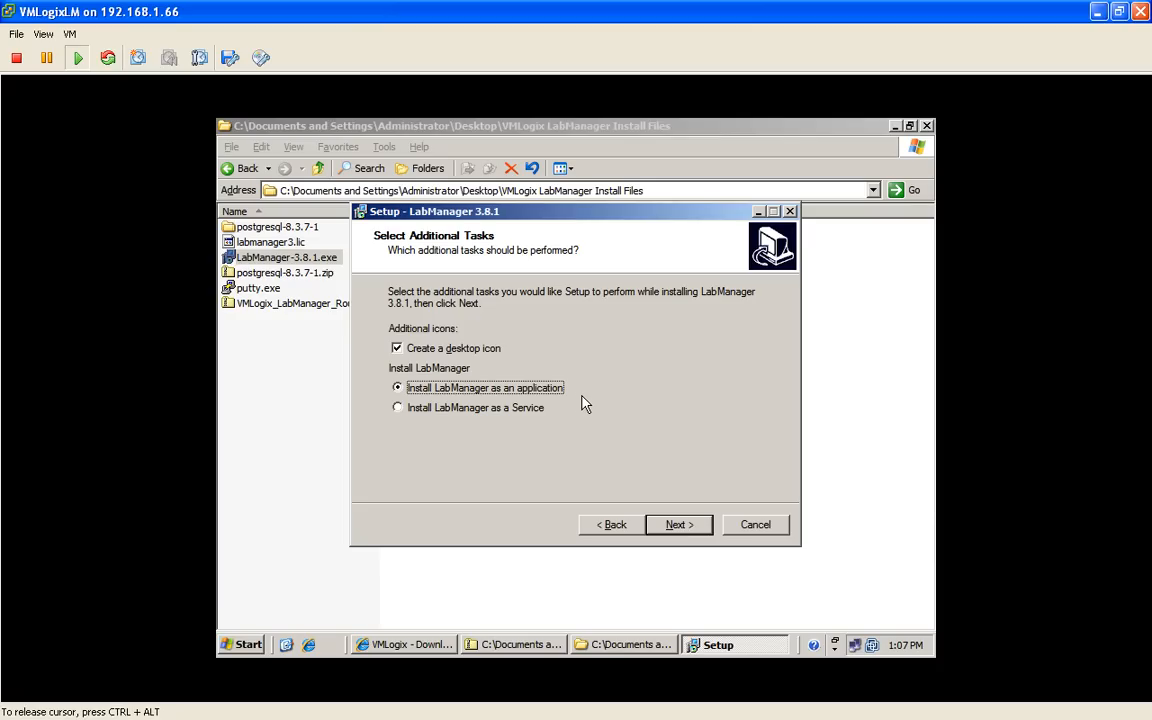
mouse_move(688, 524)
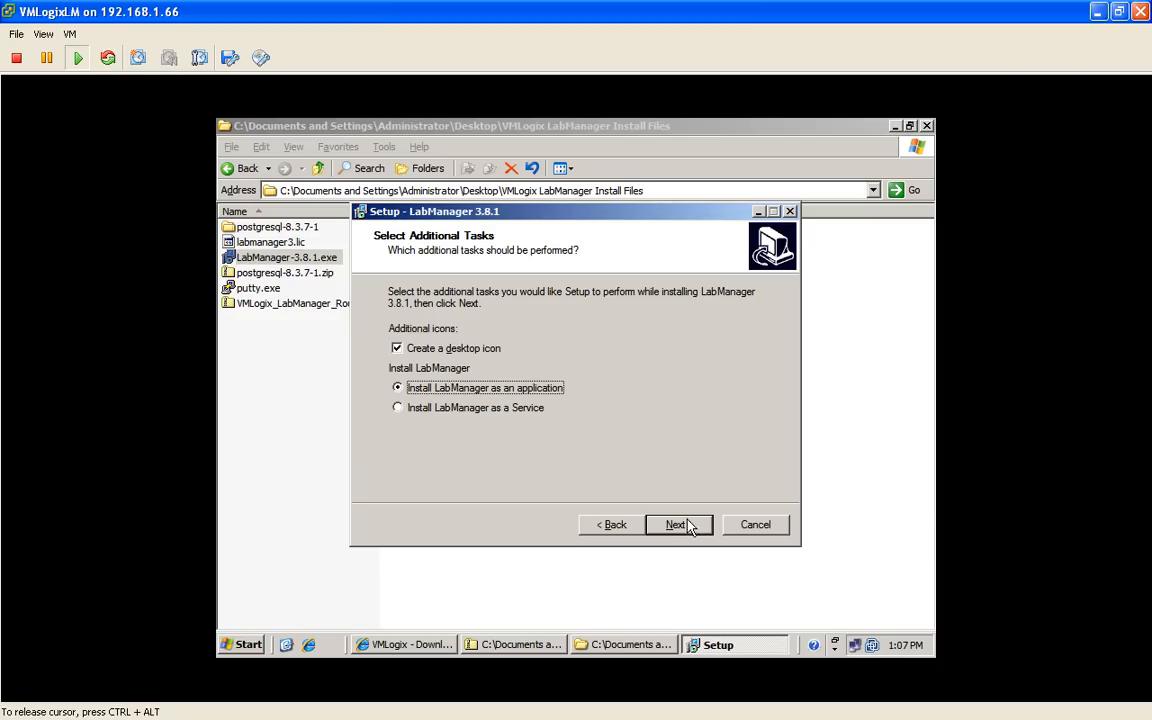
Keep the desktop icon and application install options and install LabManager 3.8.1
click(679, 524)
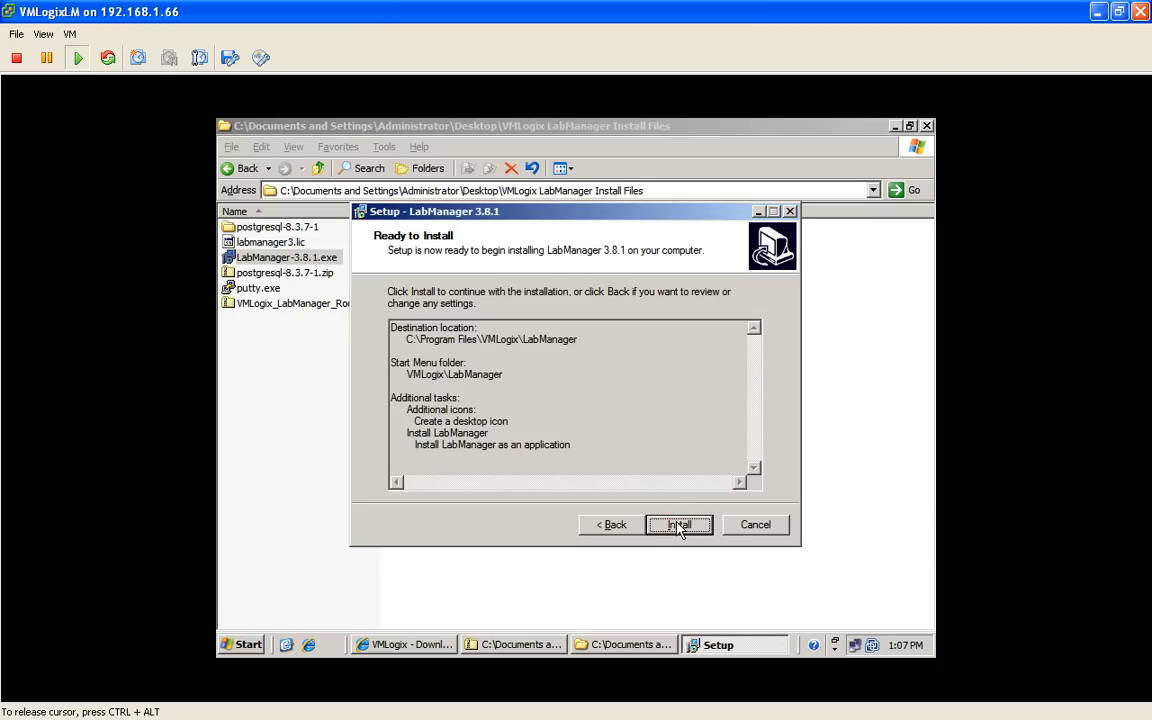
click(679, 524)
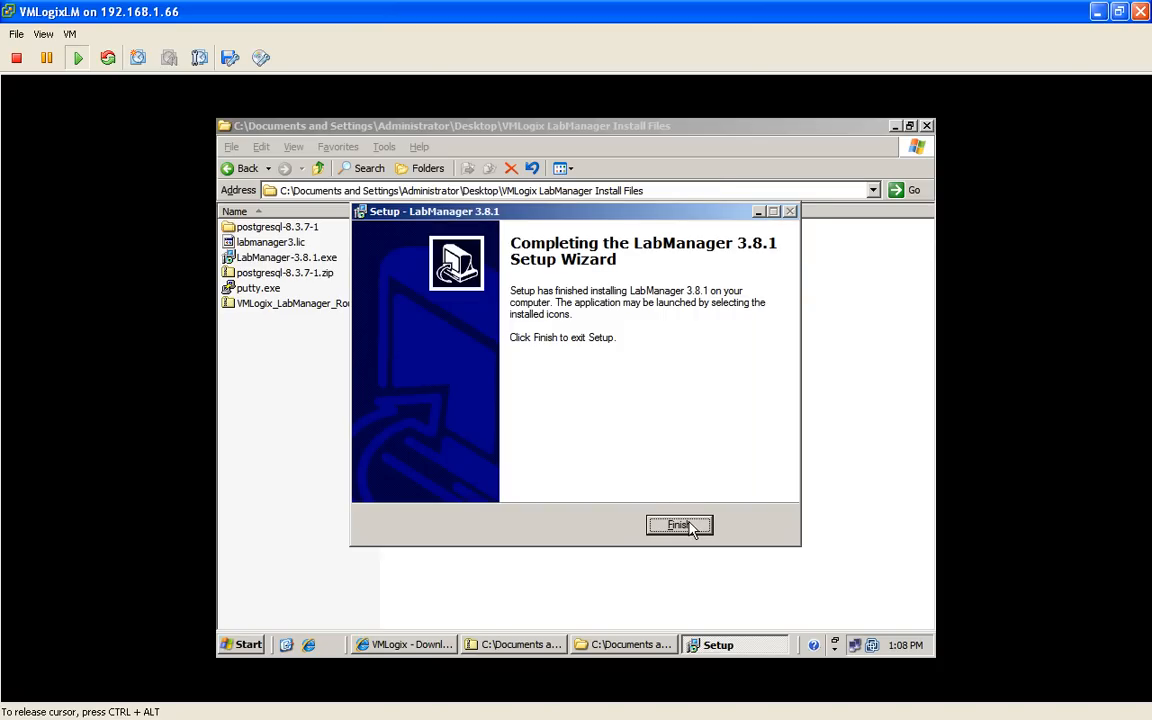
Finish the wizard, run LabManager Server, and open LabManager Dashboard from the LM tray icon
click(680, 525)
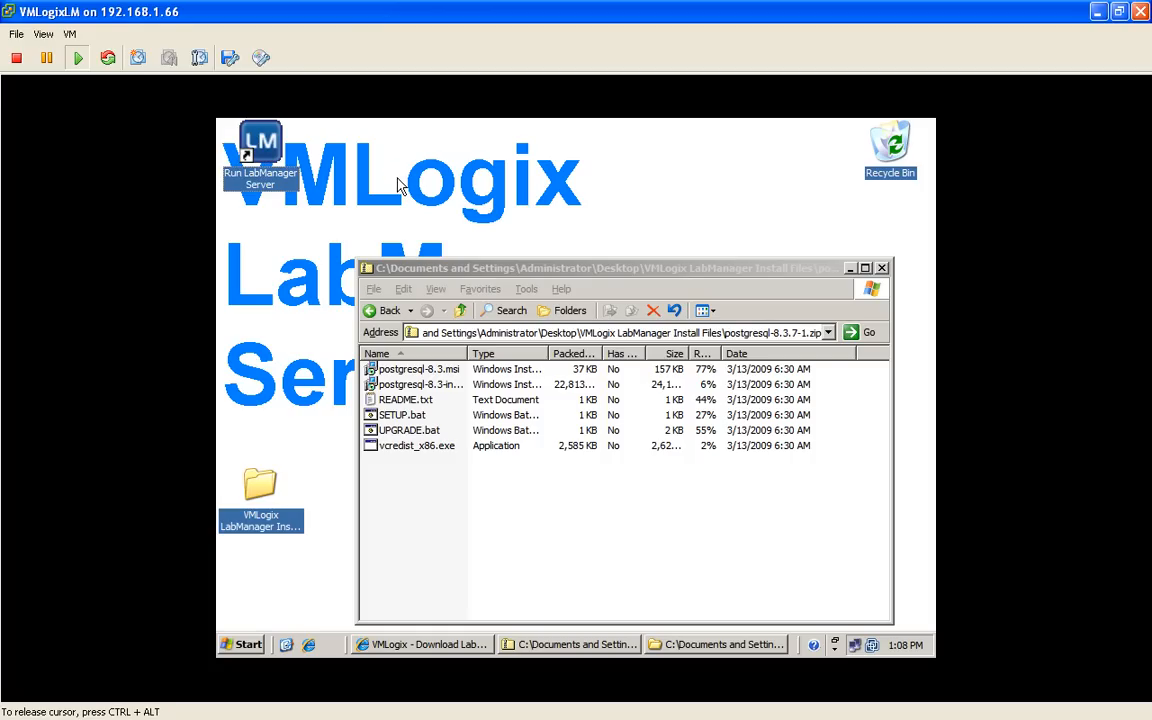
mouse_move(313, 178)
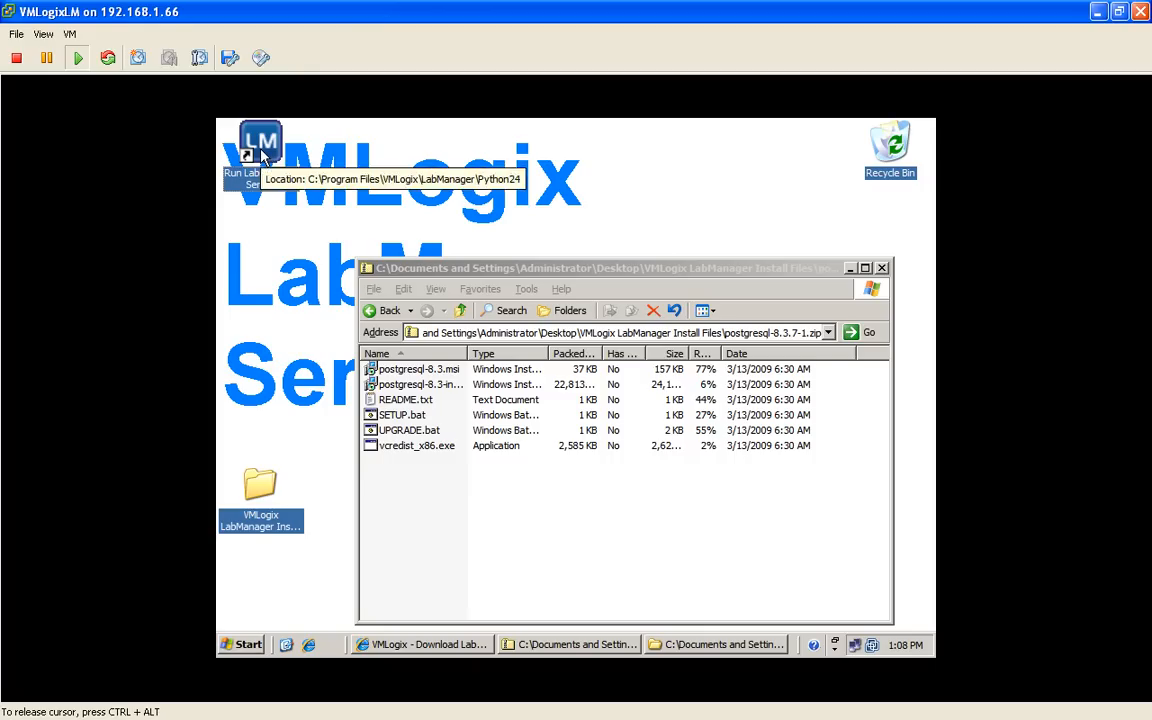
mouse_move(839, 549)
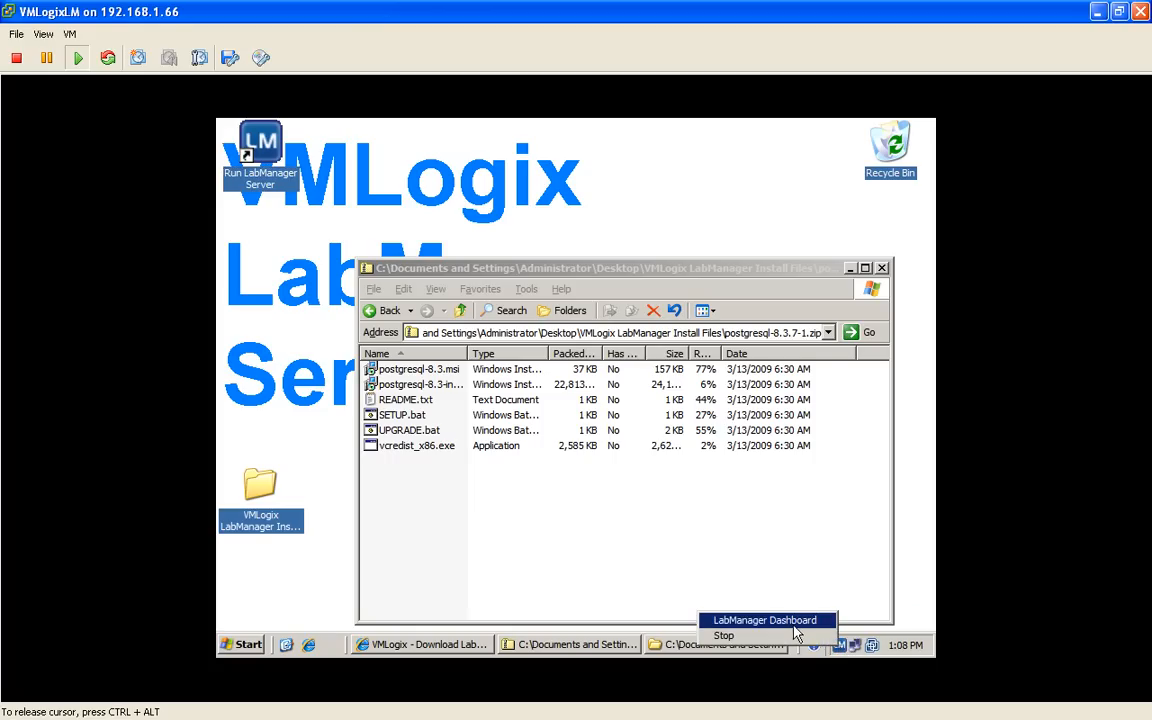
click(767, 620)
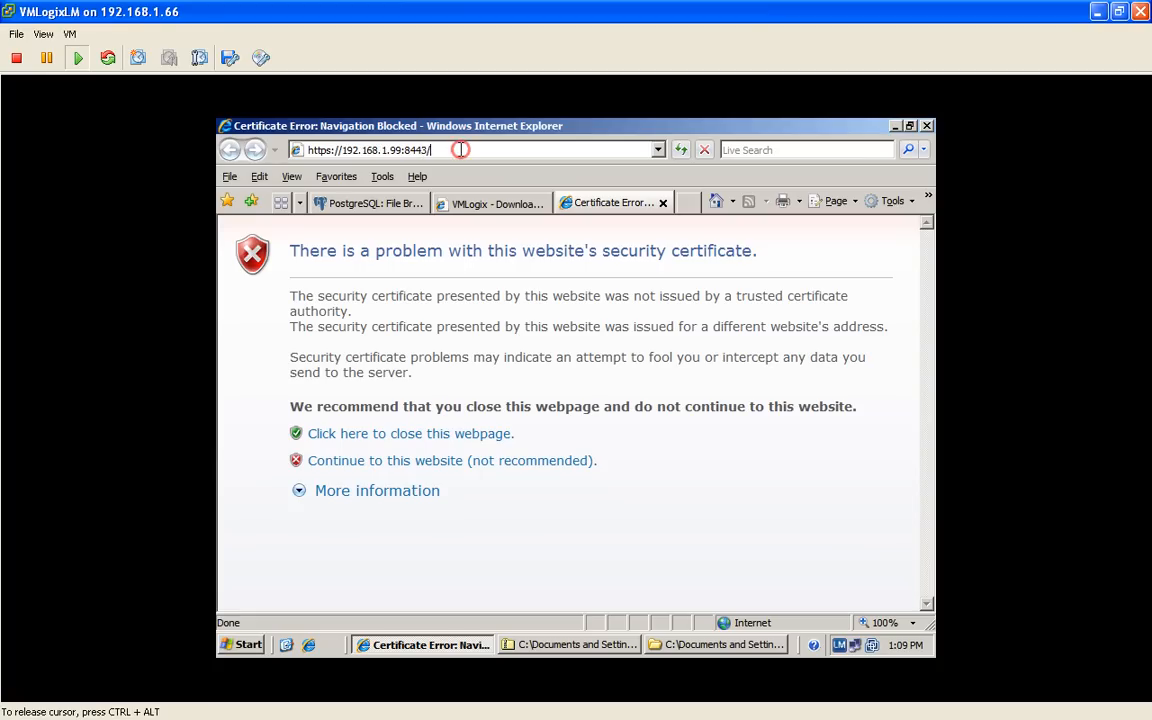
mouse_move(405, 149)
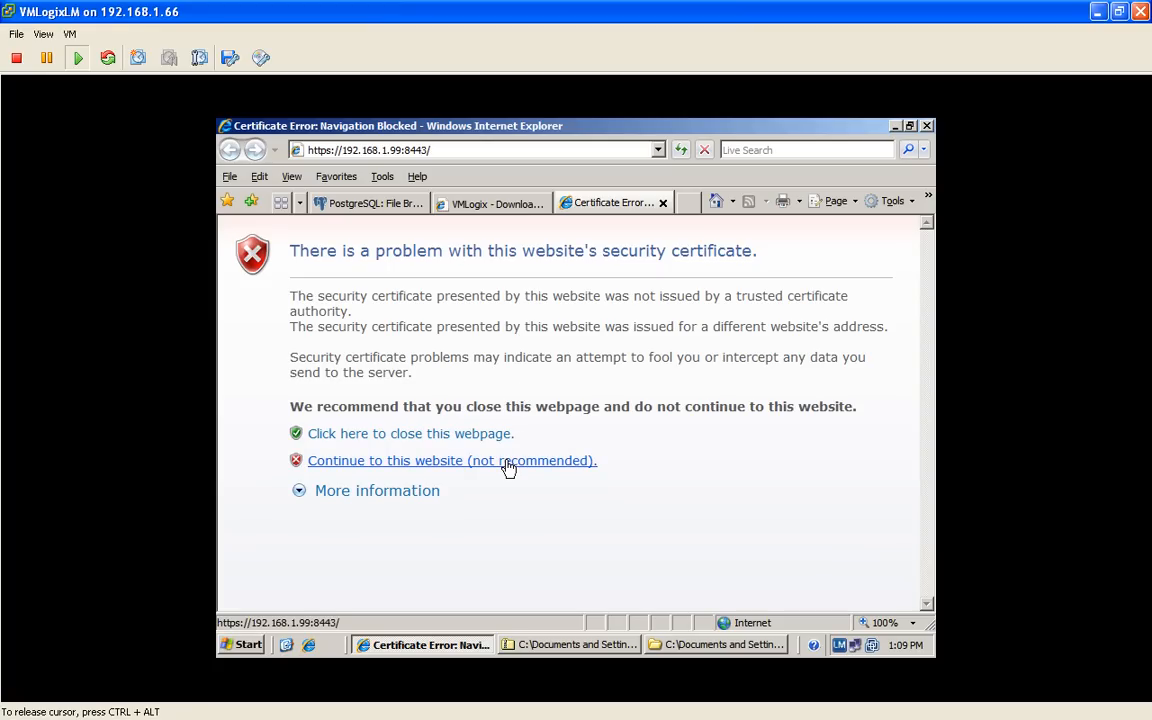
Continue past the certificate error to the LabManager administrator password page
click(451, 460)
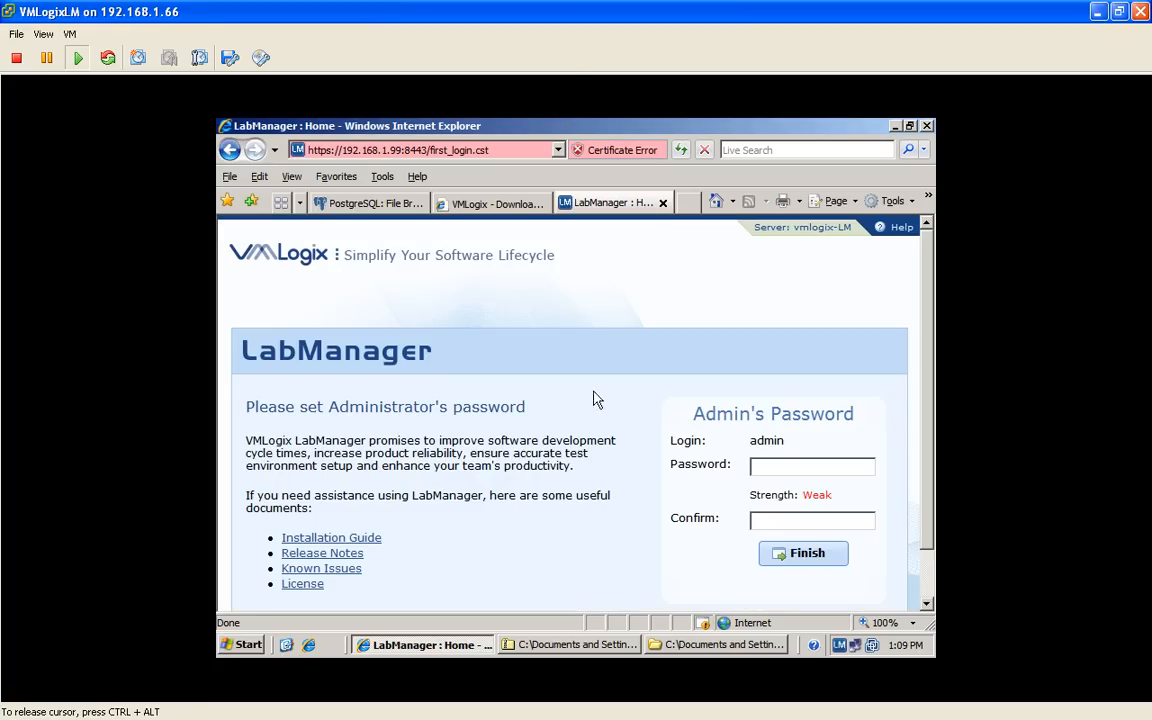
Set the admin password and log in to the LabManager Home page
click(812, 466)
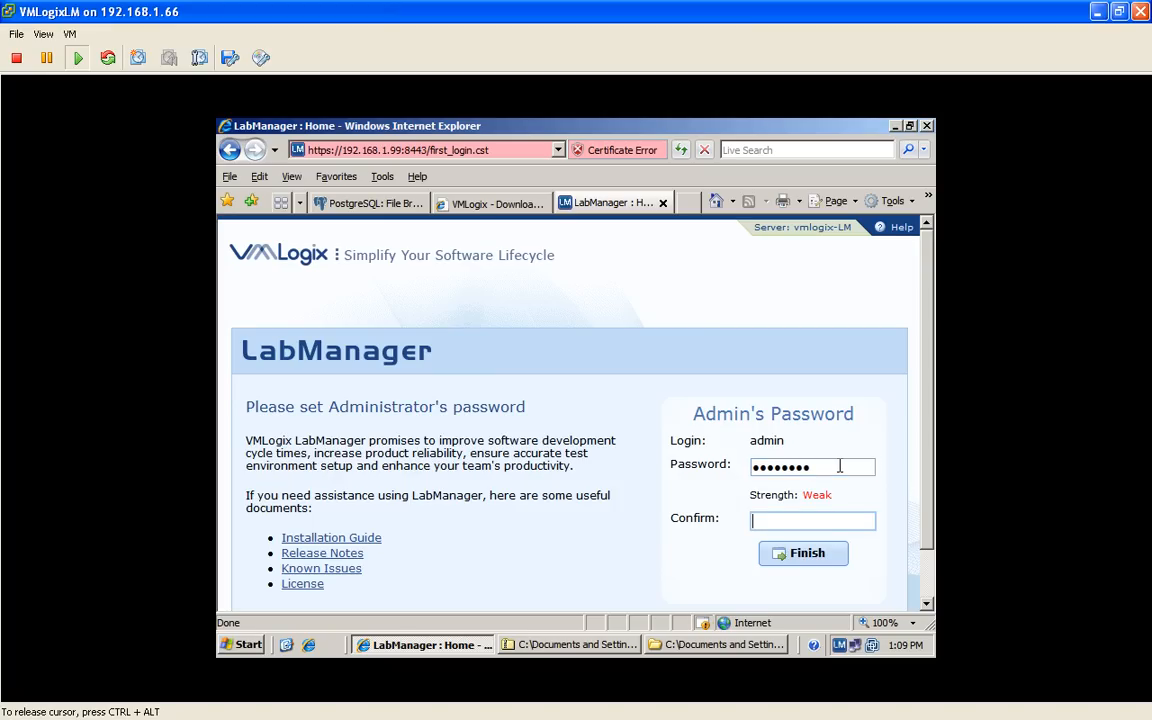
text(••••••••)
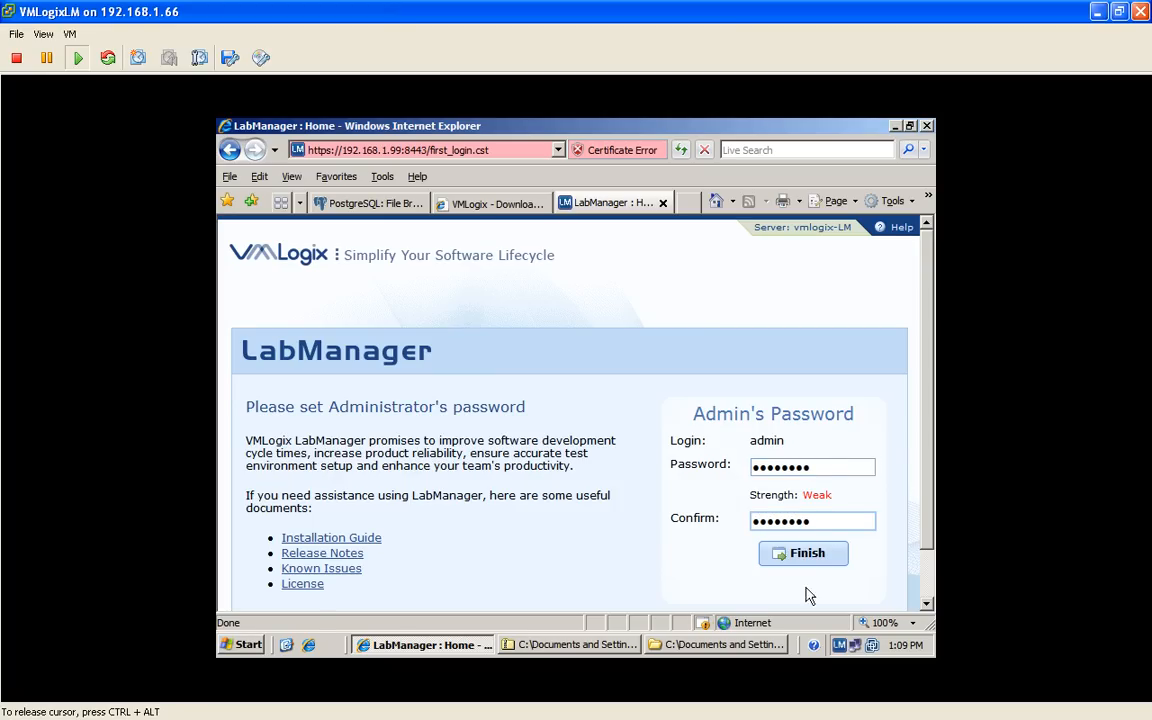
click(803, 553)
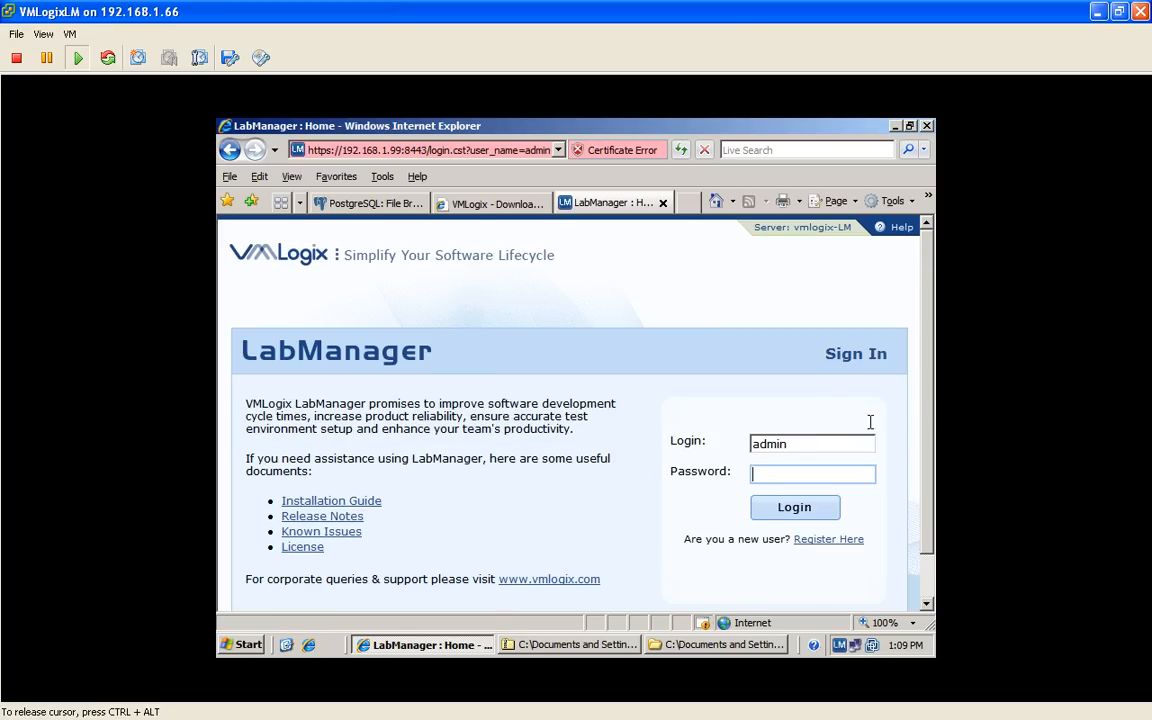
scroll(down, 3)
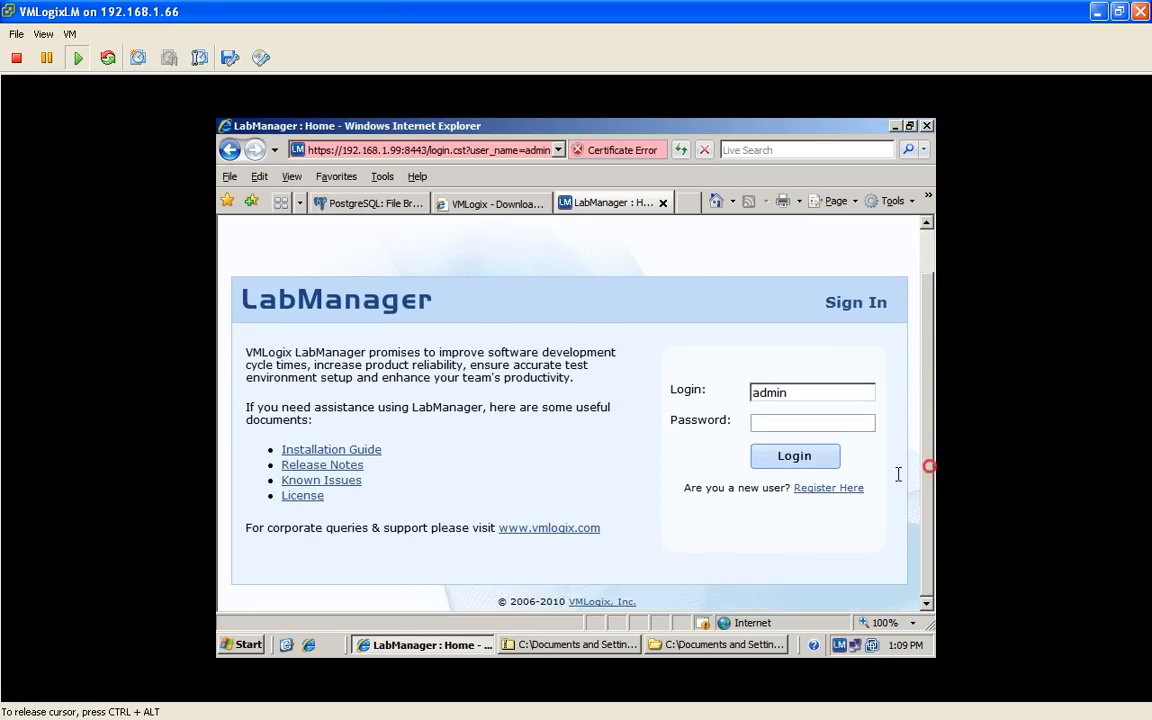
click(812, 421)
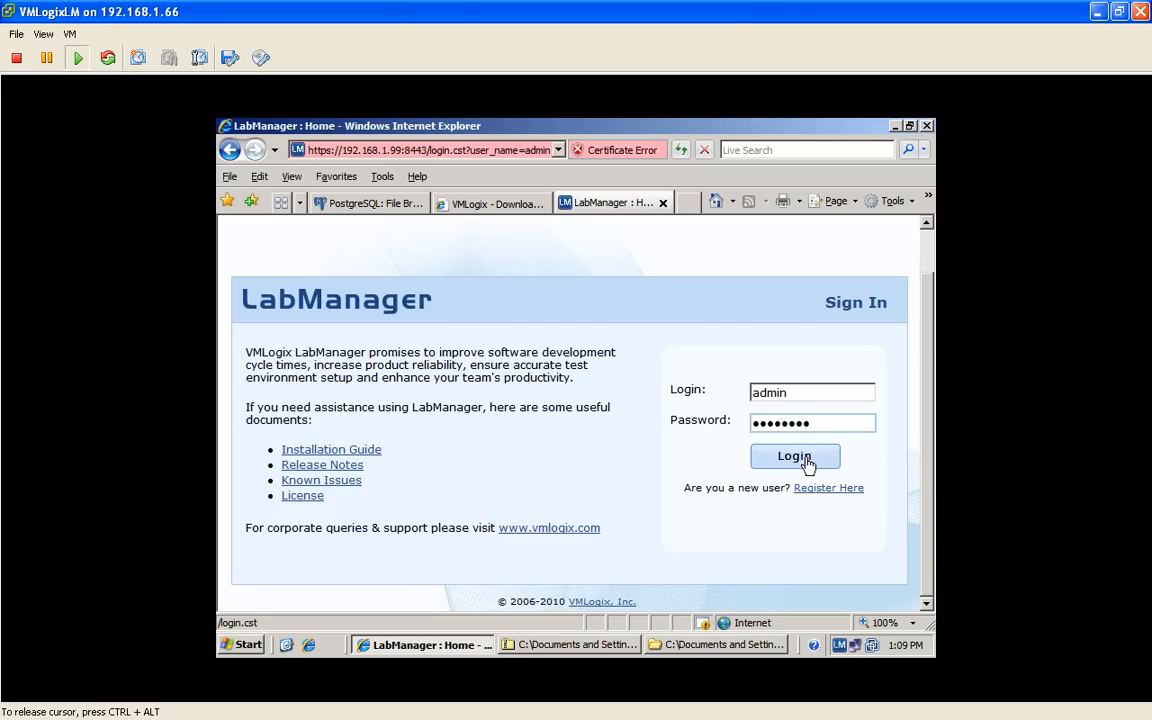
click(794, 456)
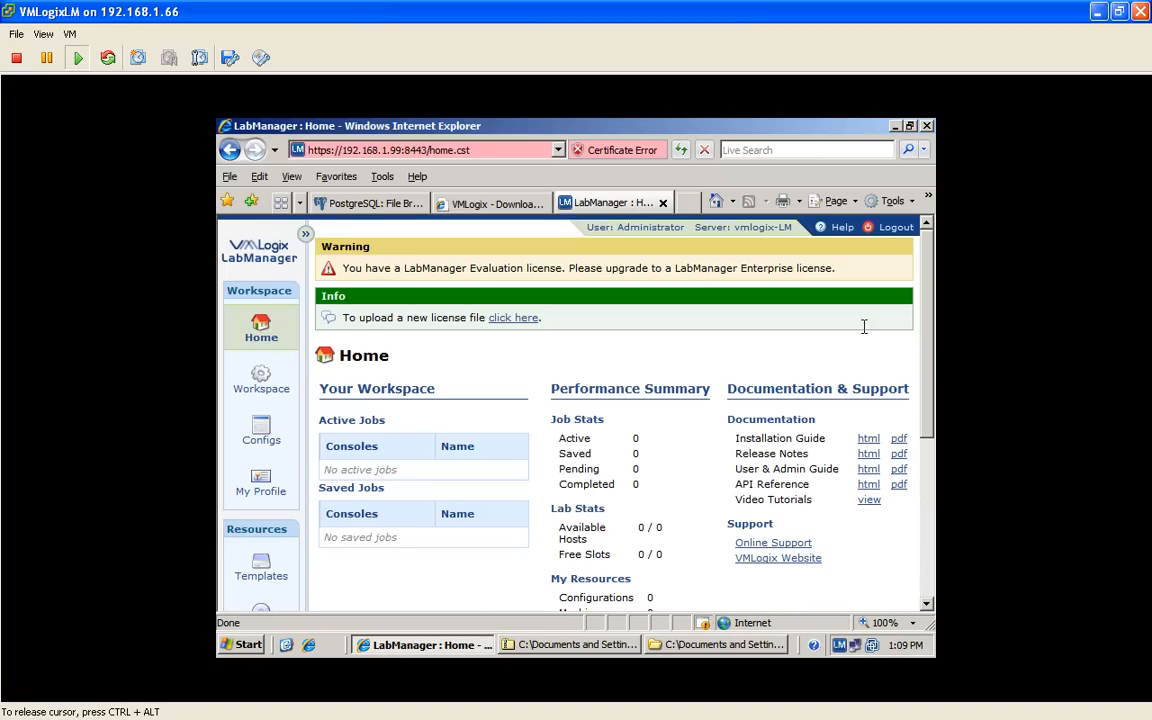
scroll(down, 3)
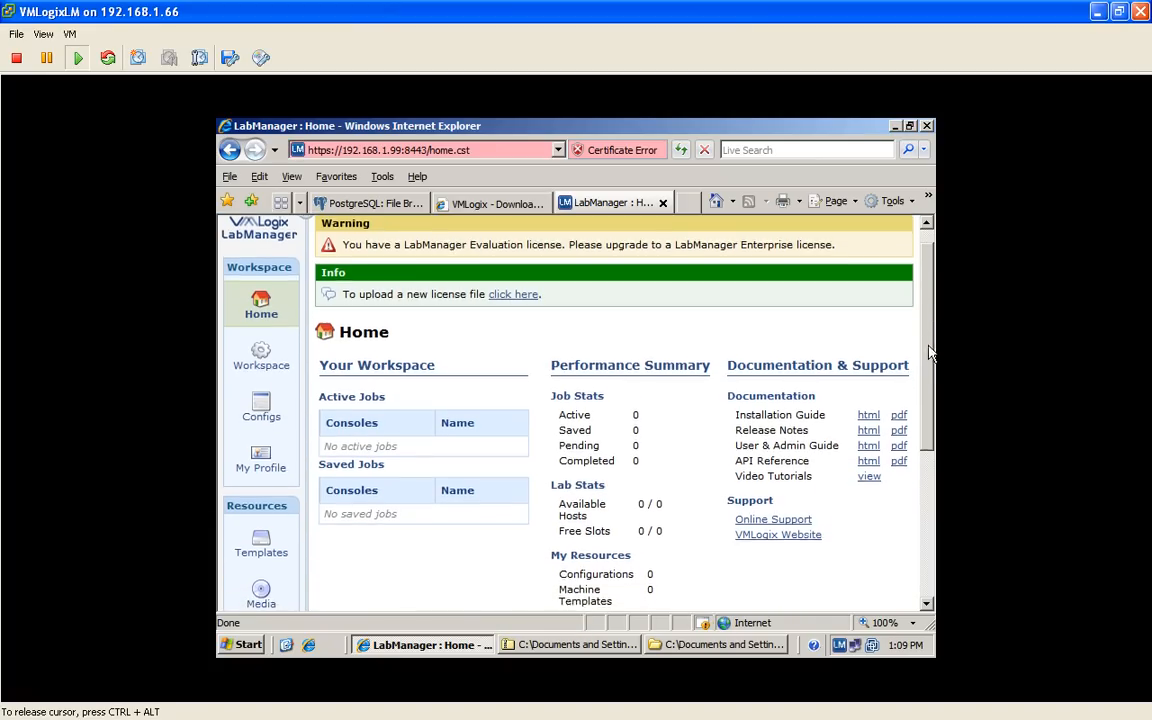
scroll(down, 3)
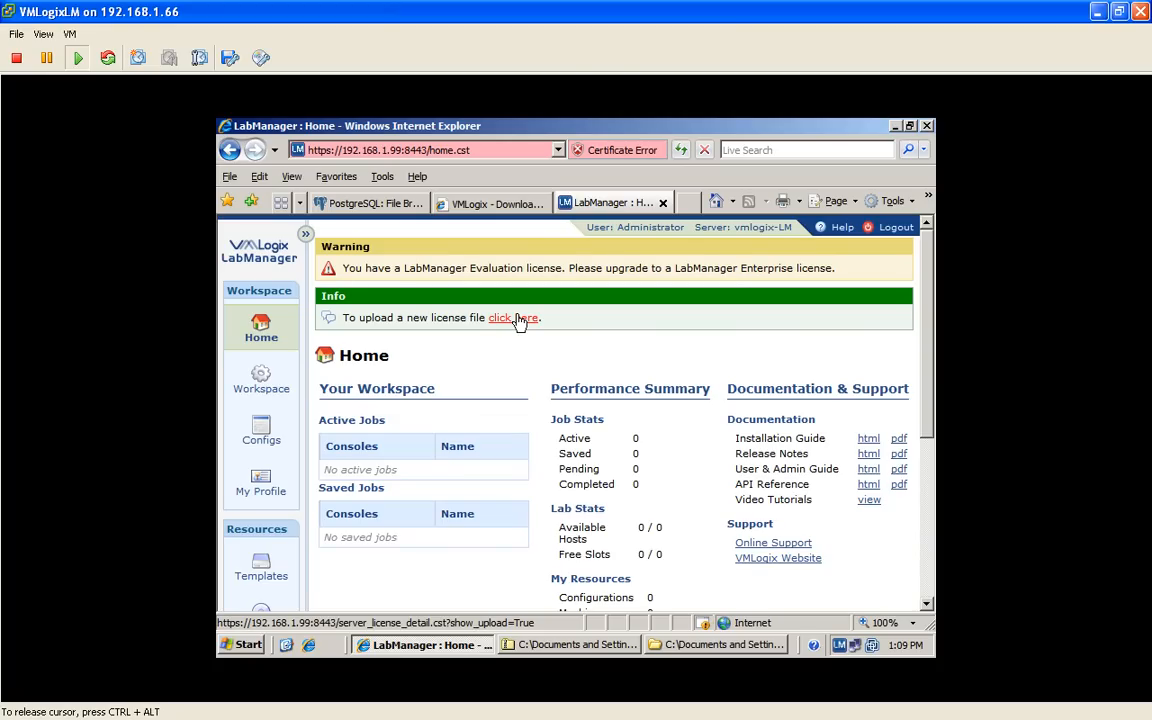
Browse to labmanager3.lic and upload it as the new server license
click(513, 317)
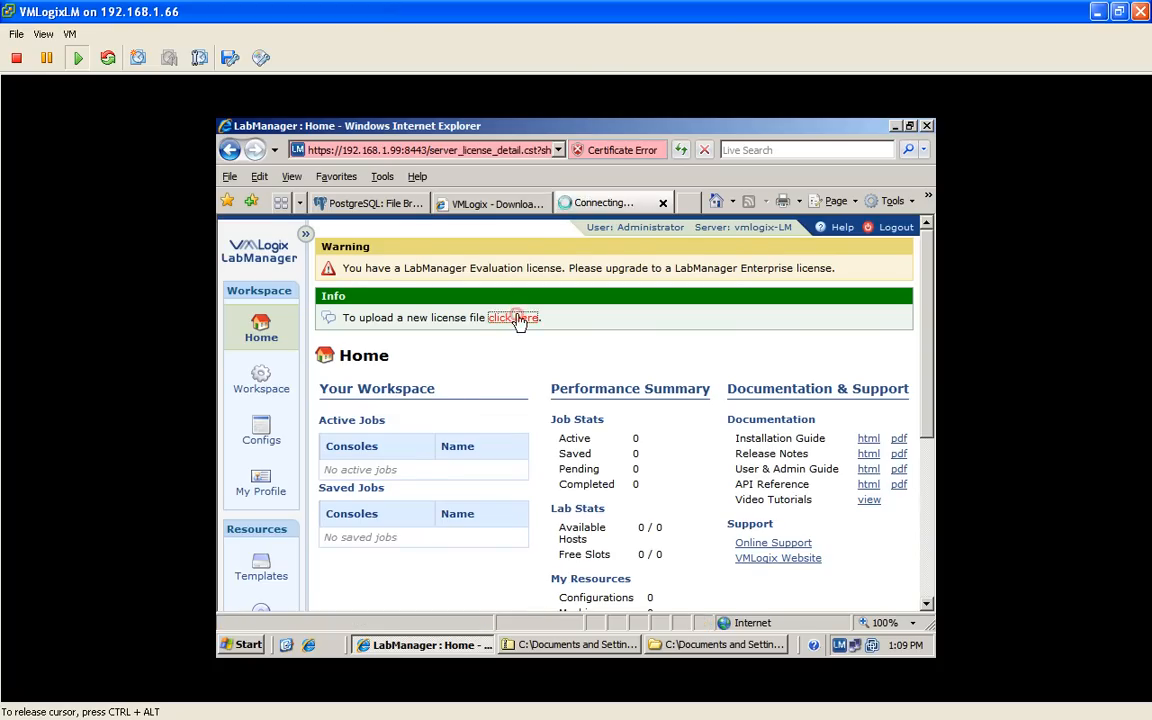
click(513, 317)
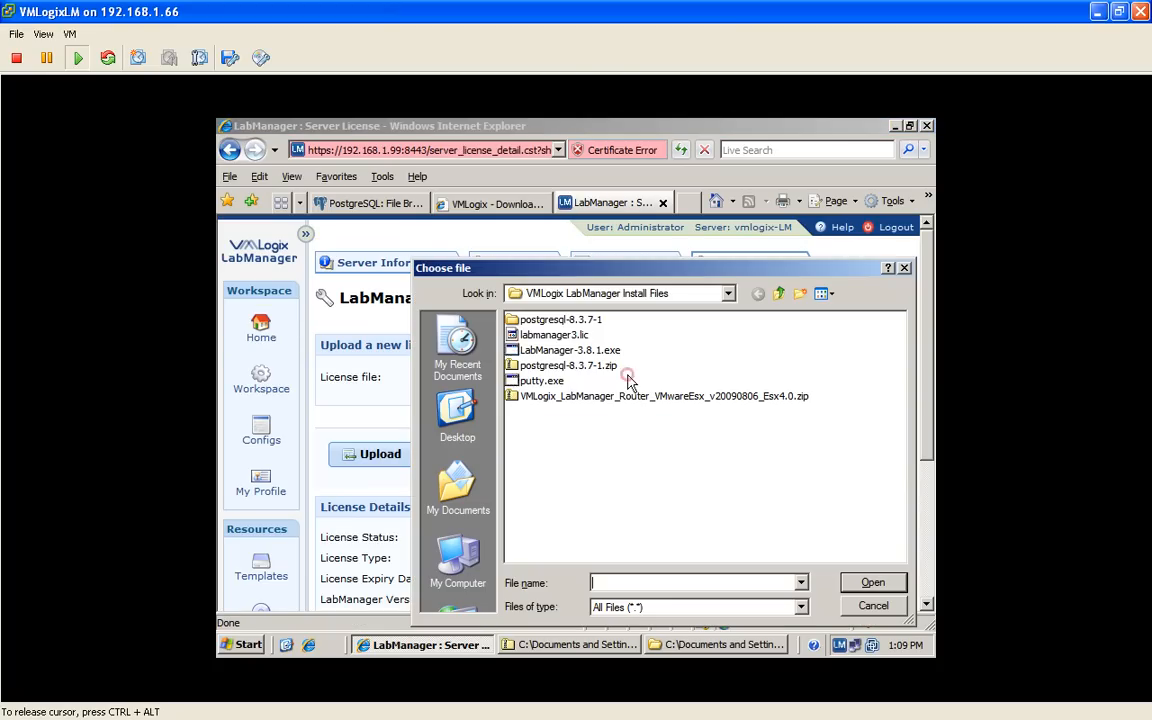
click(555, 334)
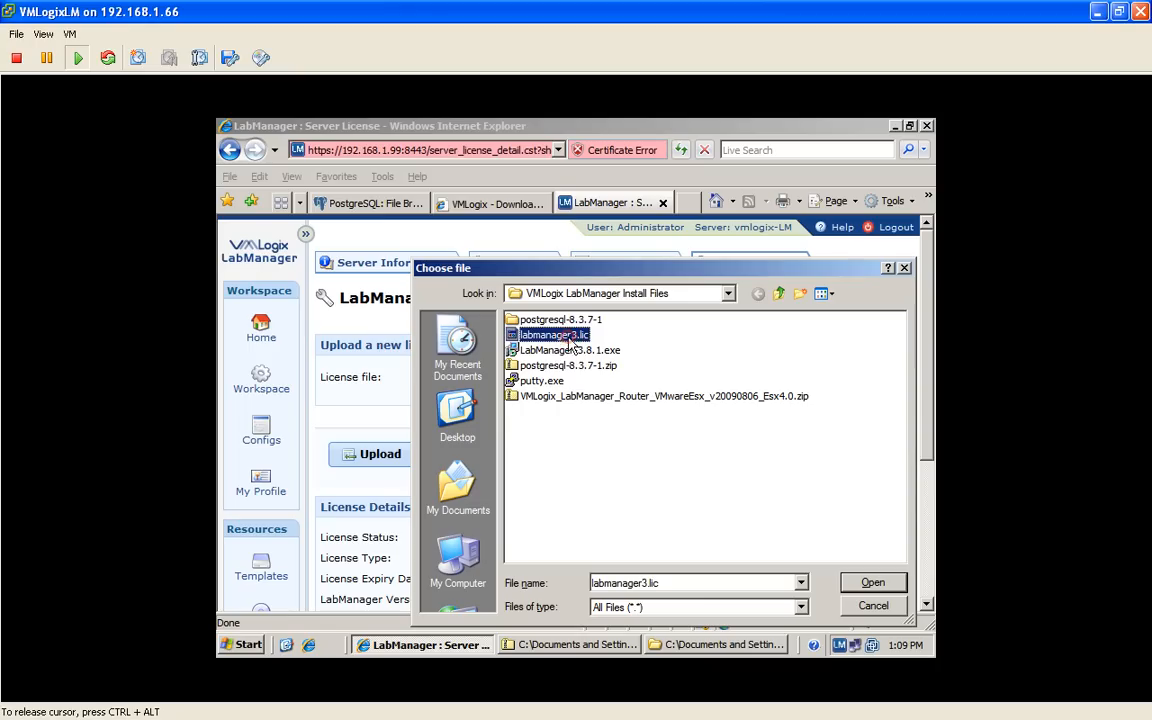
click(872, 582)
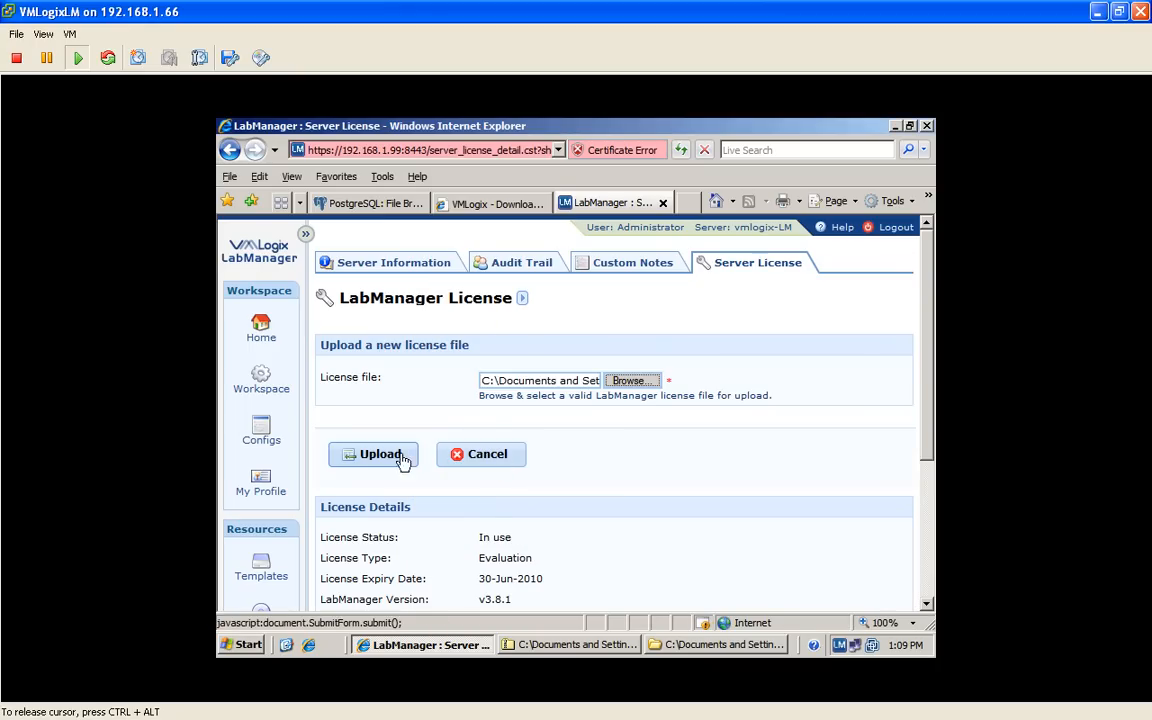
click(375, 453)
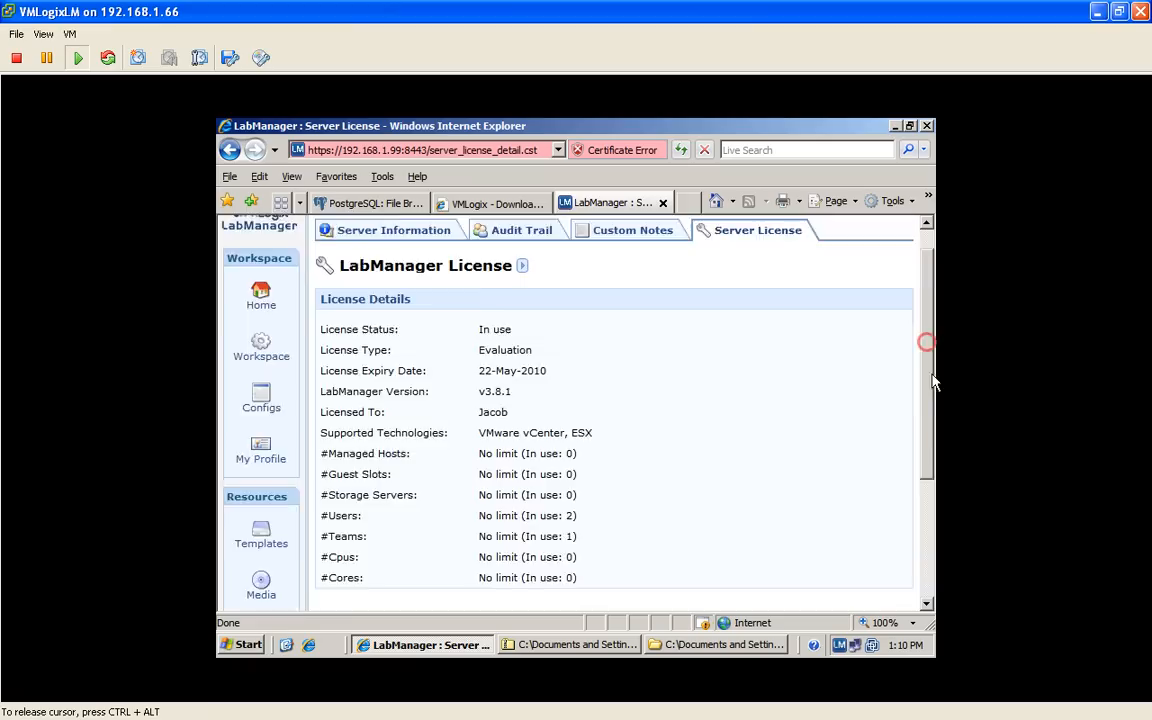
scroll(down, 3)
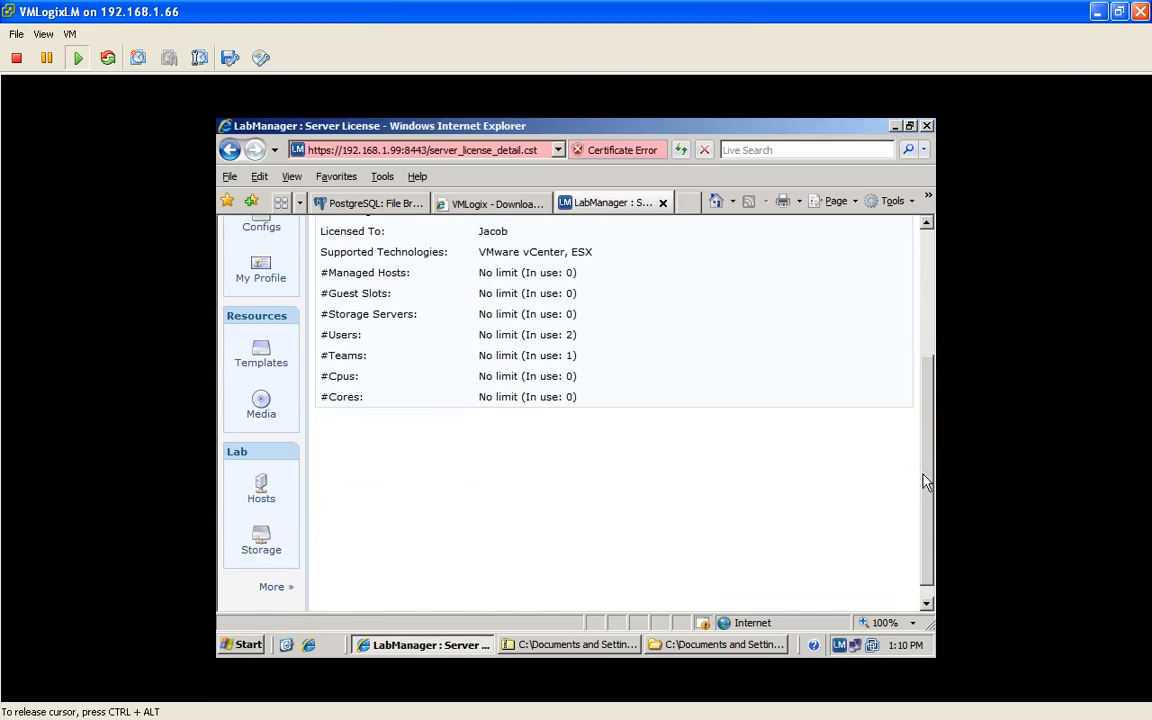
scroll(down, 3)
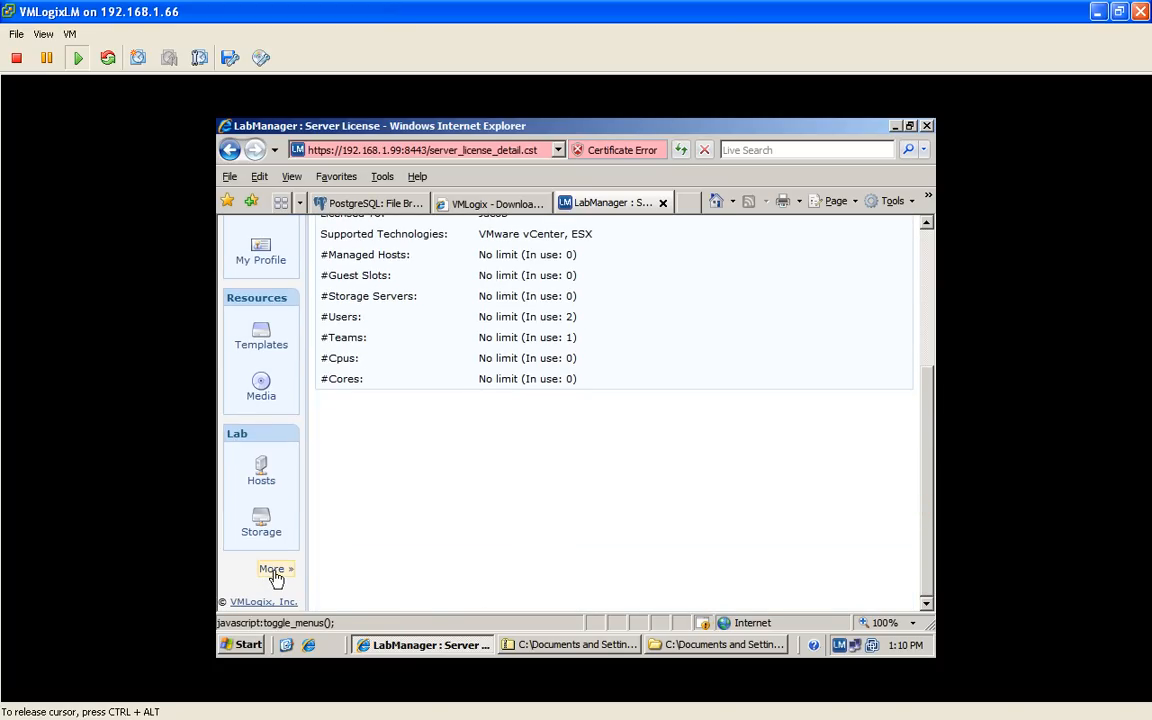
Go to Administration's Admin Tasks and execute Migrate Current Database
click(272, 569)
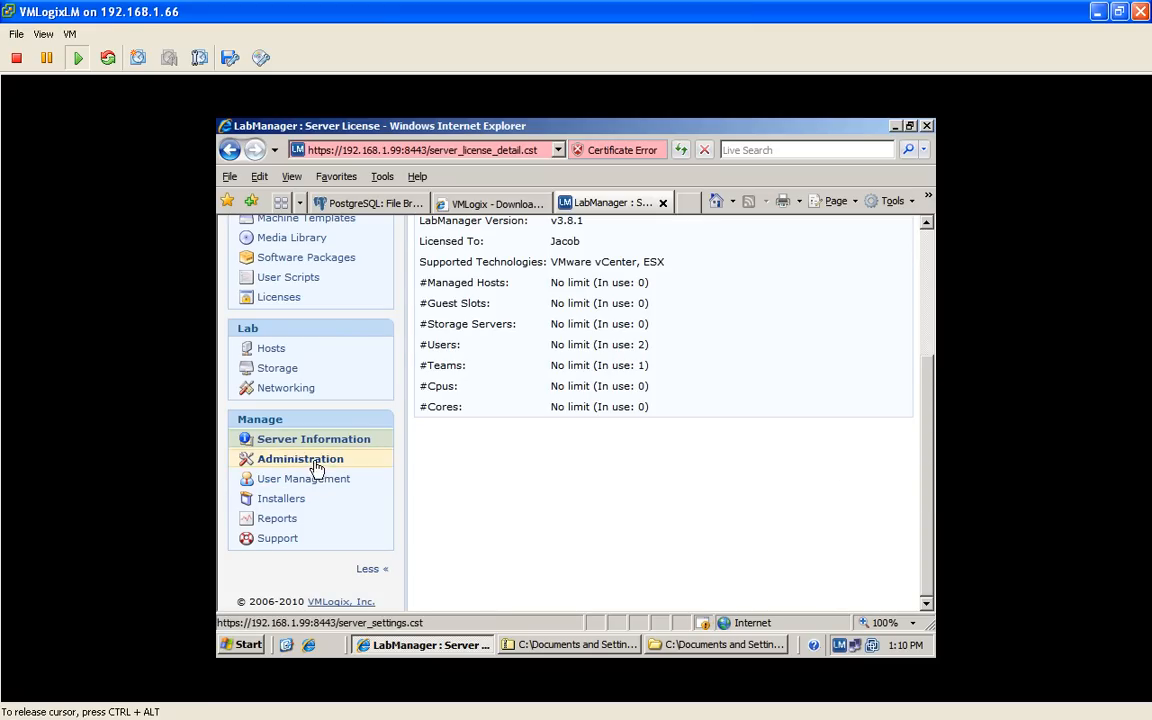
click(300, 458)
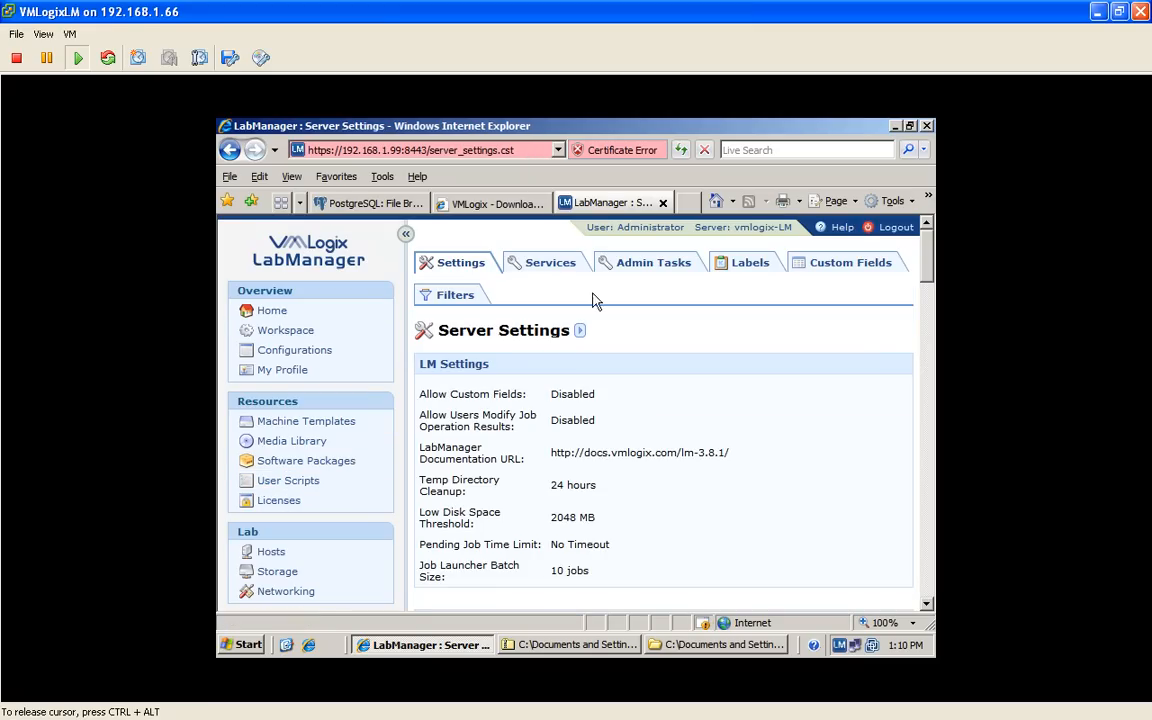
click(652, 262)
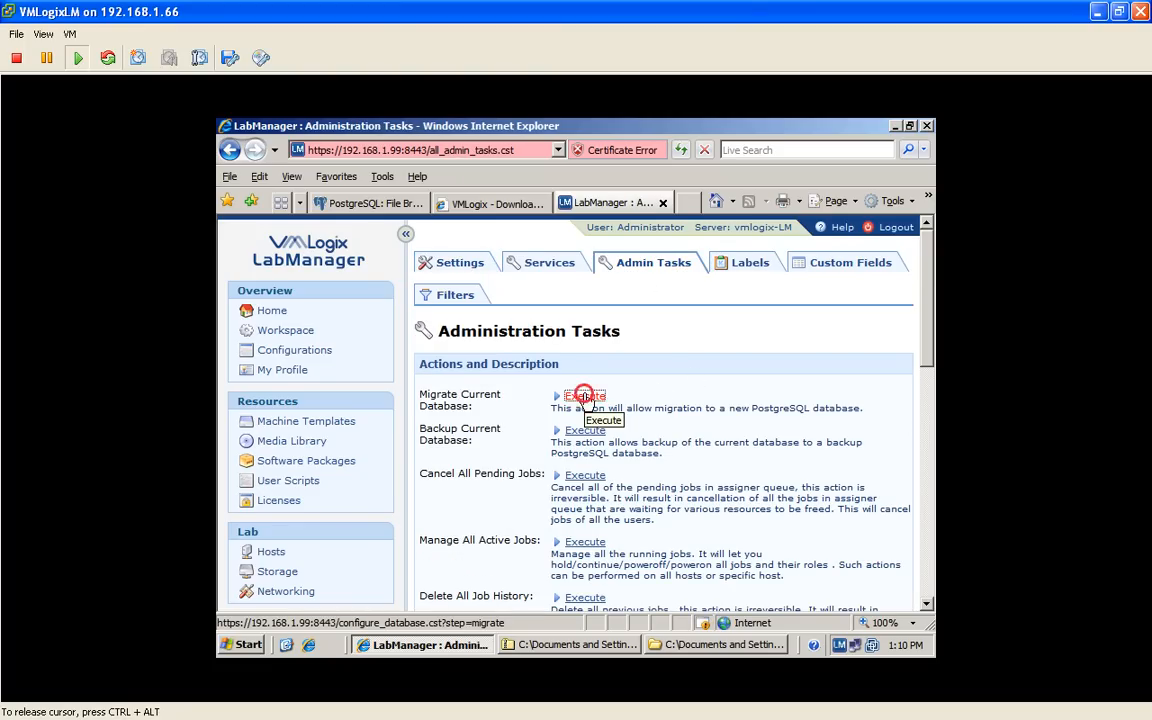
click(585, 395)
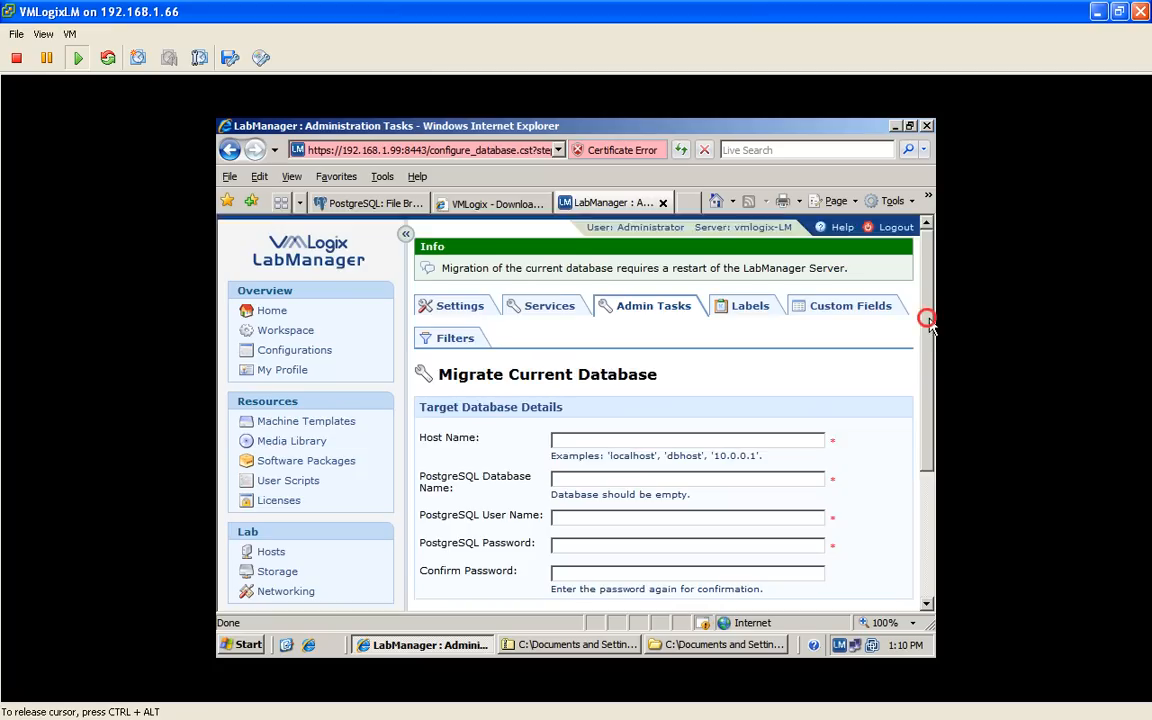
Enter host localhost, database labmanager, user postgres and the password
scroll(down, 3)
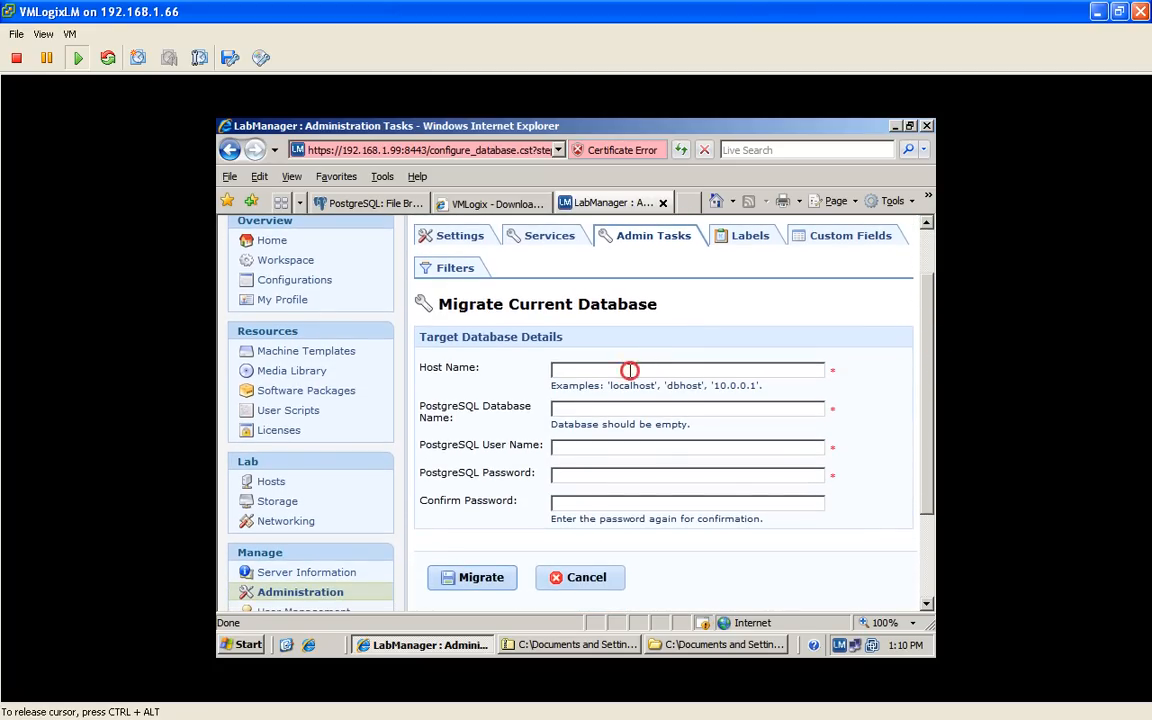
click(631, 370)
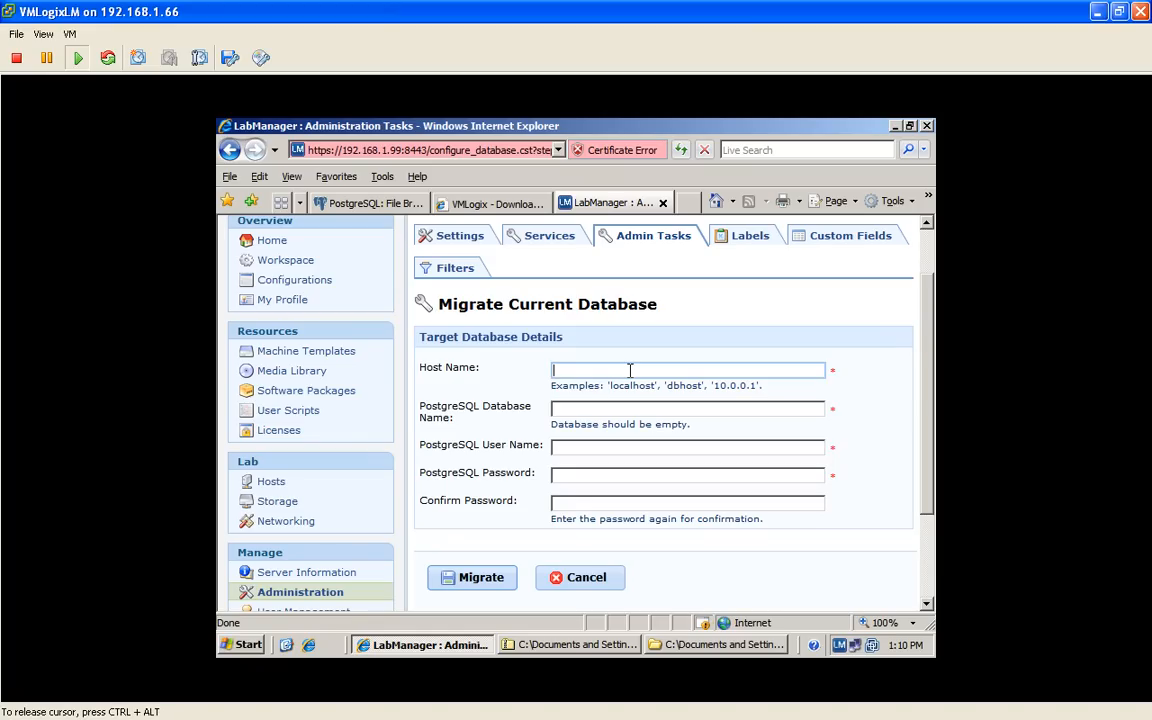
text(localh)
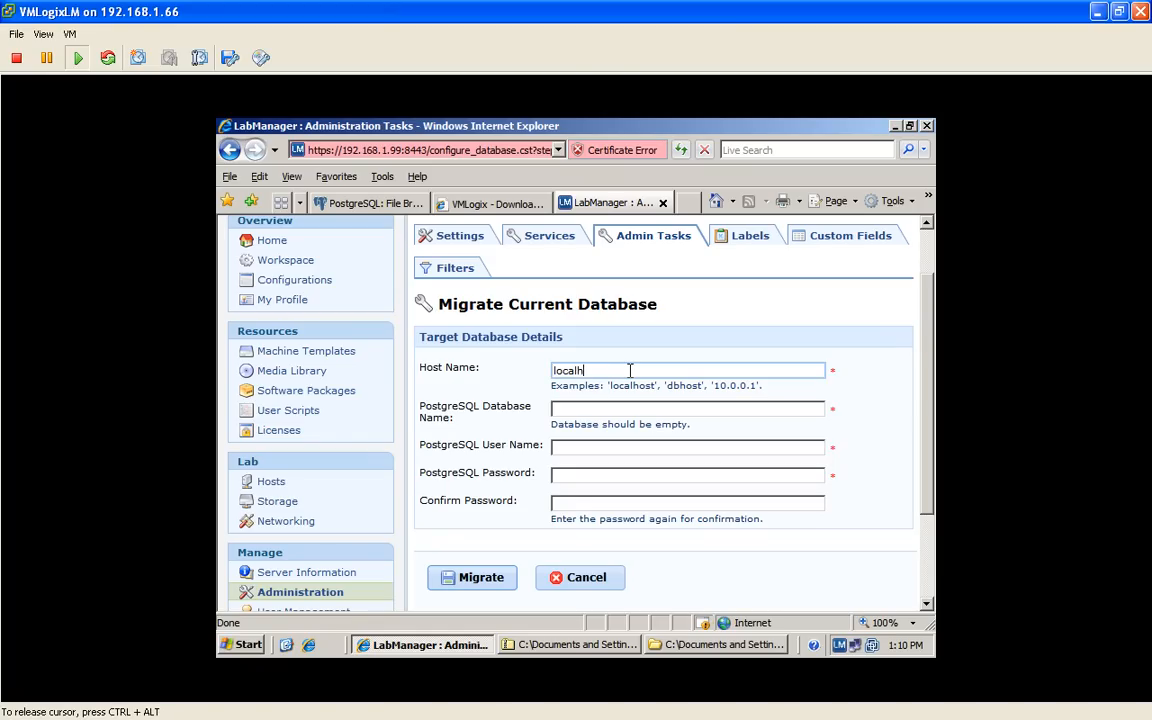
text(ost)
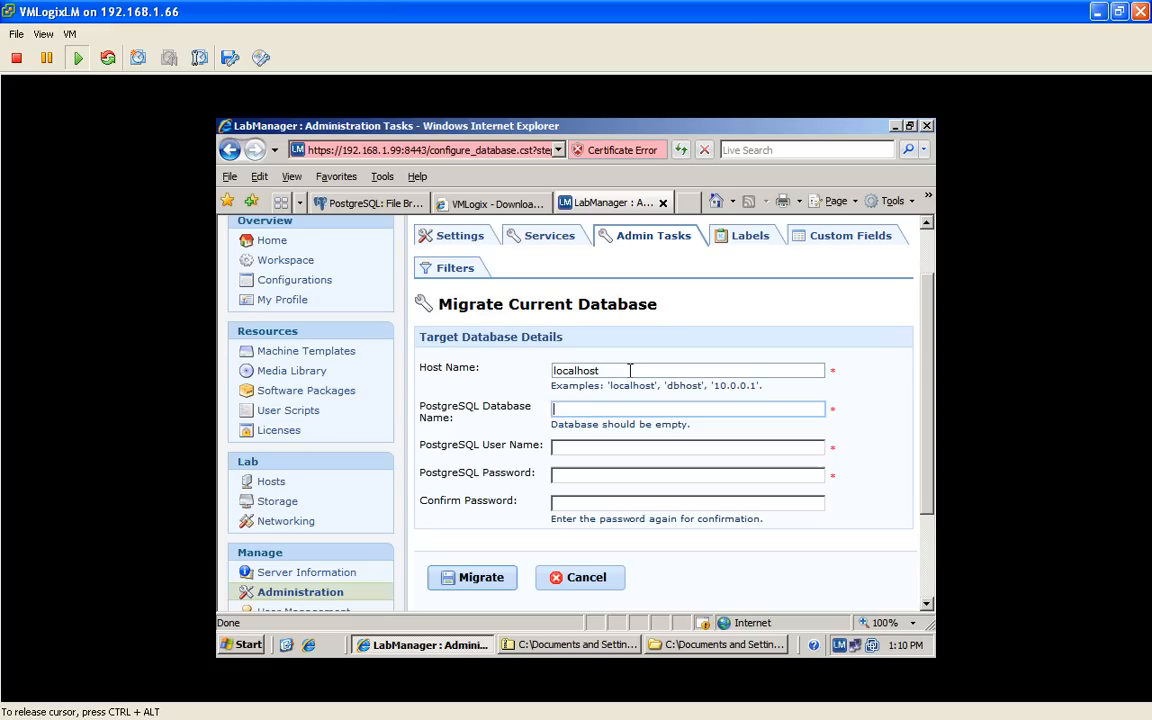
text(labmanager)
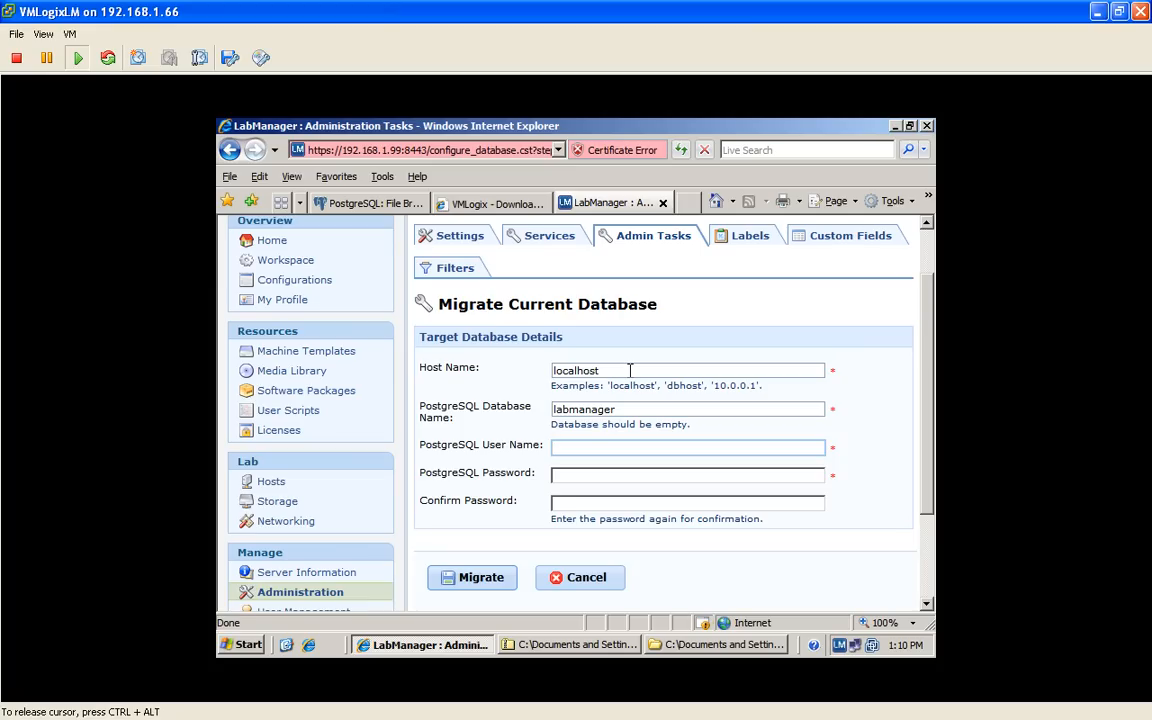
text(postgres)
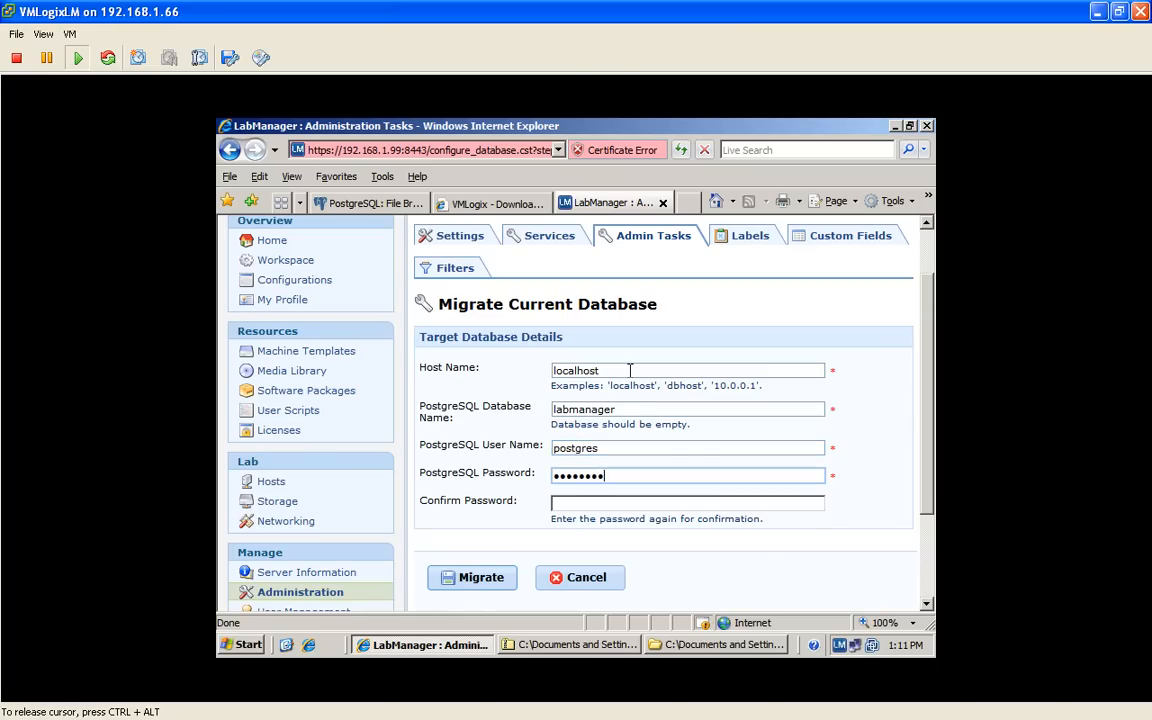
text(••••••••)
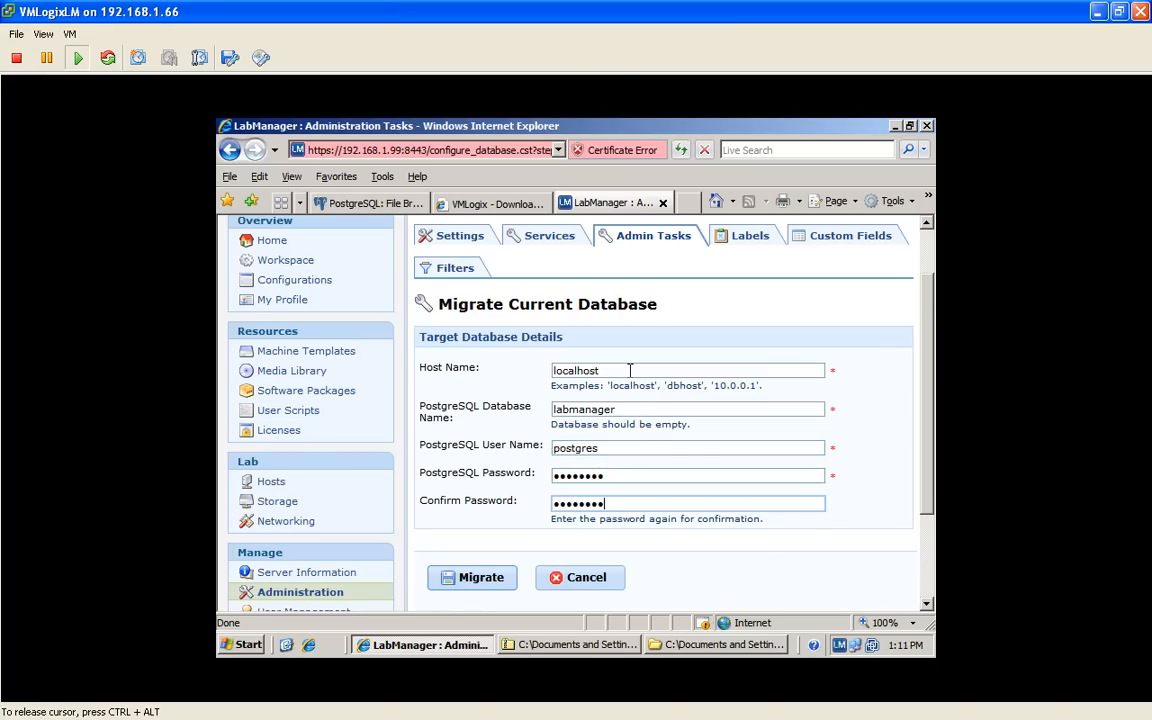
Run and confirm the database migration, then close the LabManager tab
click(472, 577)
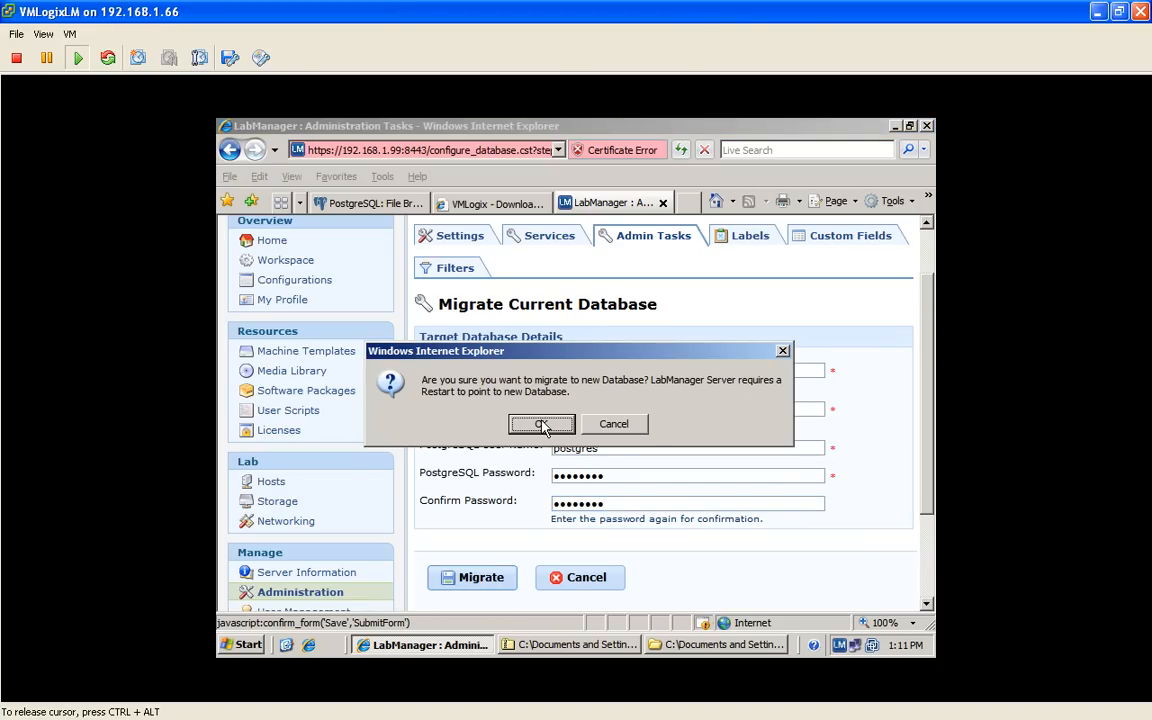
click(542, 423)
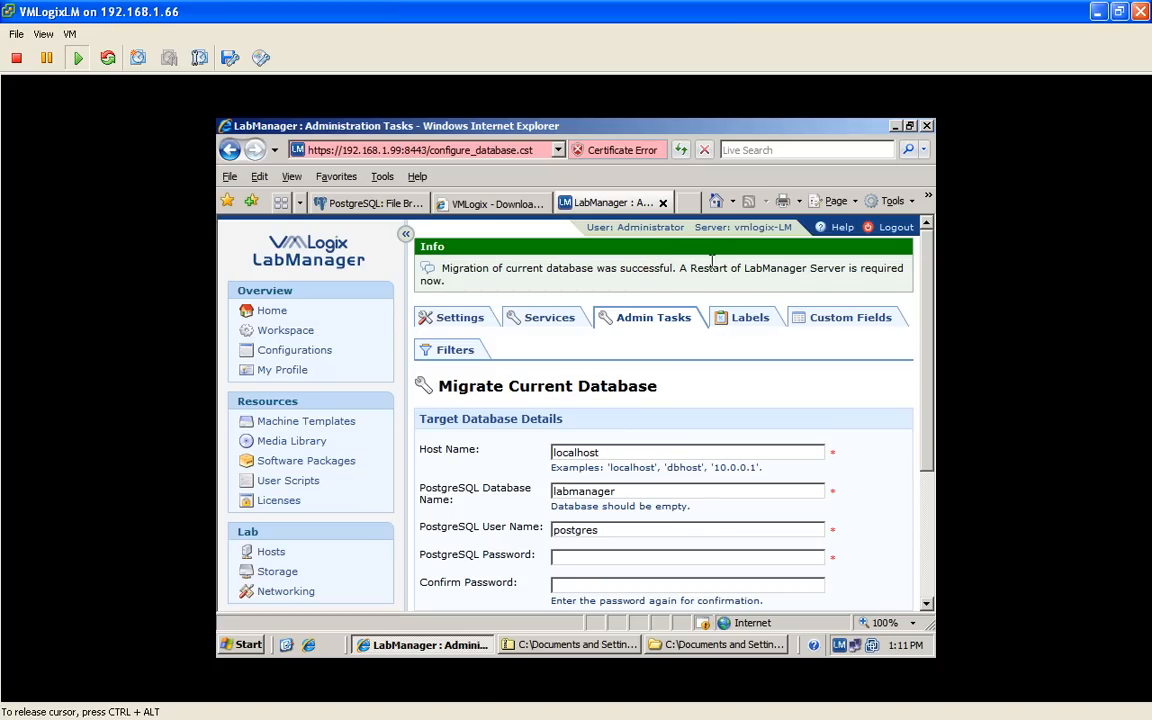
mouse_move(663, 203)
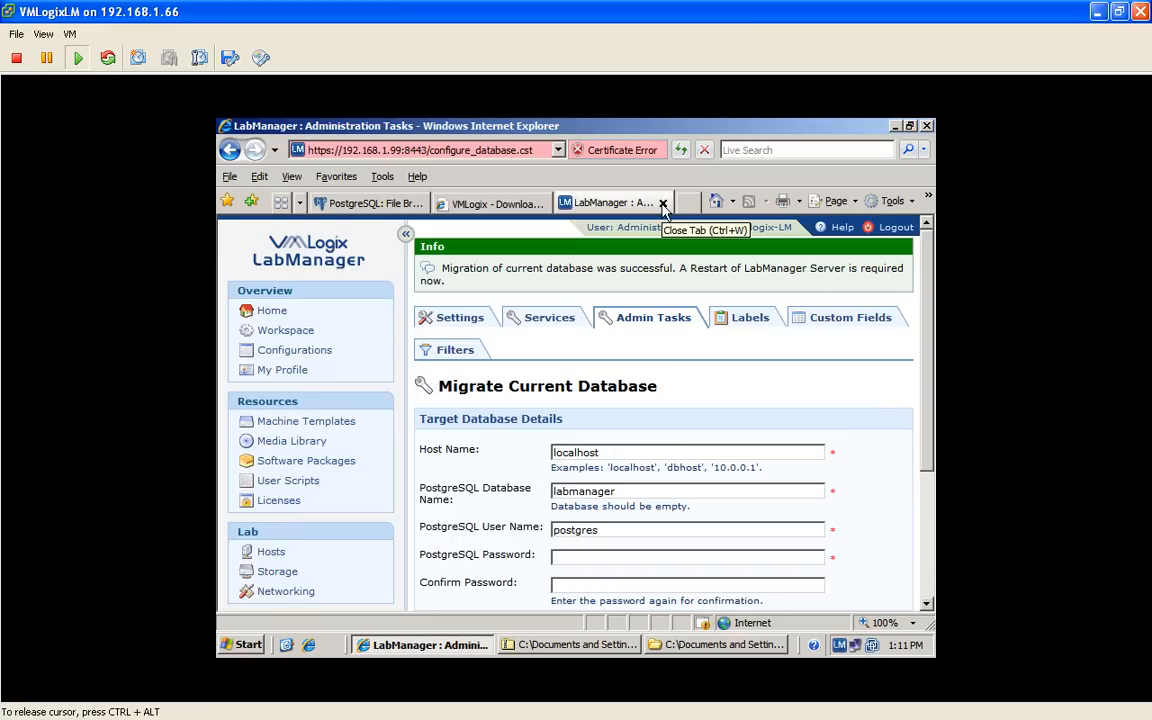
click(662, 203)
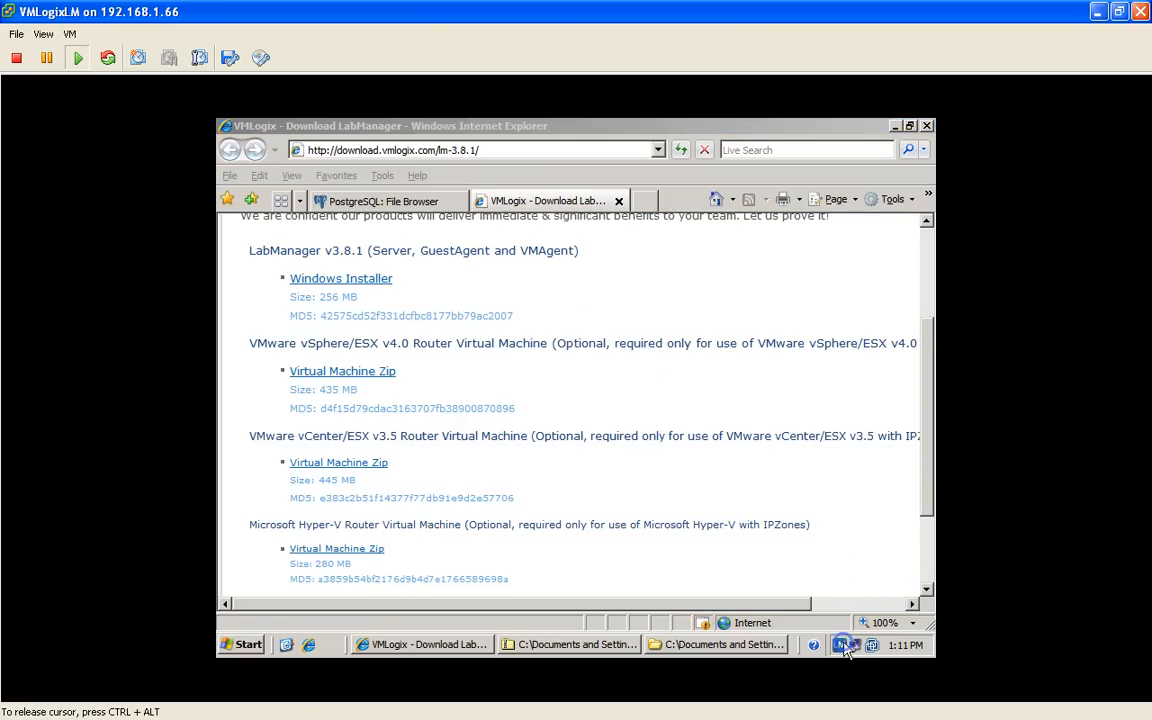